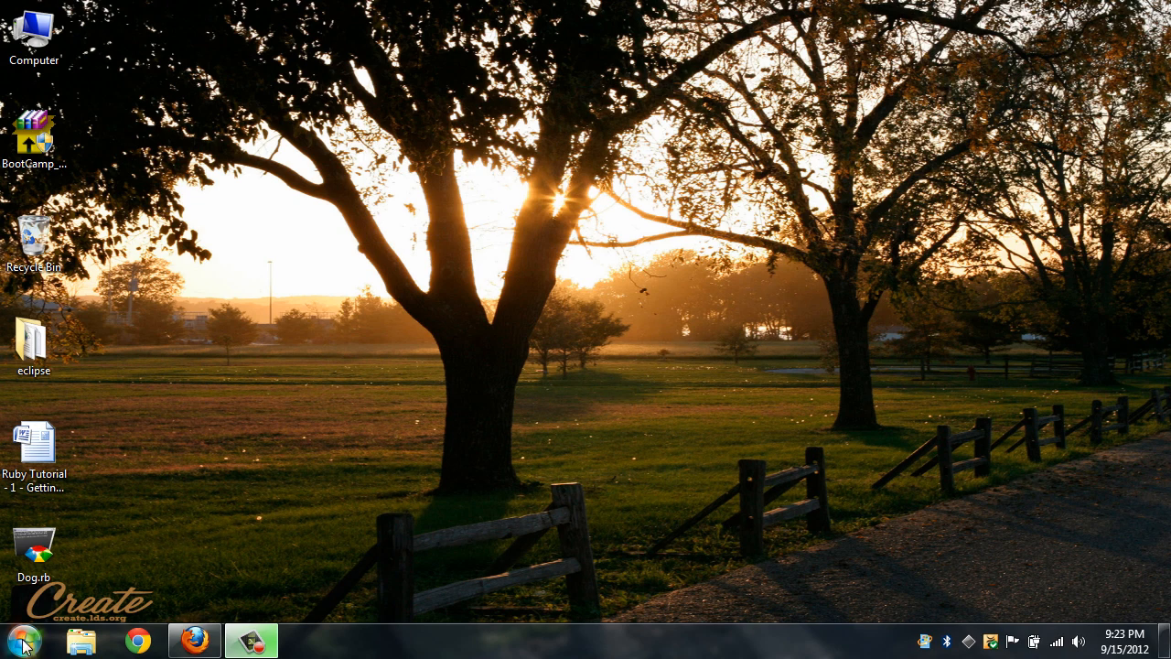
Step: Navigate Start > All Programs to the Ruby 1.9.3-p194 folder and launch Interactive Ruby
left_click(18, 641)
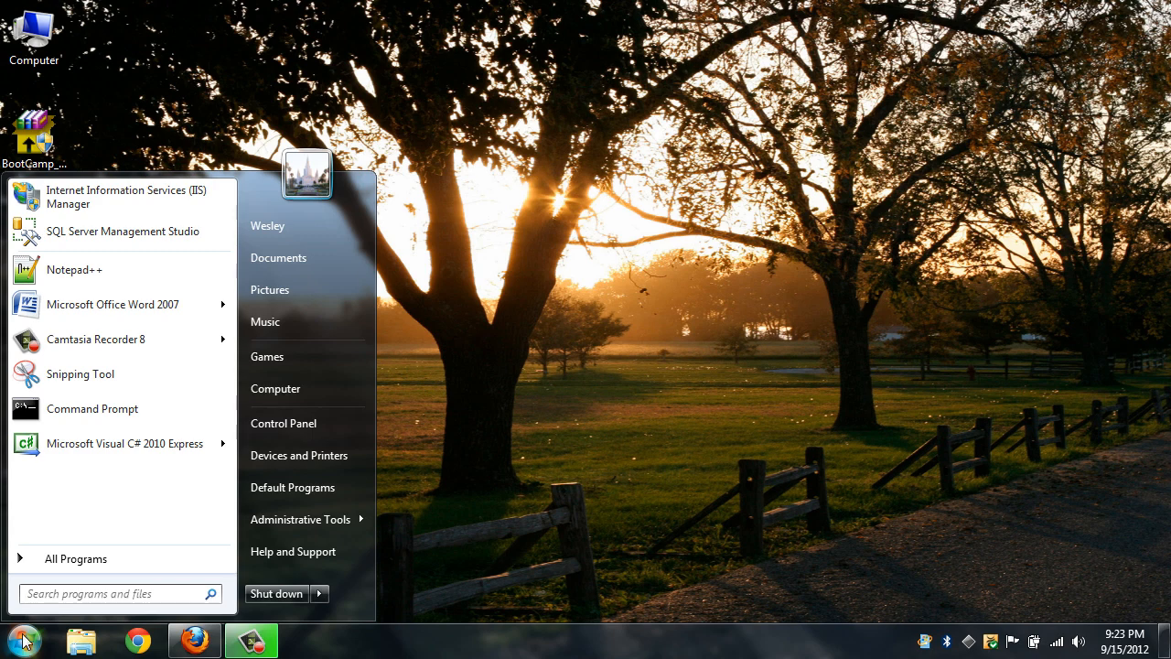
mouse_move(75, 558)
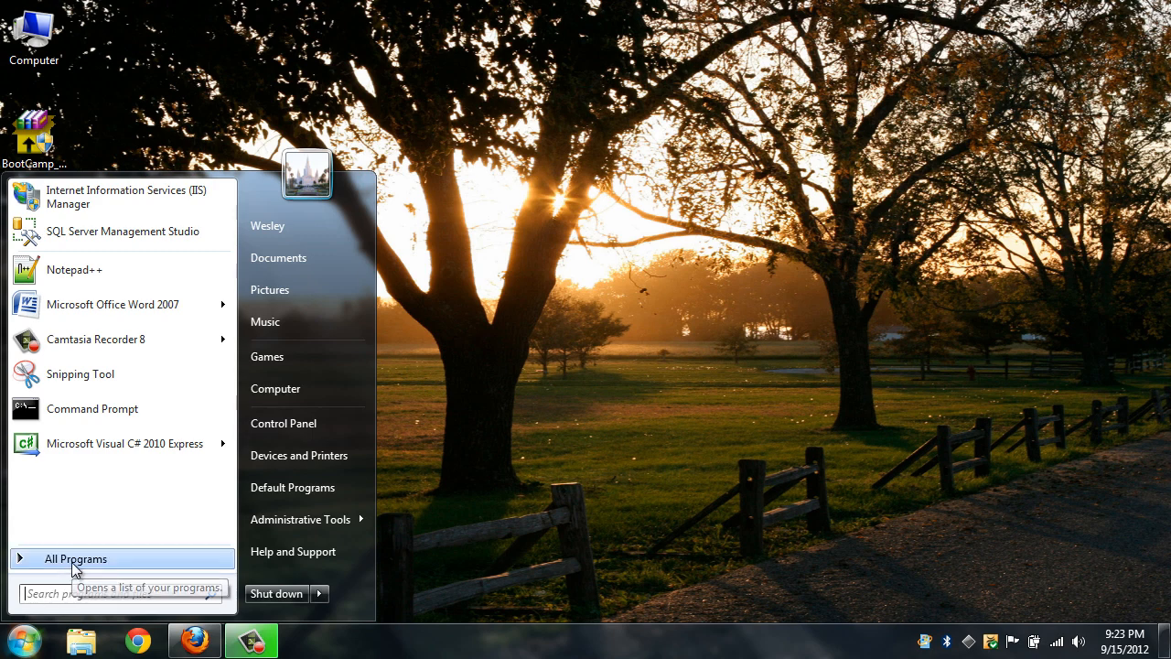
left_click(75, 558)
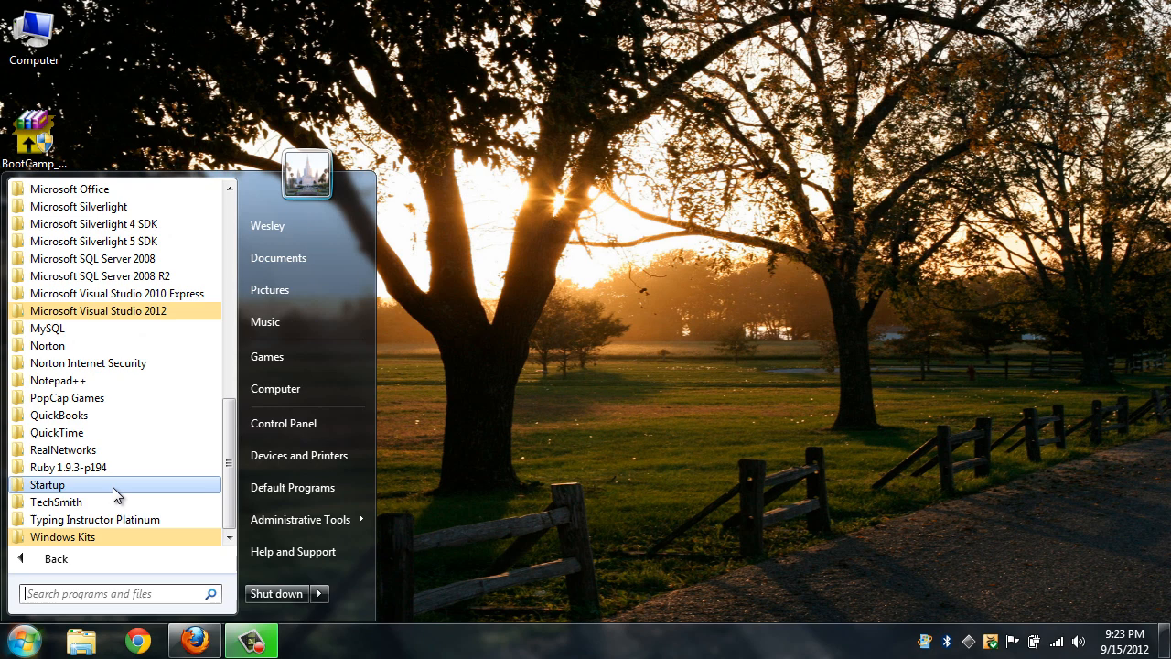
left_click(68, 450)
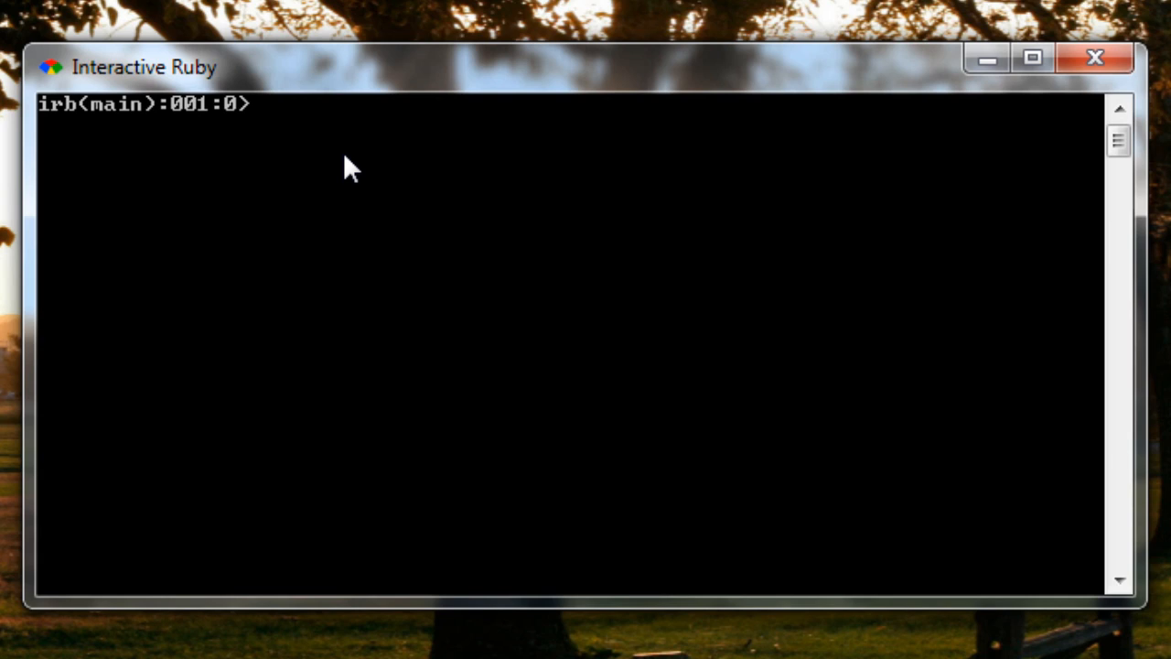
Step: Run puts "hello world!" at the irb prompt, printing hello world! and returning nil
type("puts")
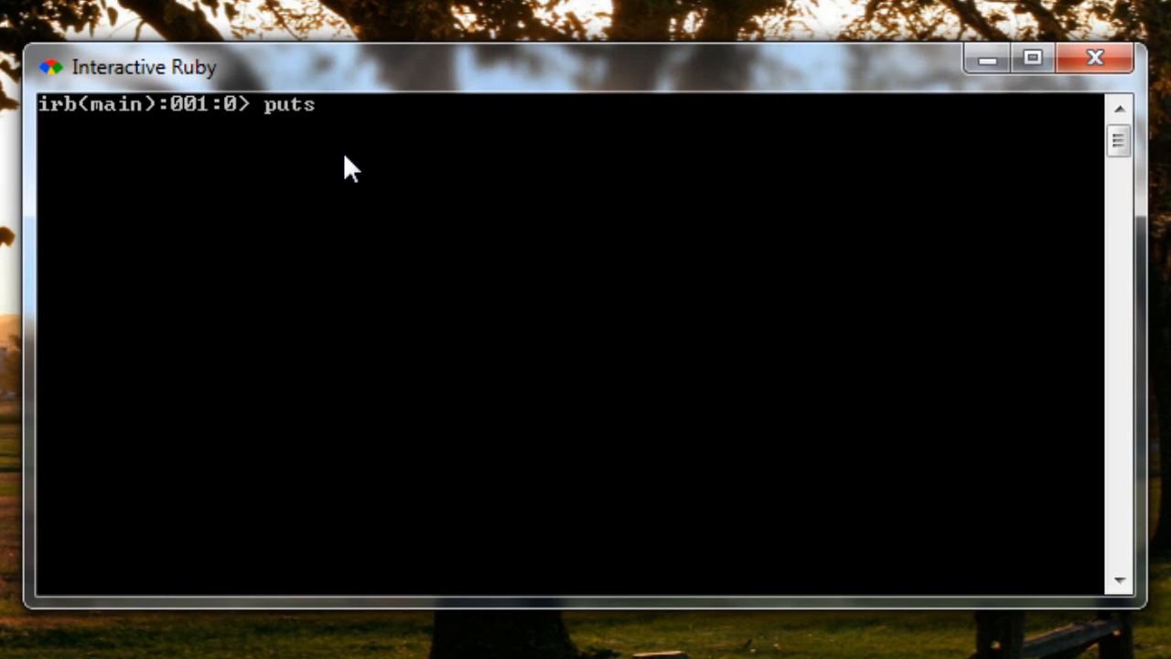
type("\"hell")
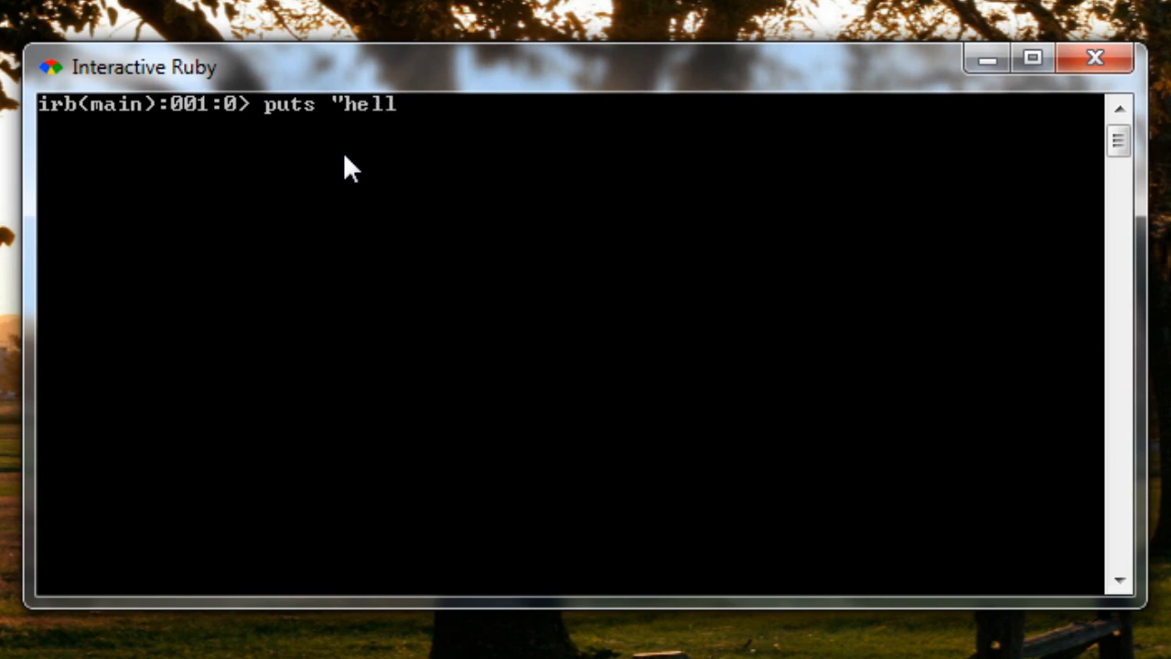
type("o world!")
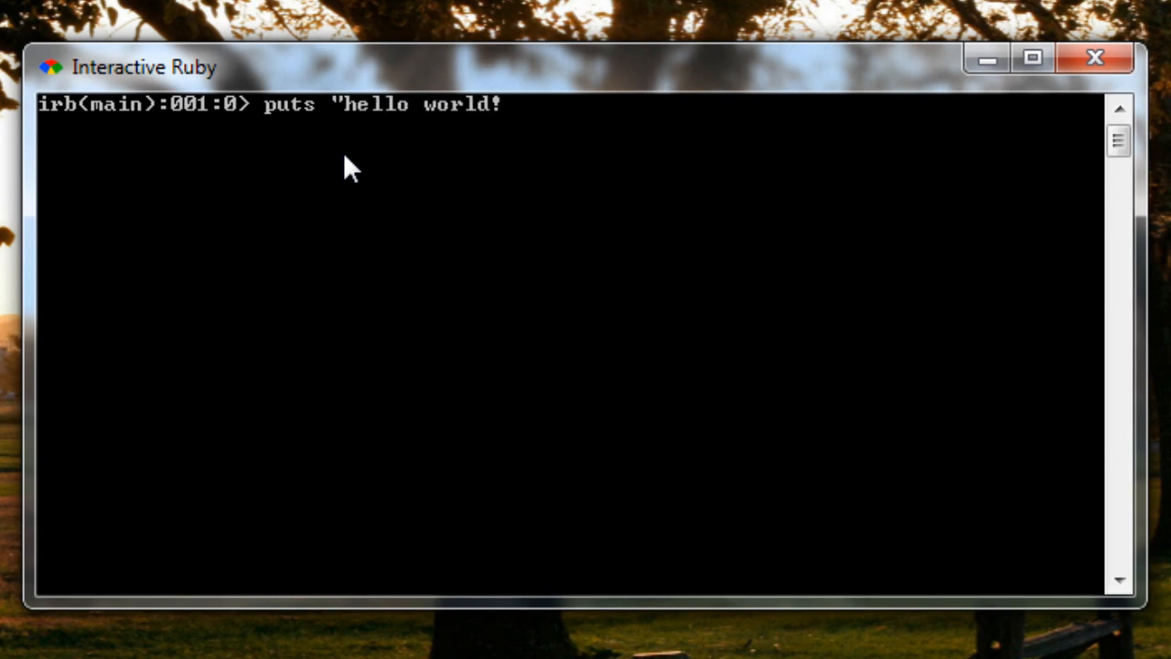
type("\"")
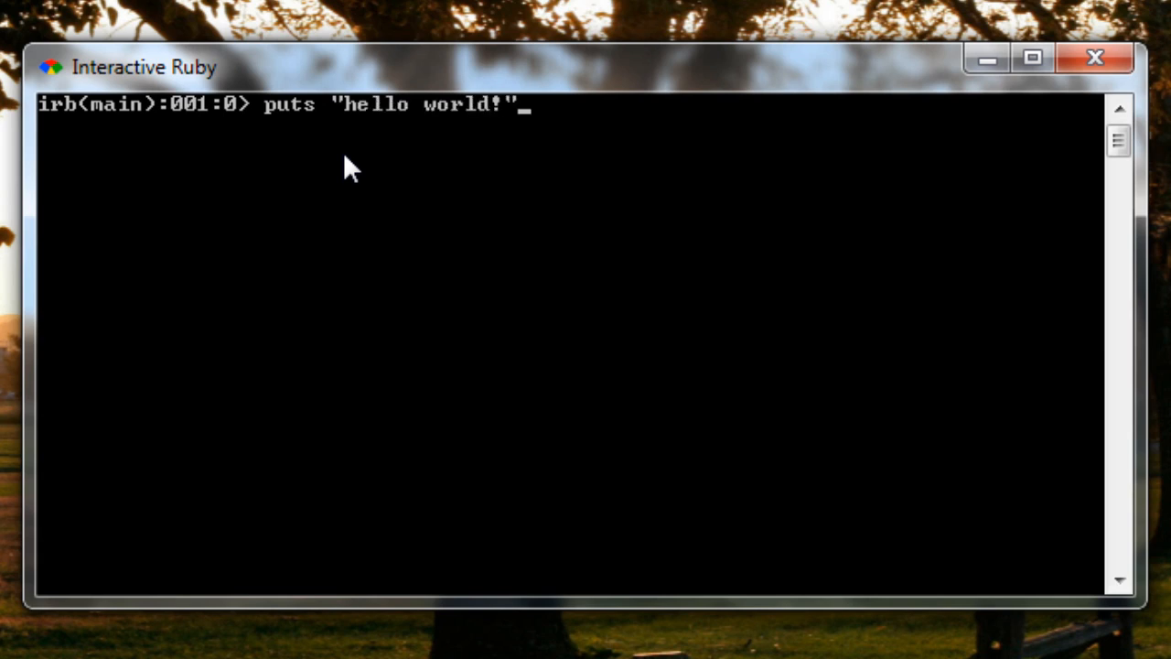
key("Return")
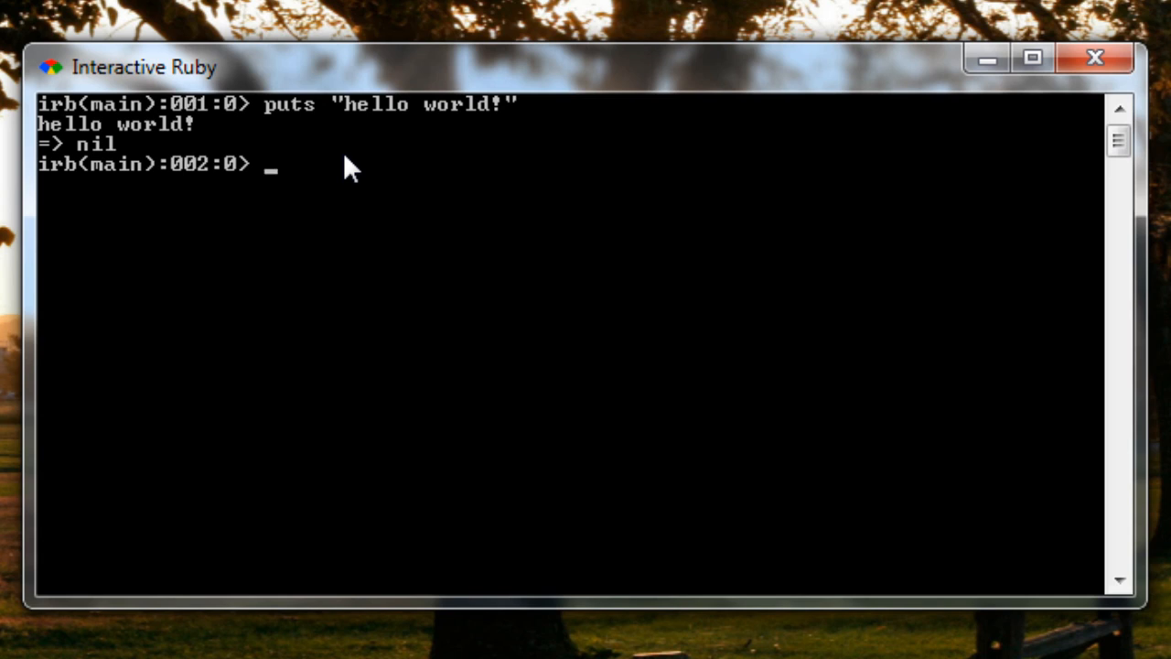
mouse_move(108, 156)
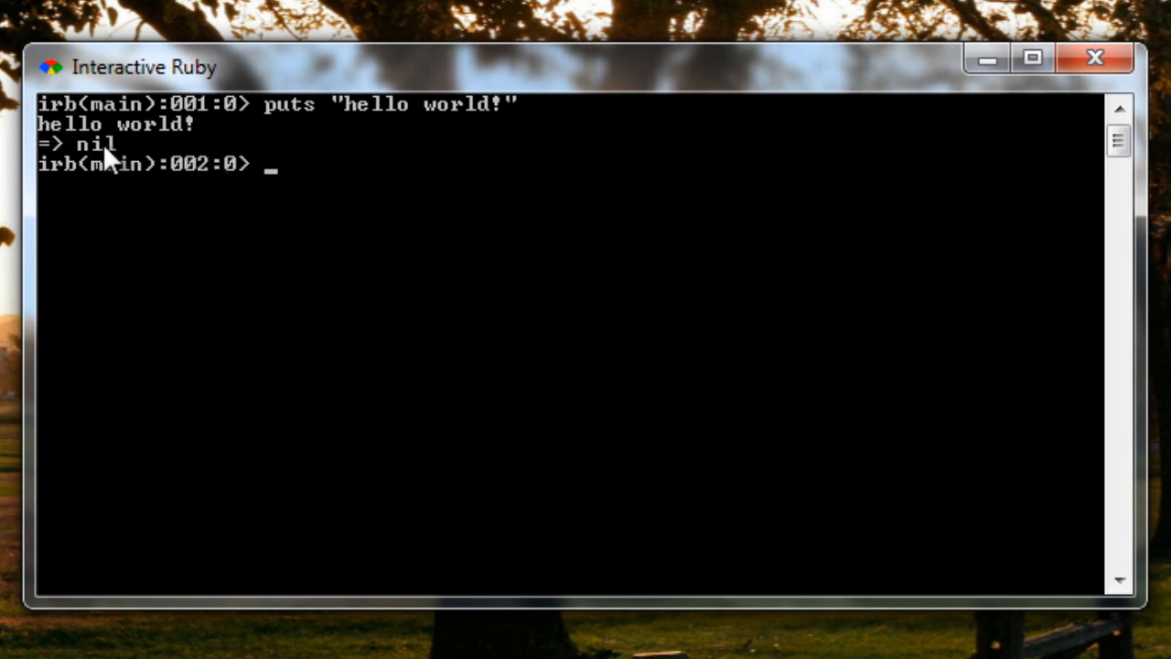
mouse_move(344, 179)
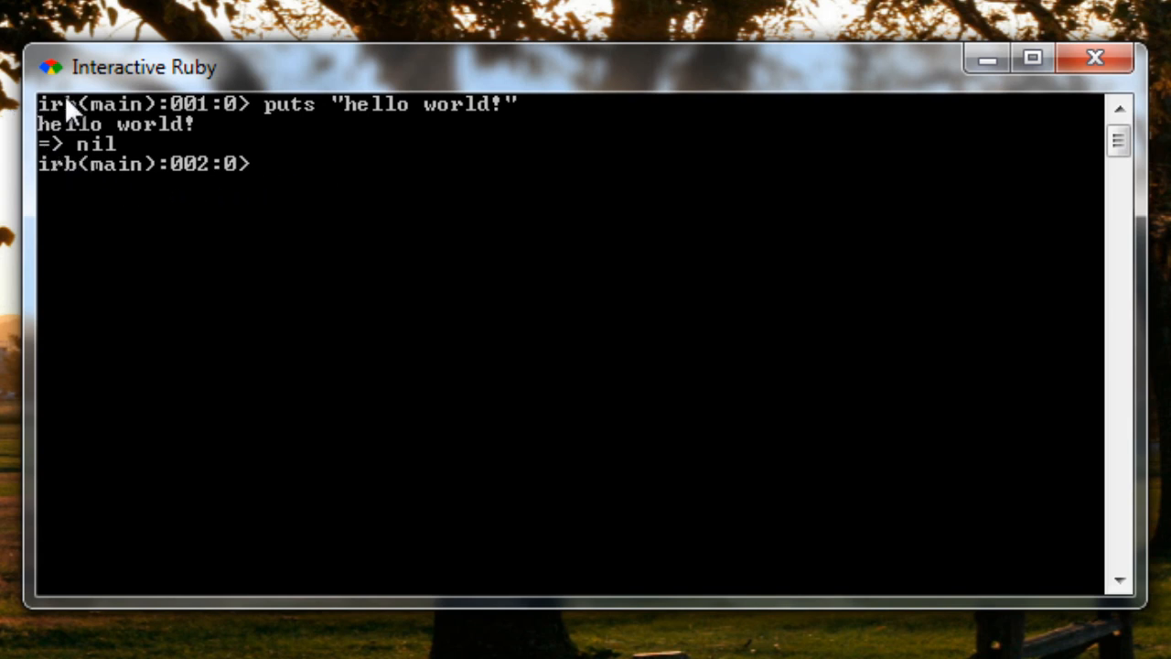
mouse_move(270, 252)
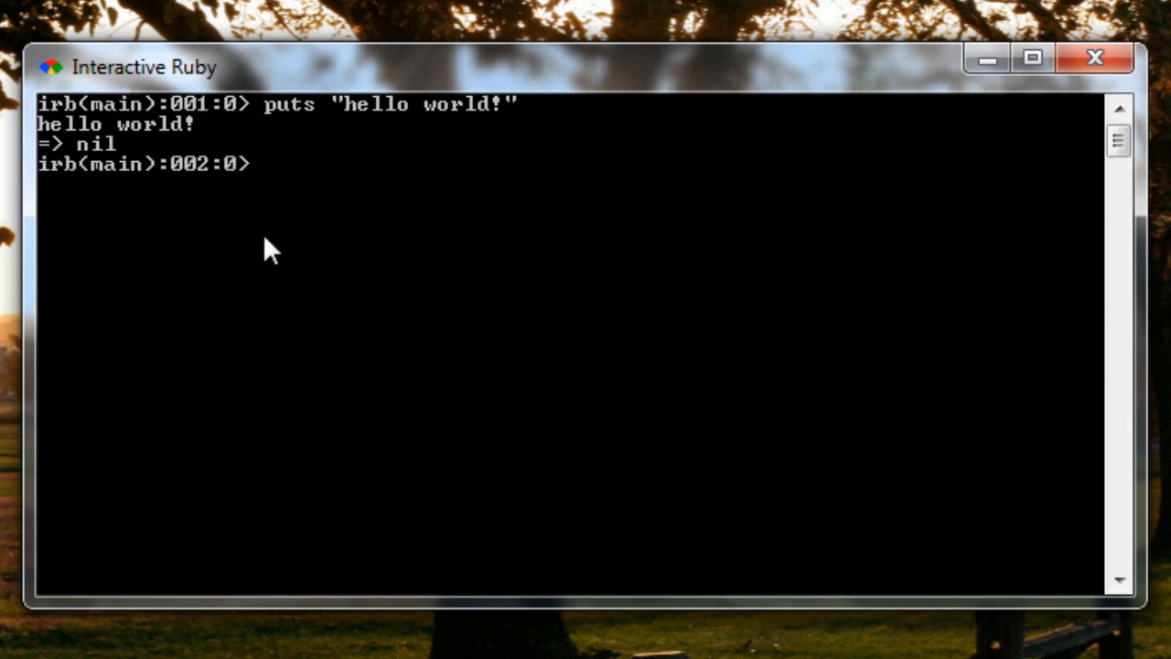
mouse_move(674, 256)
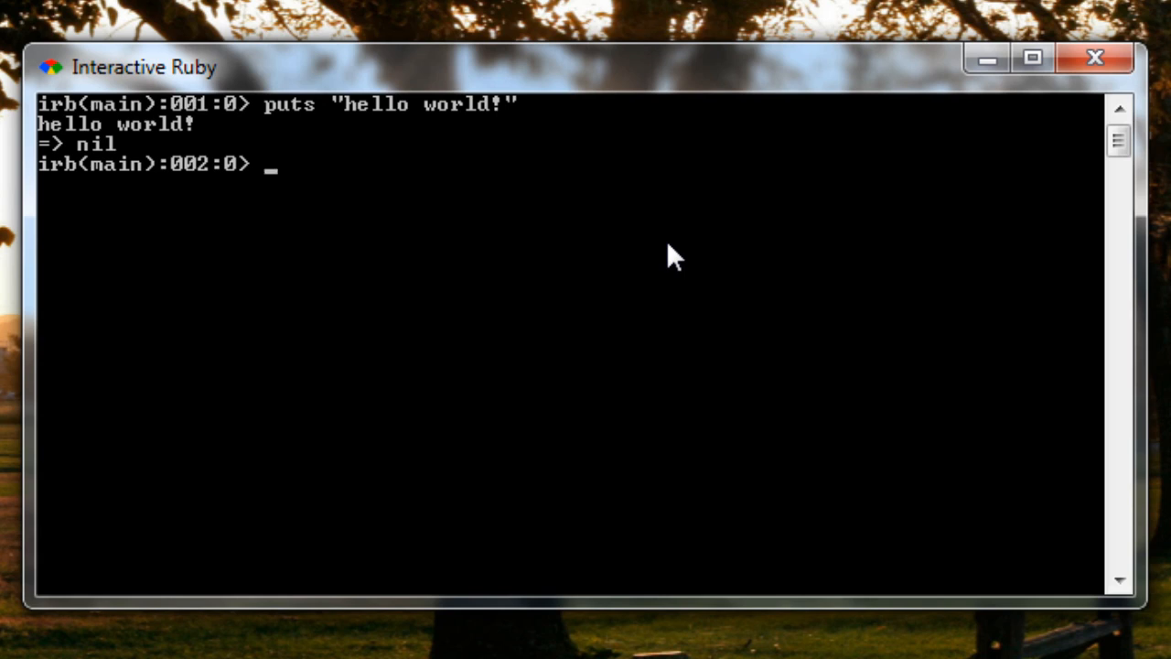
Step: Evaluate 8*7 at the irb prompt to get 56
type("*8")
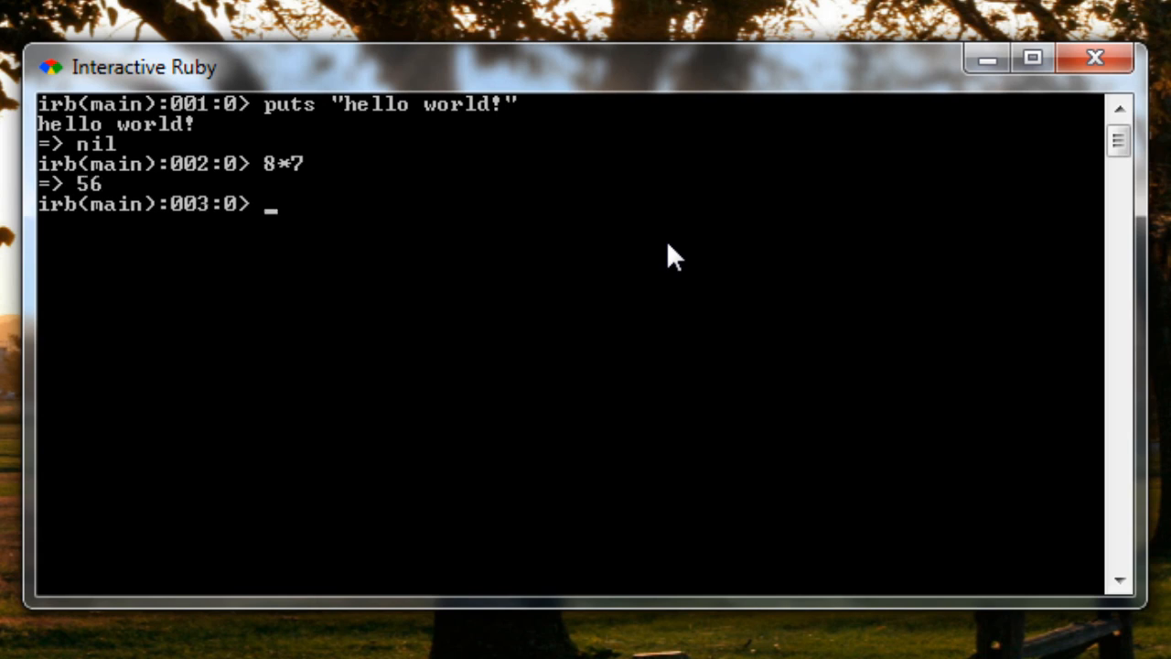
mouse_move(754, 201)
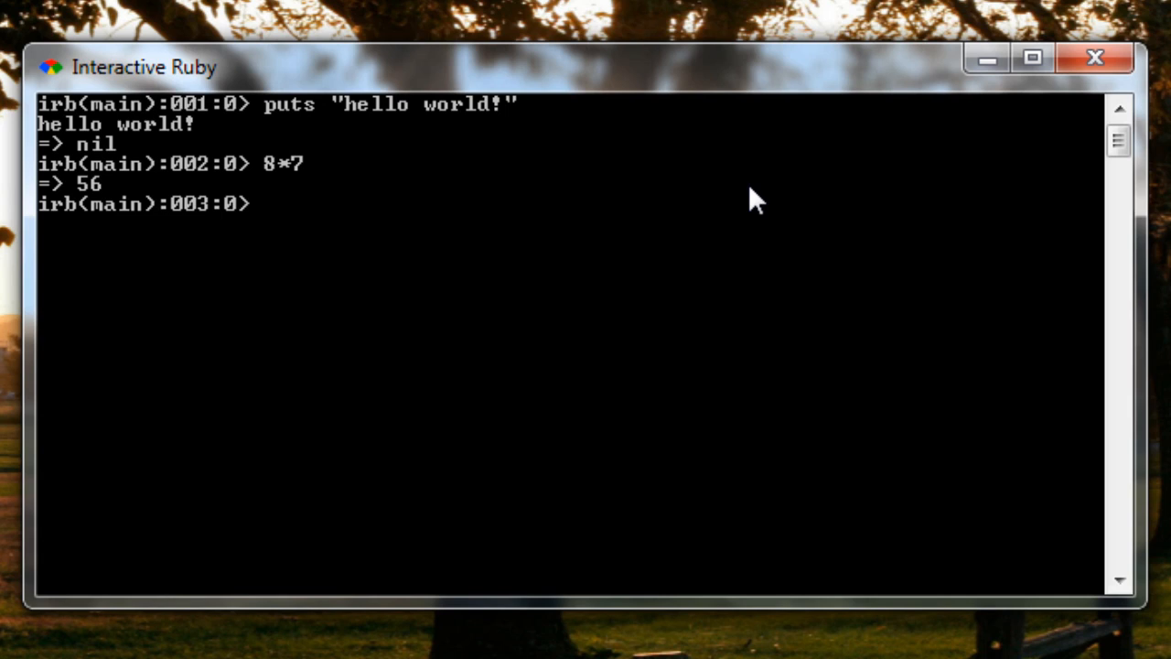
Step: Begin class Dog and its speak method definition in irb
type("class")
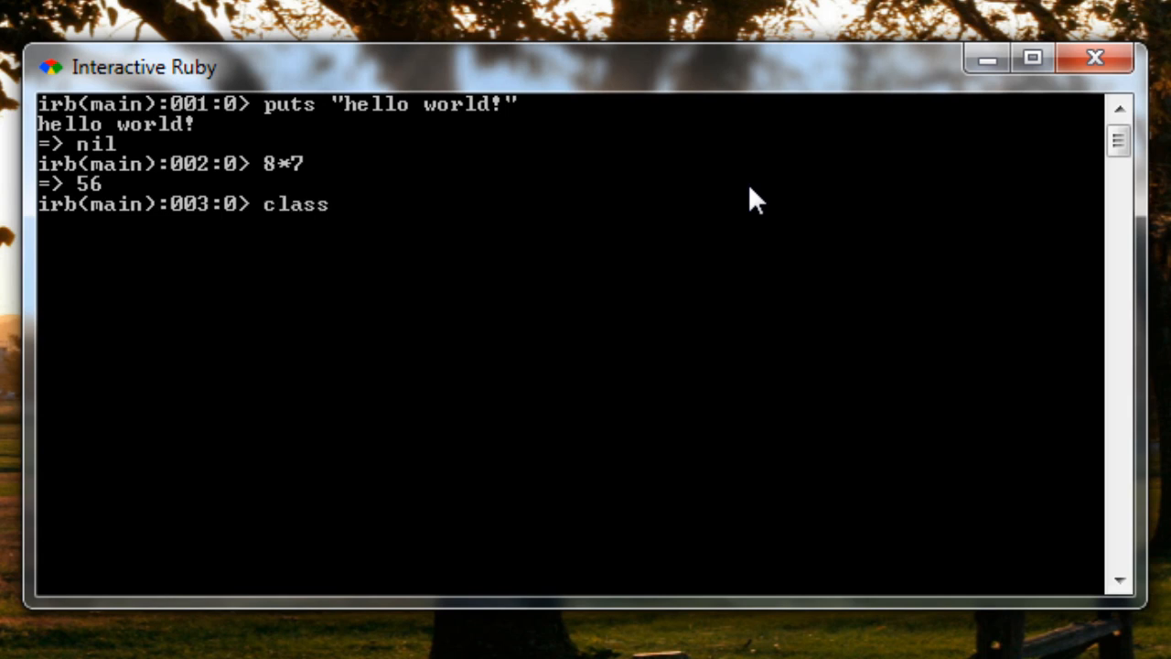
type("Dog")
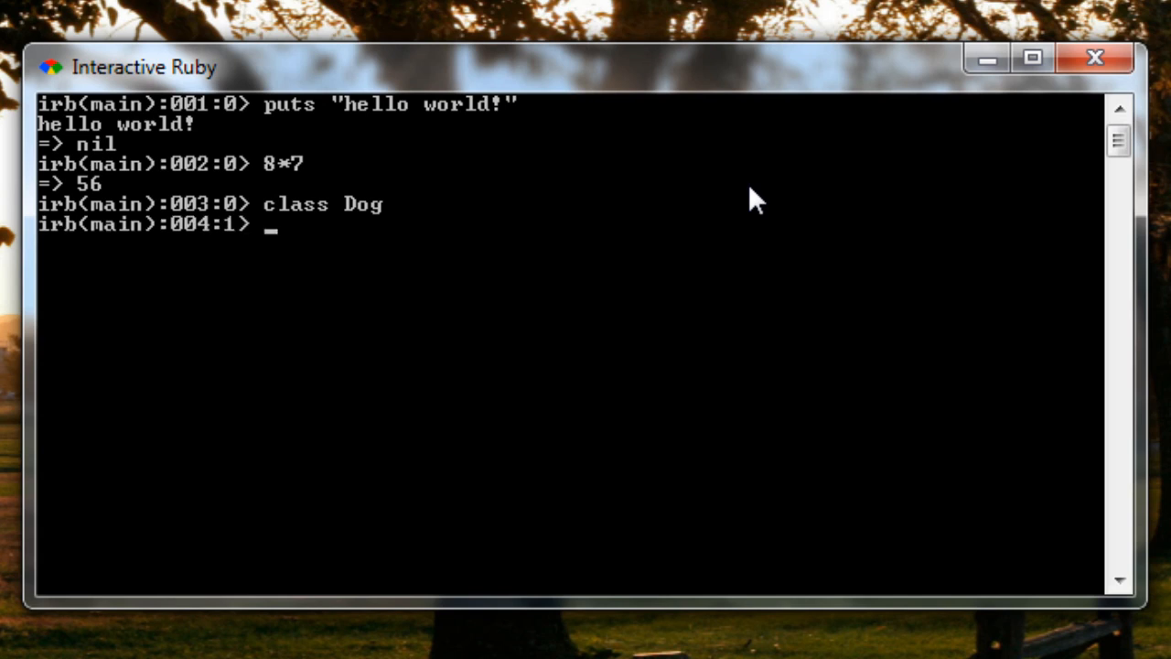
type("def")
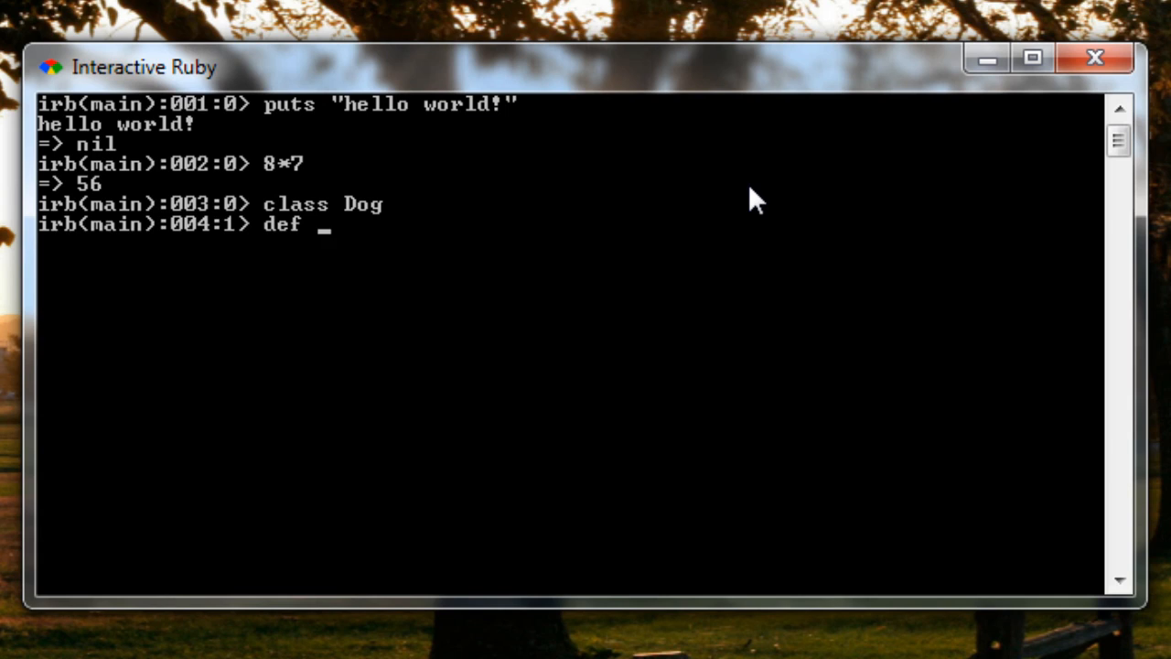
type("spea")
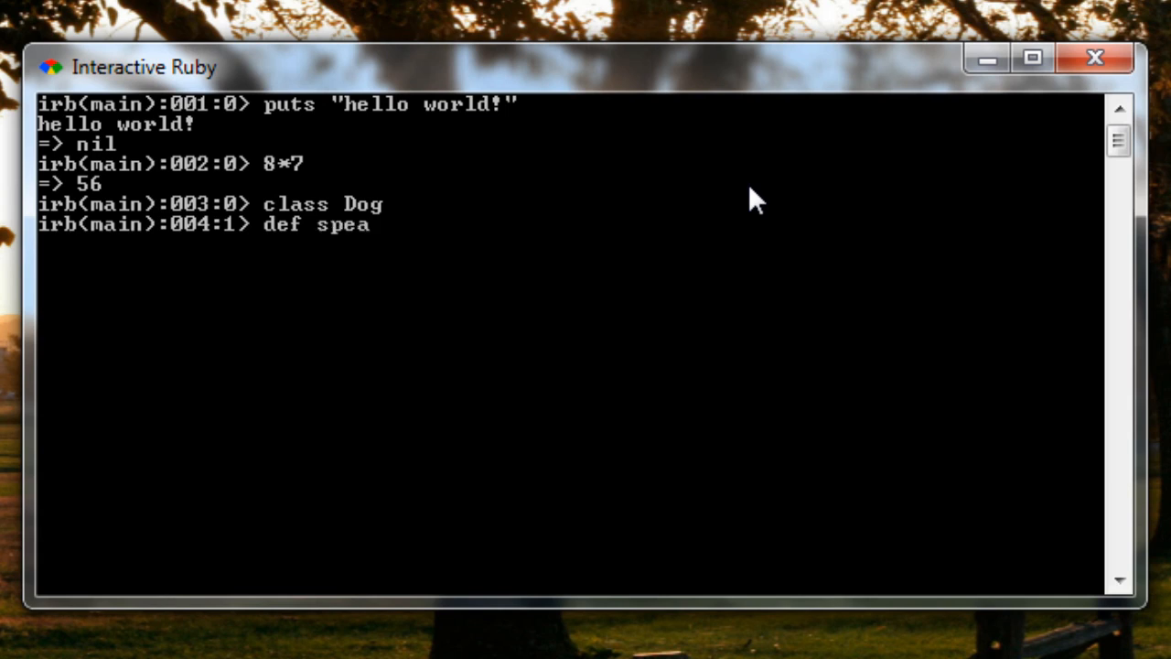
key("Return")
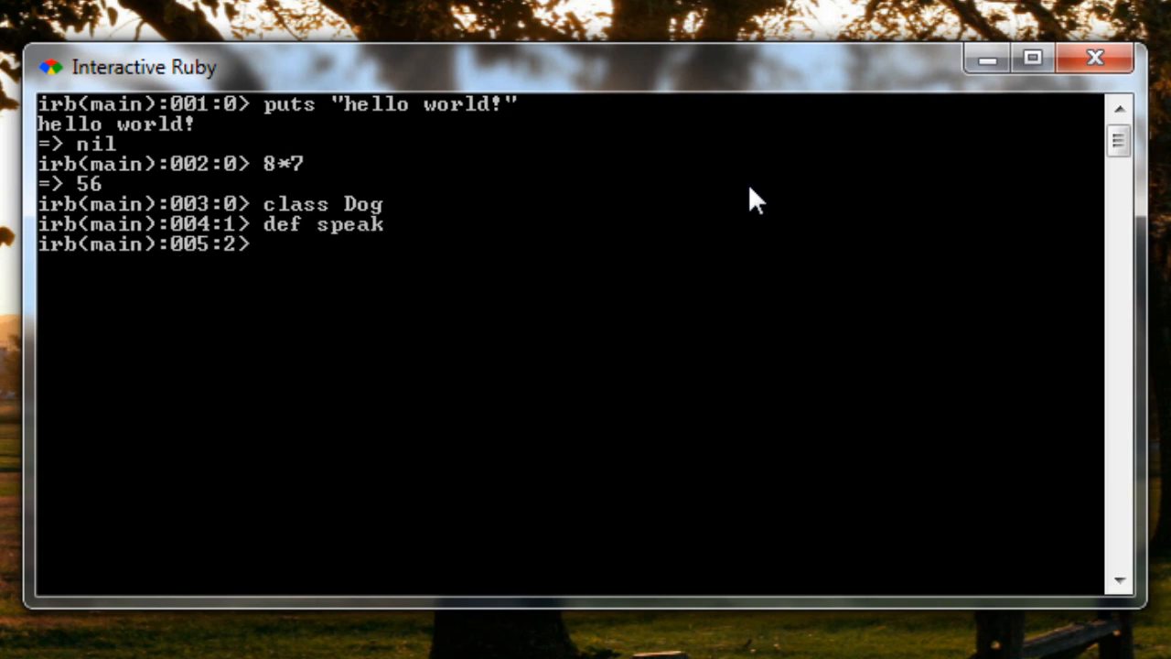
Step: Have speak puts "woof!" and close the method and class, returning nil
type("puts")
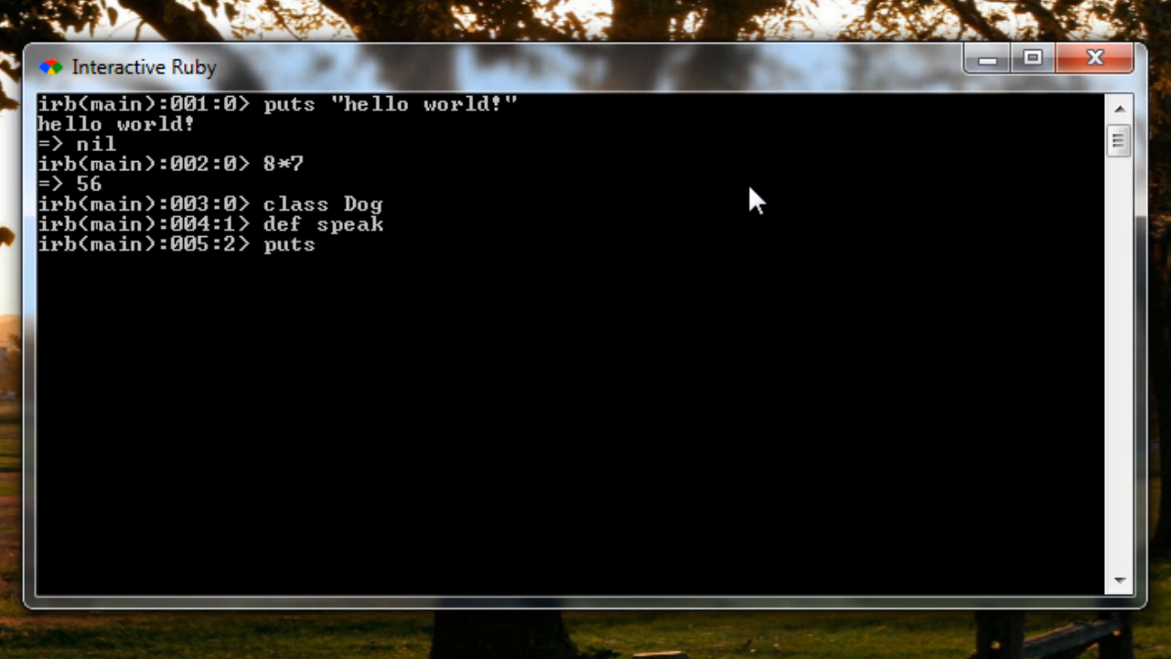
type("\"woof!")
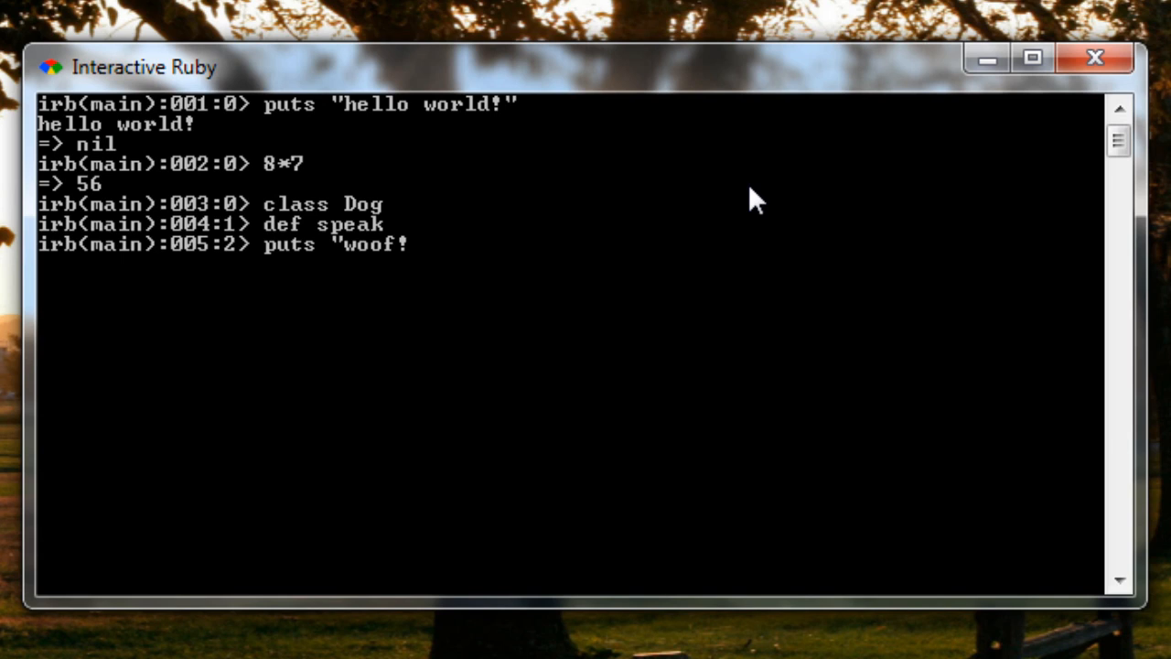
key("Return")
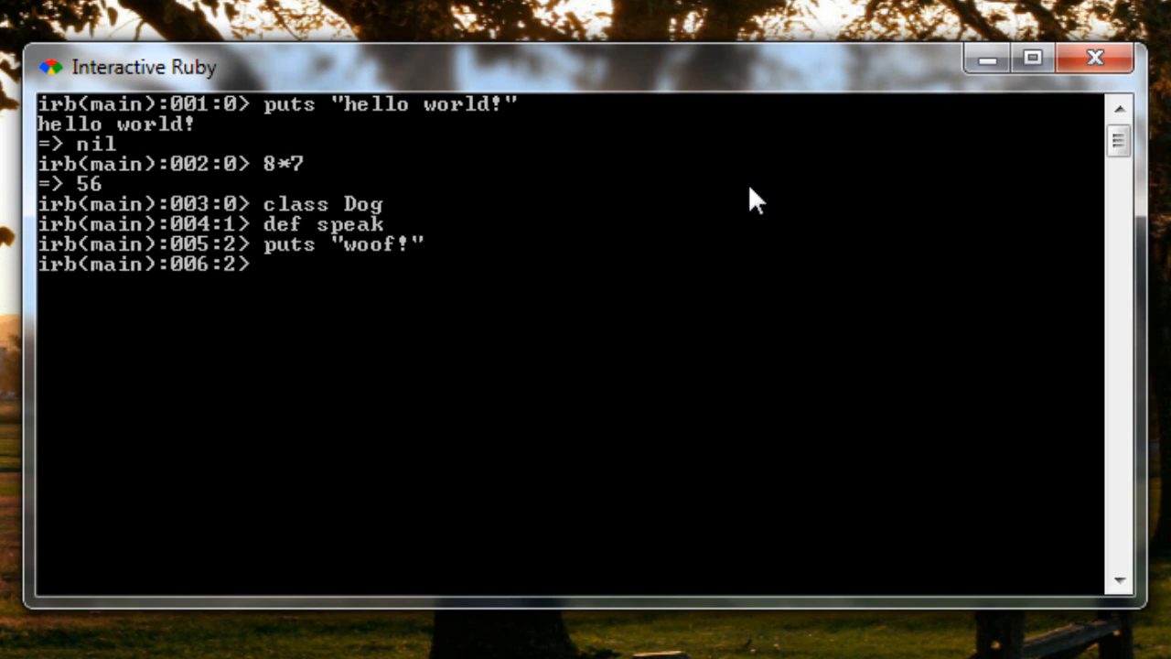
type("end")
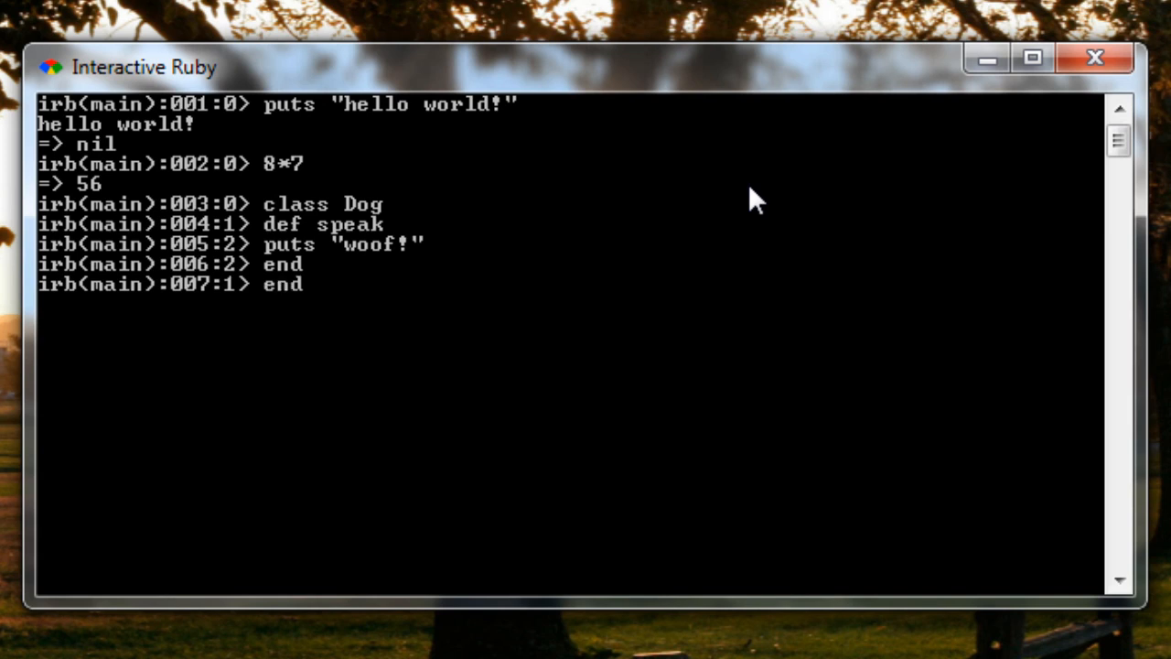
key("Return")
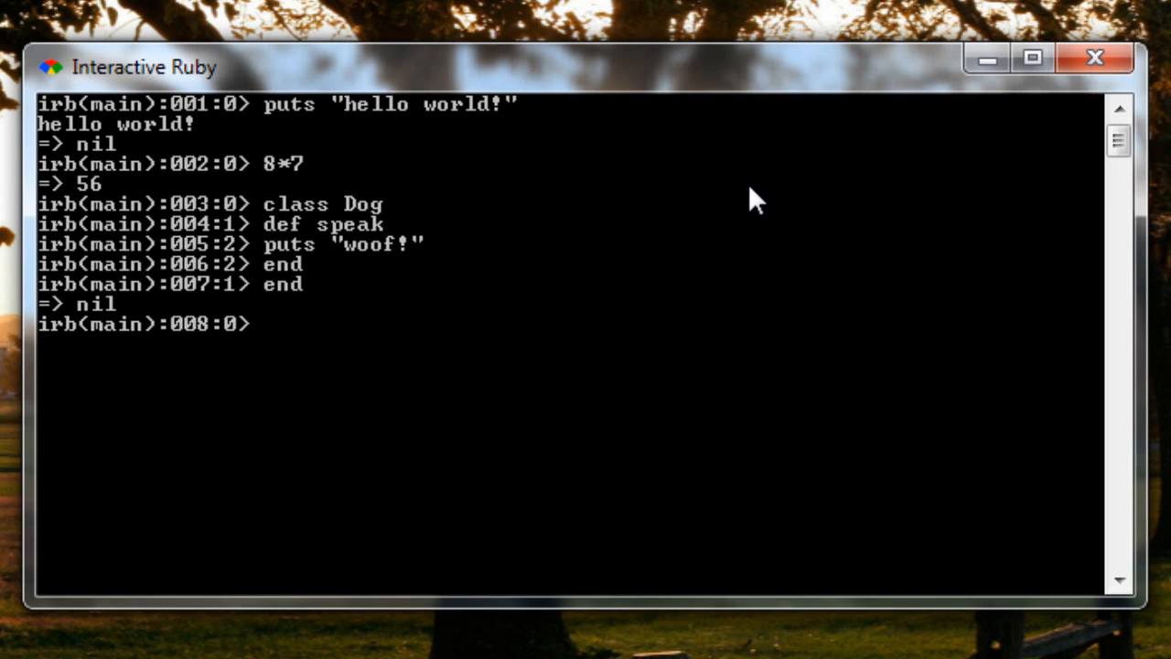
Step: Create a Dog instance with blue = Dog.new
type("blue")
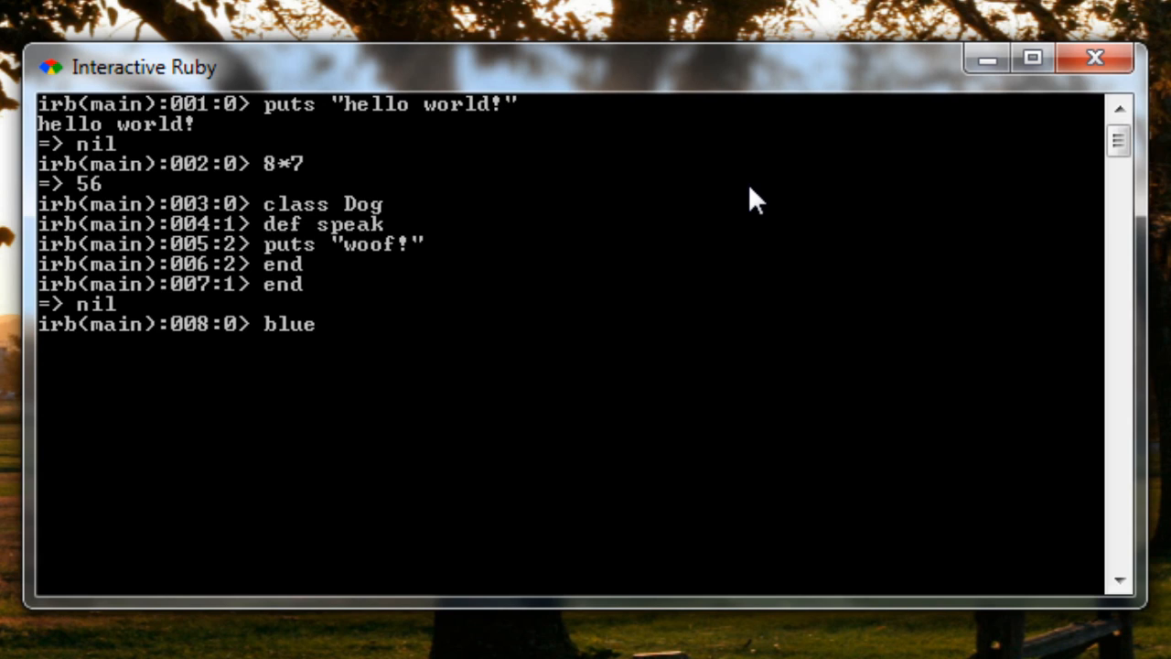
type("=")
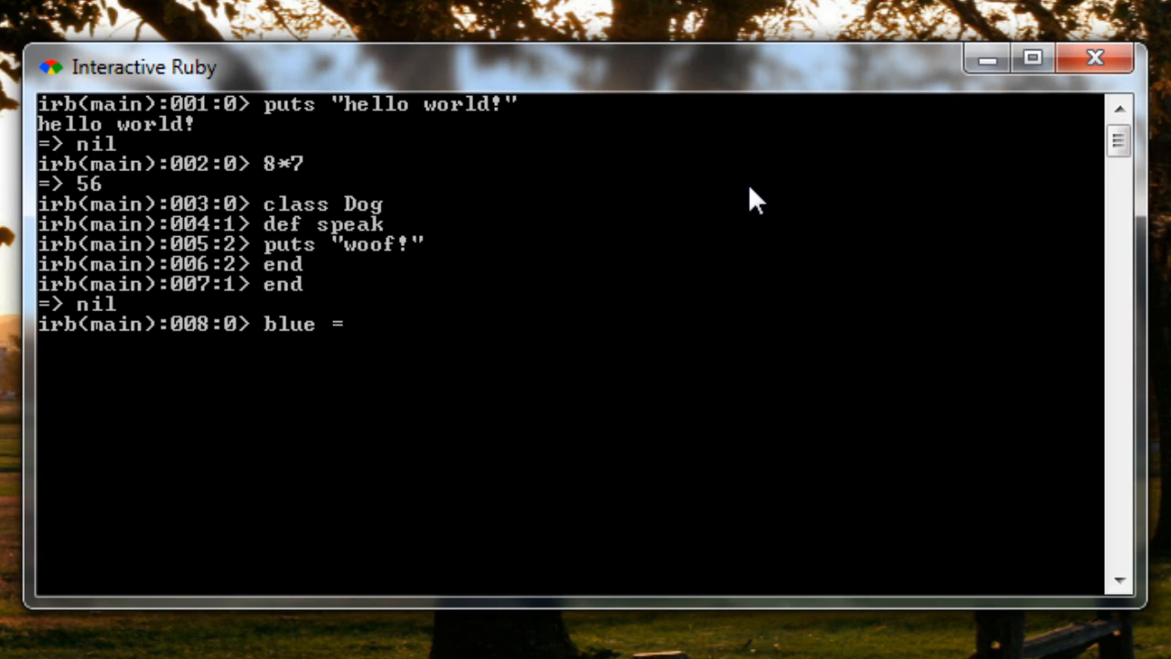
type("D")
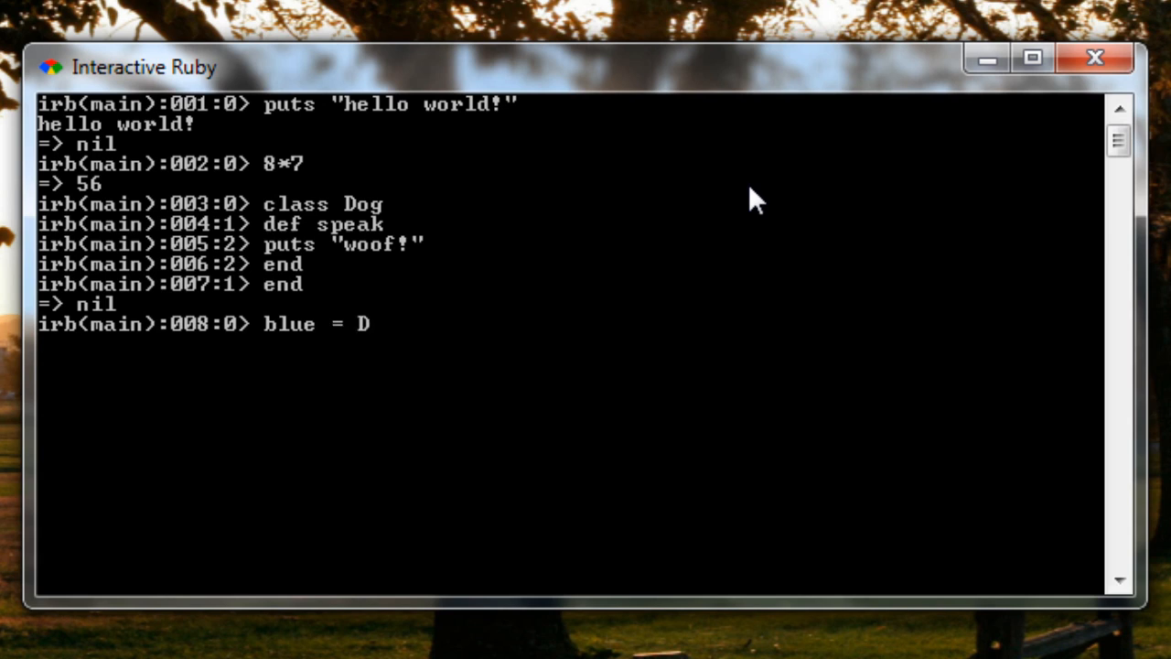
type("og")
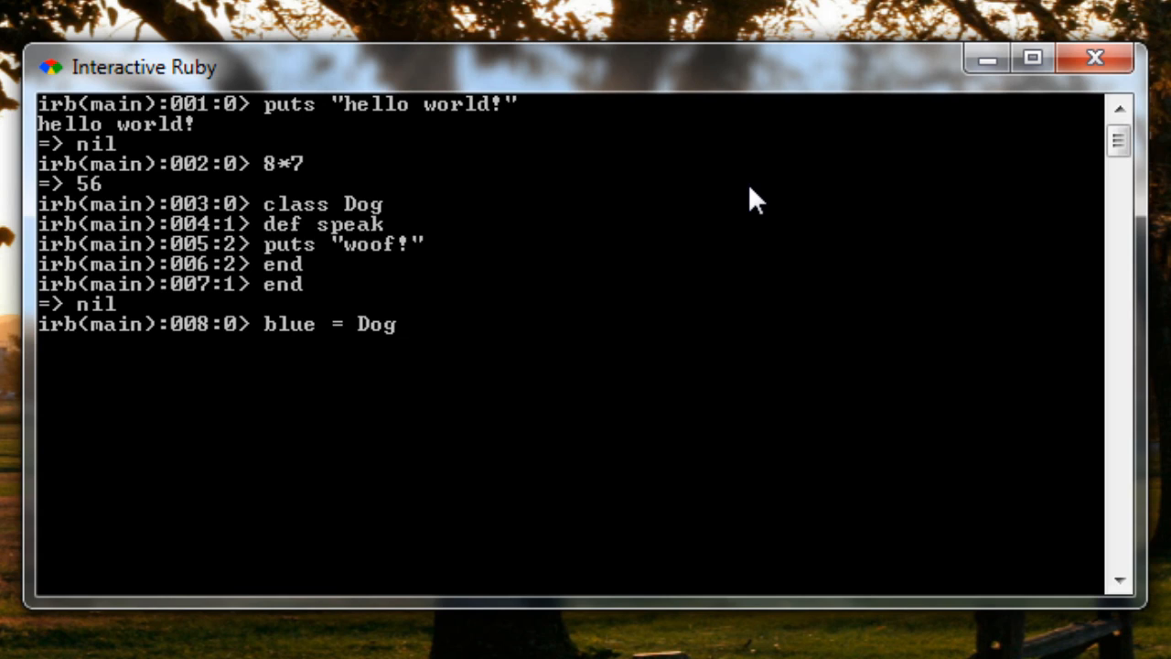
type(".new")
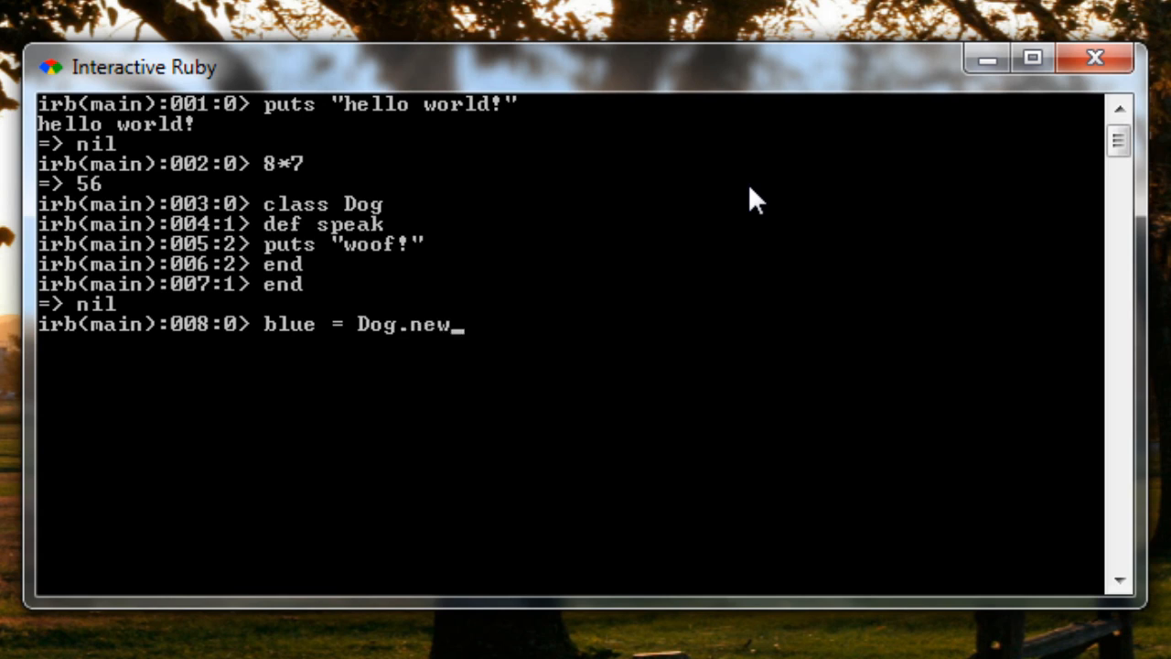
key("Return")
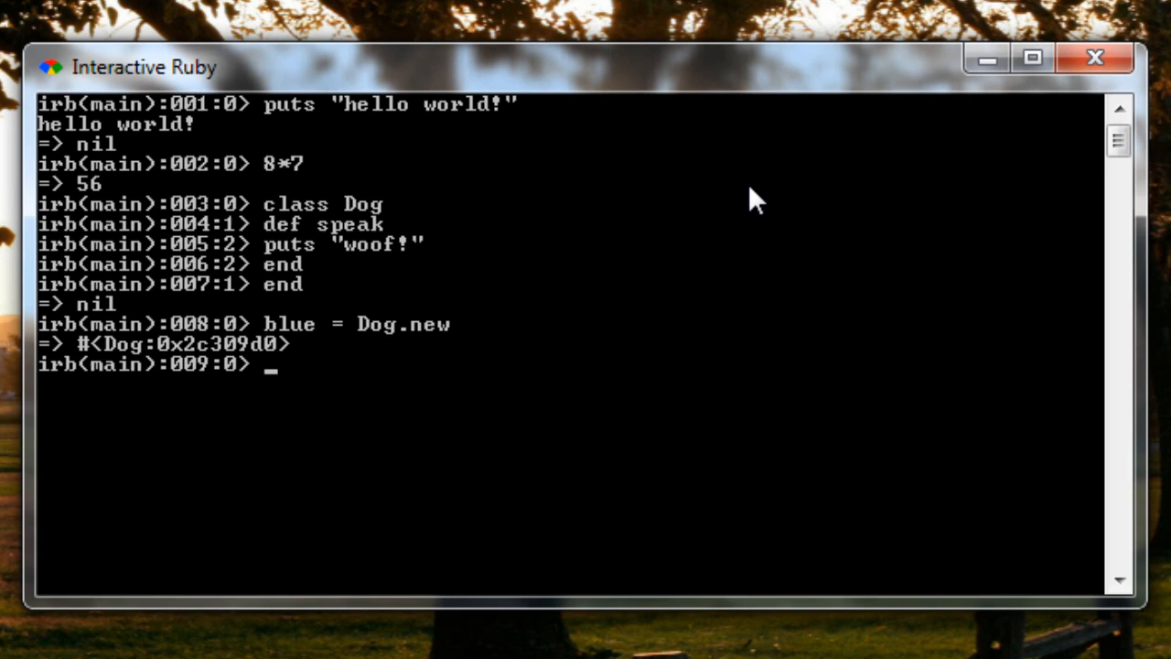
Step: Call blue.speak, printing woof! and returning nil
type("blue.spe")
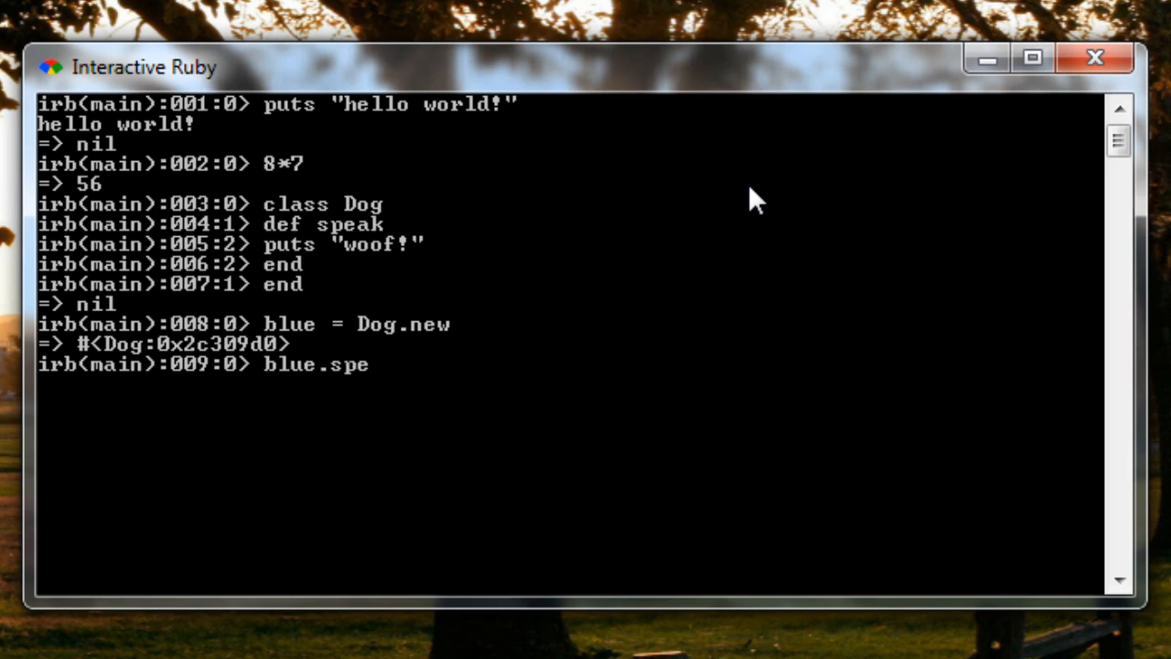
key("Return")
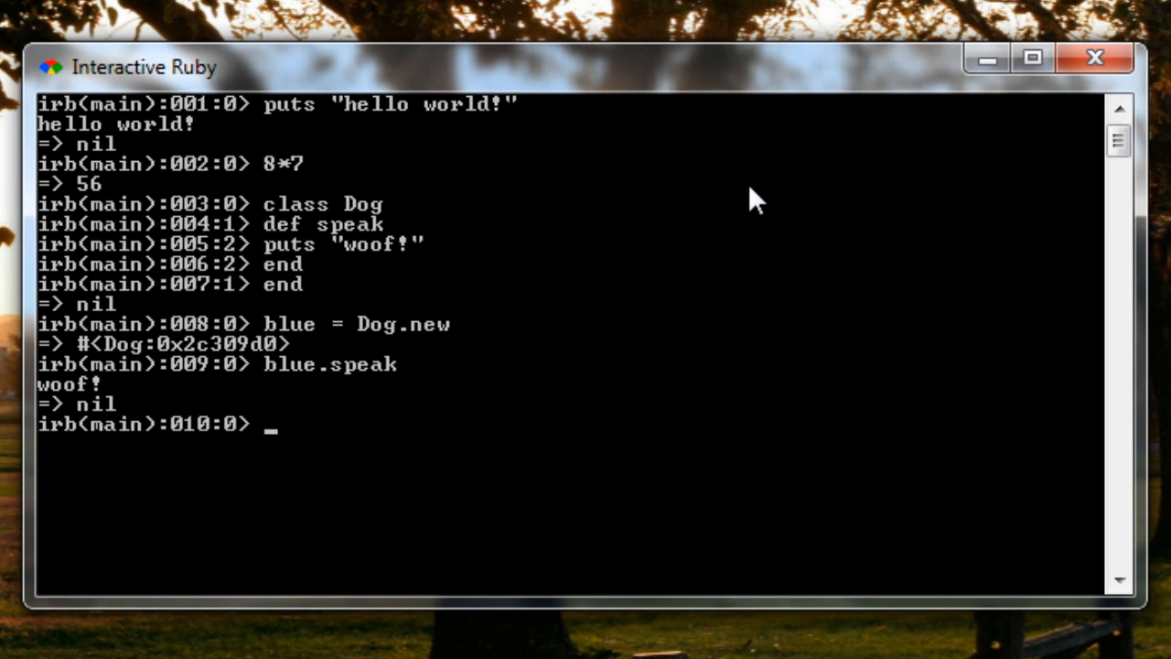
mouse_move(586, 131)
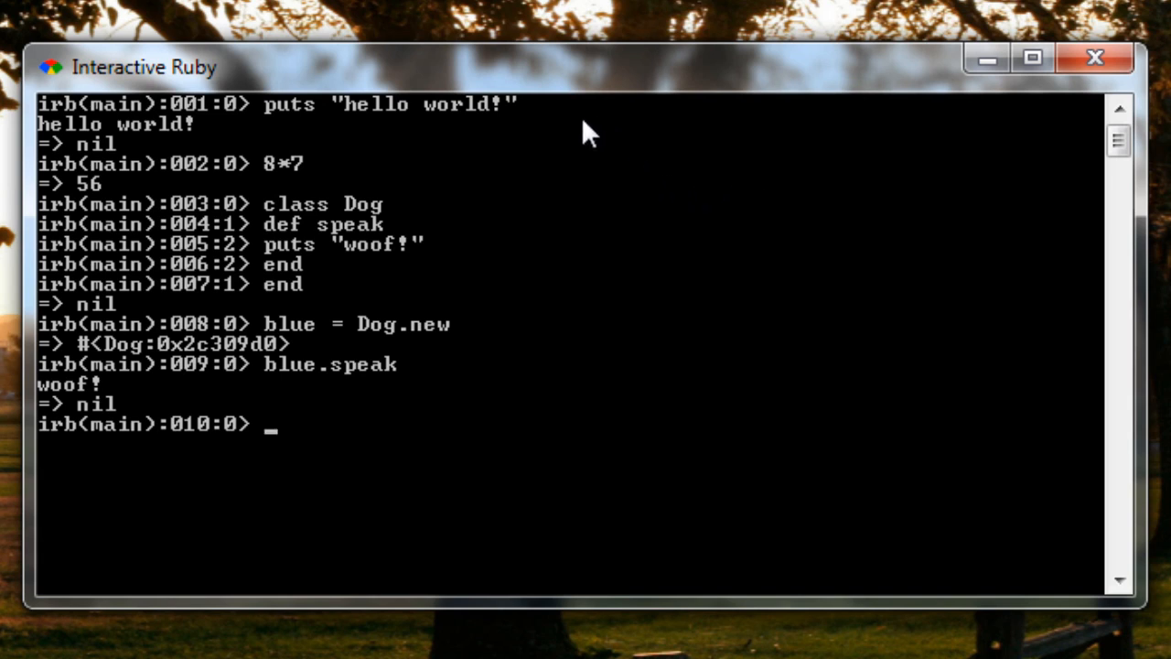
mouse_move(595, 356)
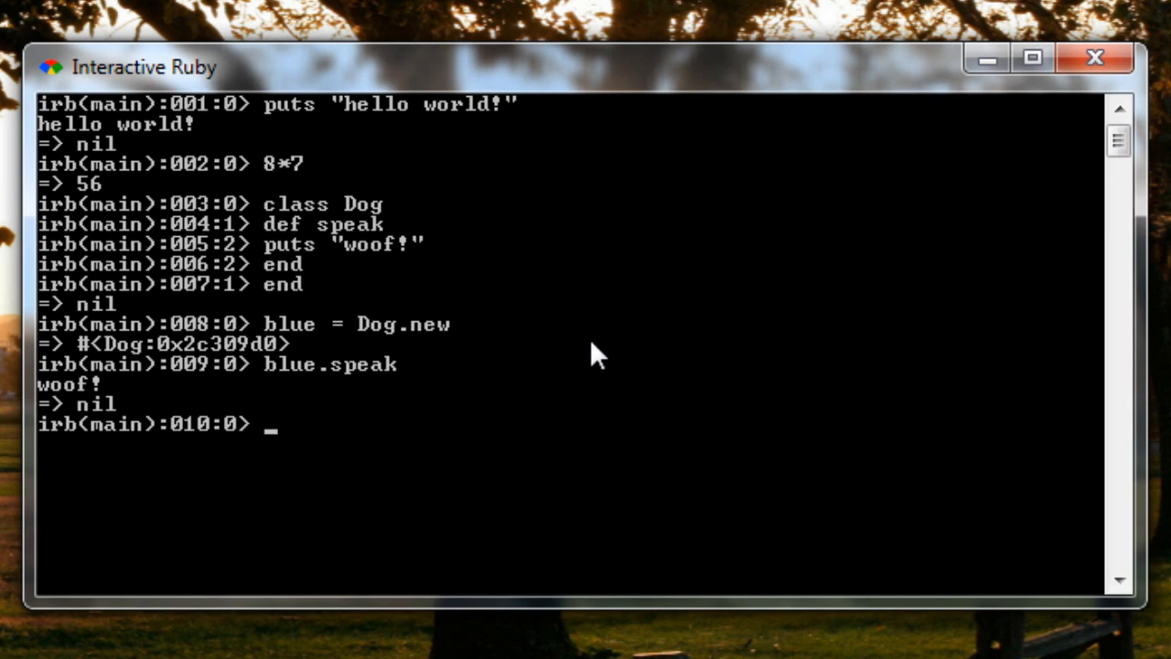
mouse_move(625, 249)
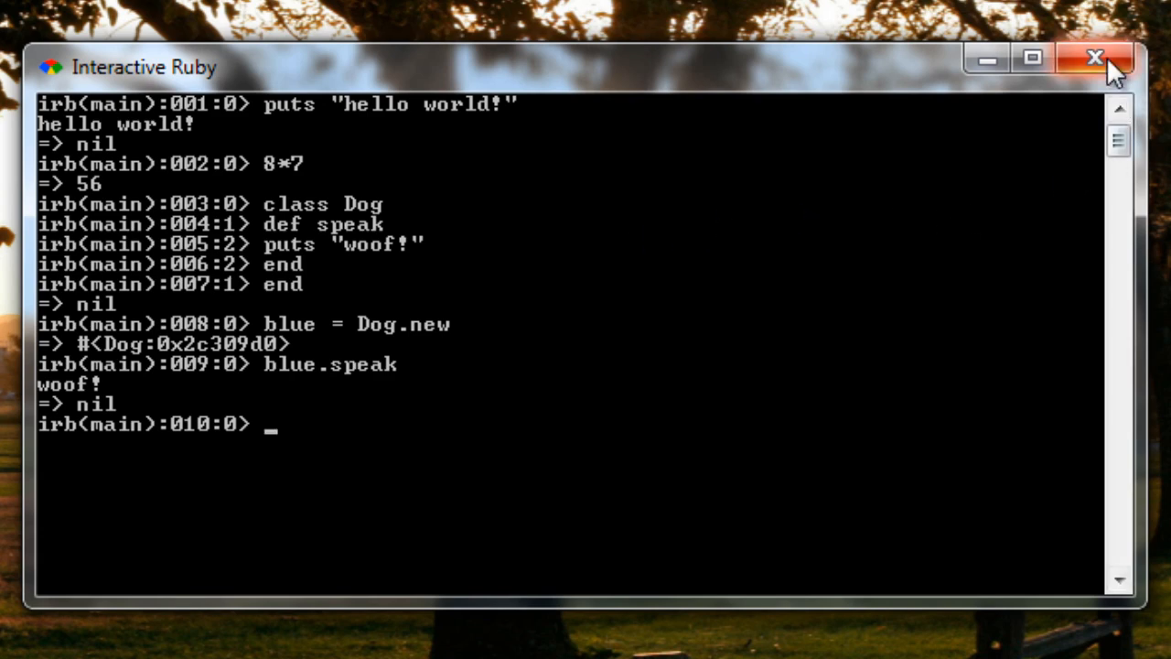
Step: Close irb and open Dog.rb from the desktop via Edit with Notepad++
left_click(1096, 57)
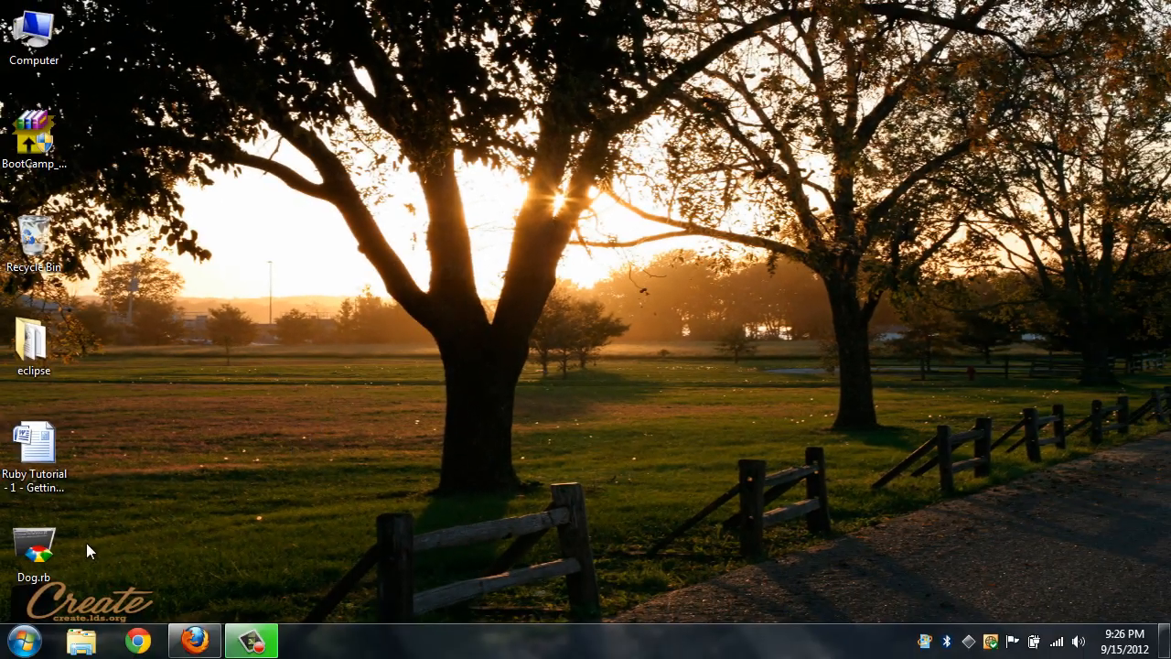
left_click(33, 549)
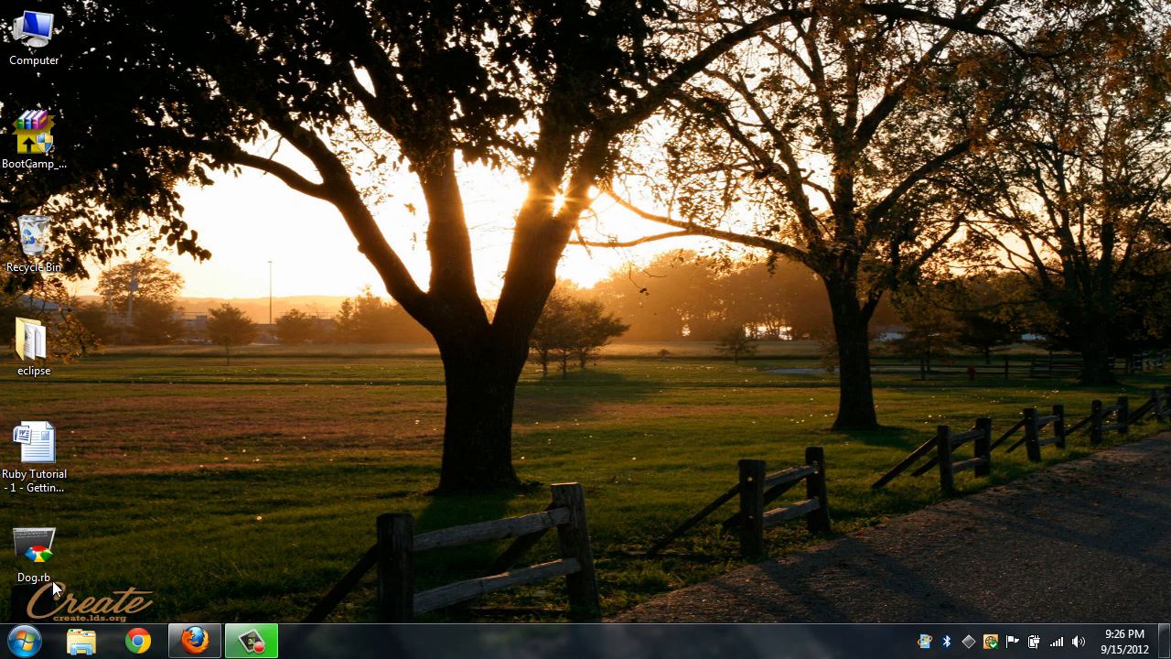
right_click(33, 549)
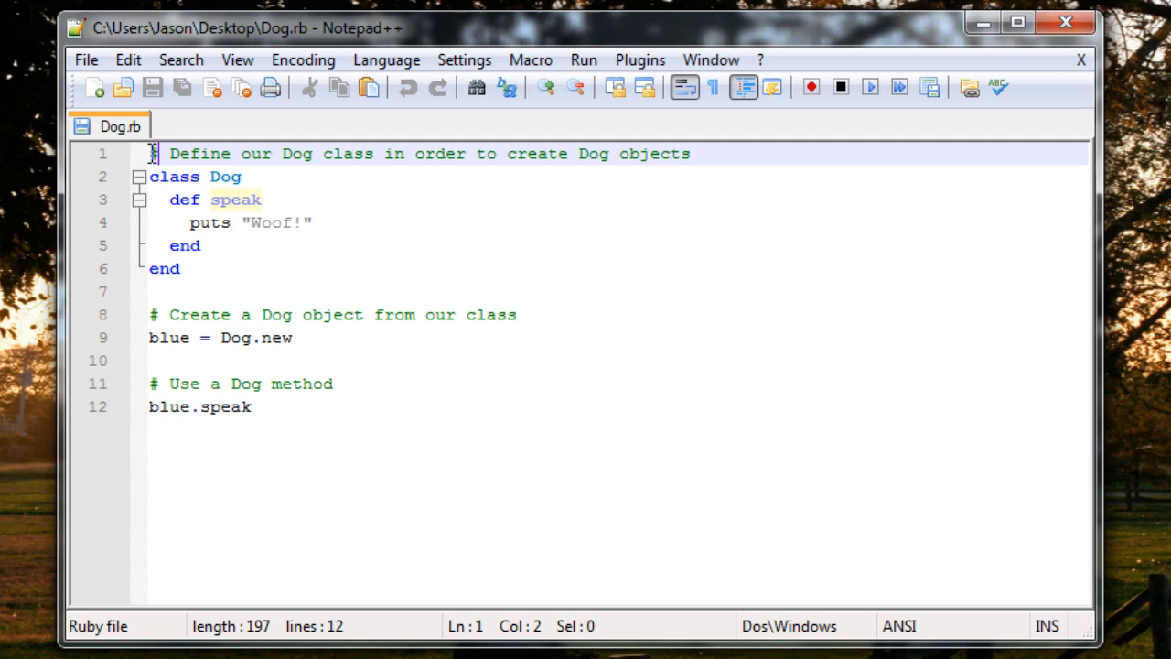
mouse_move(193, 267)
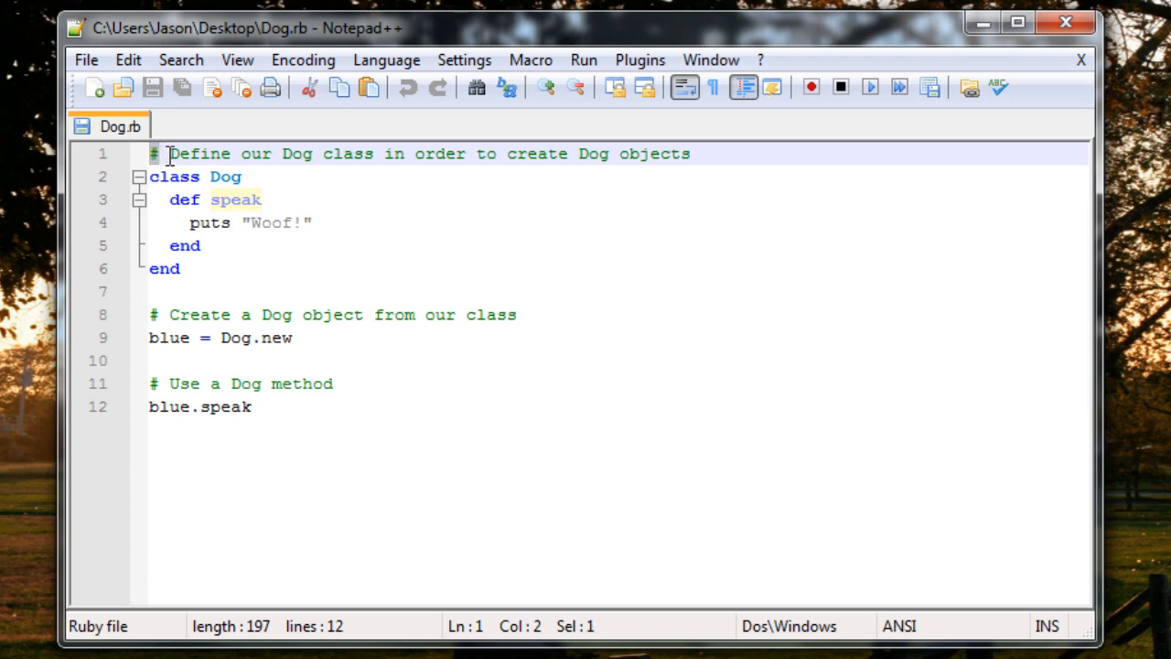
mouse_move(712, 162)
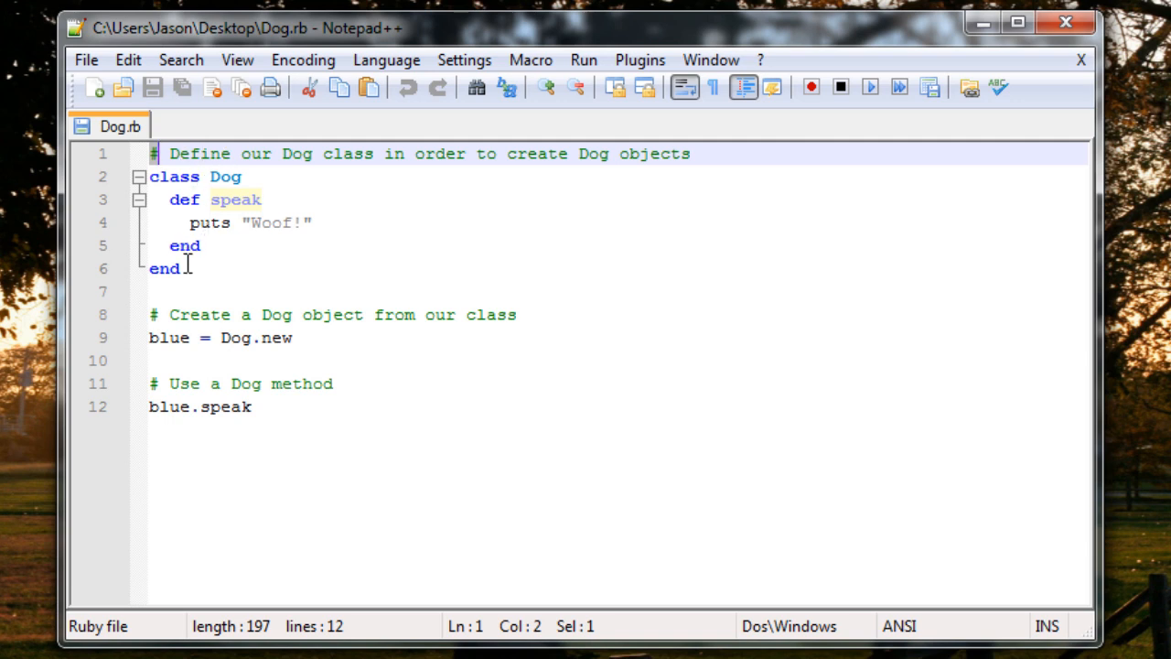
left_click(157, 153)
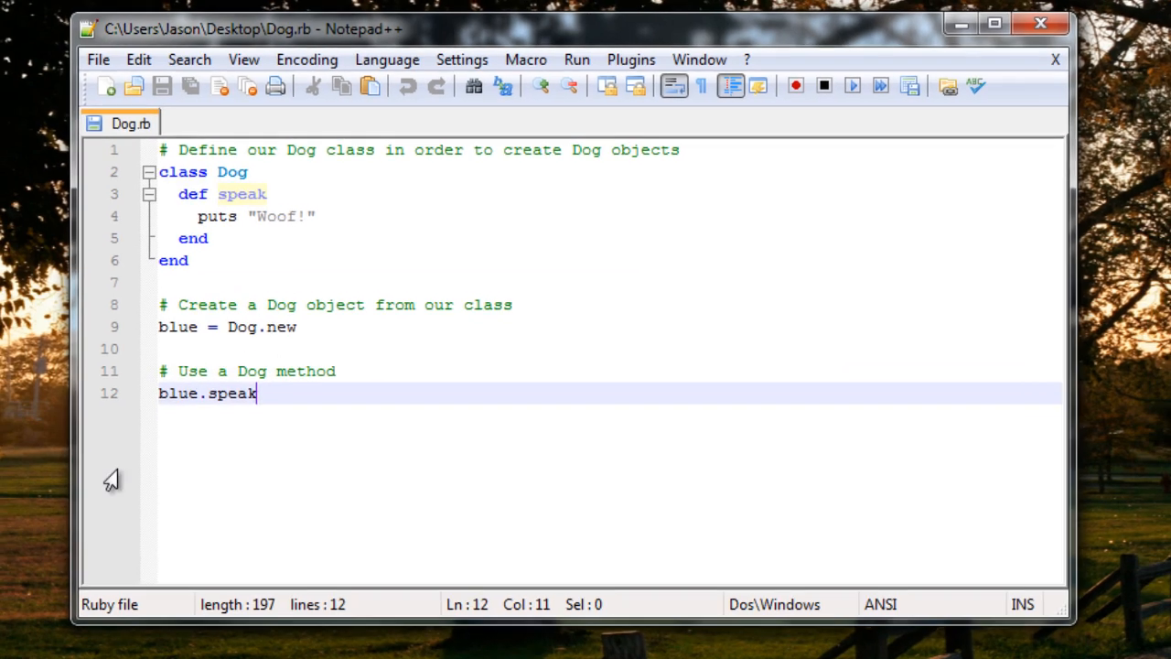
Step: Launch cmd from Start and change into the Desktop folder
left_click(19, 639)
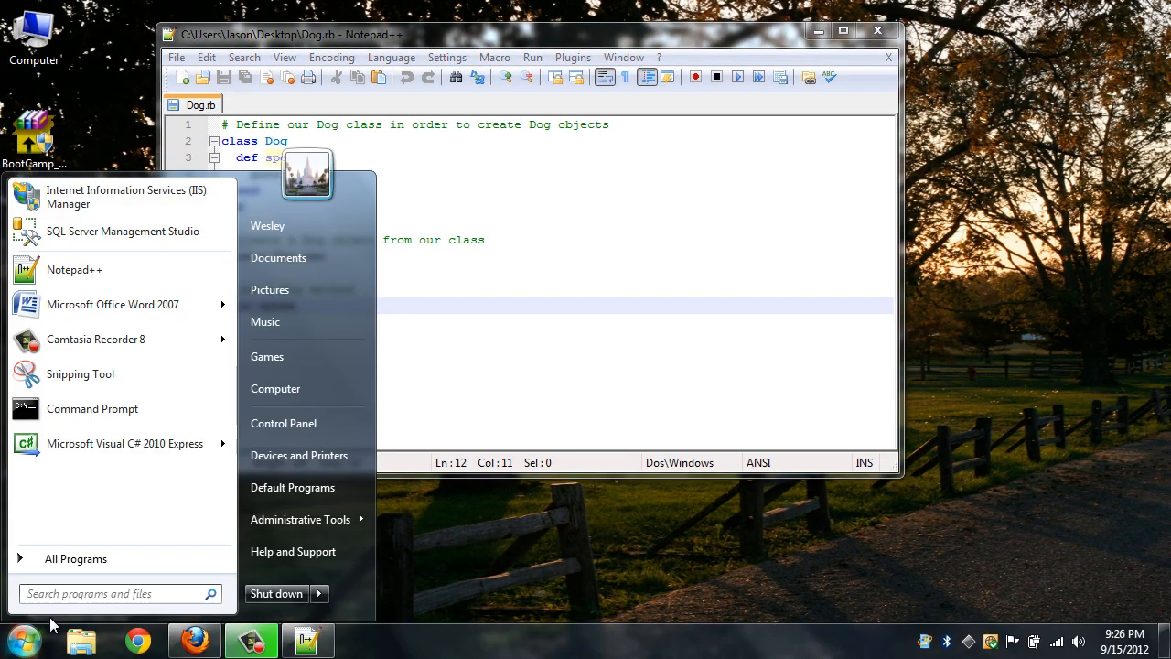
type("cmd")
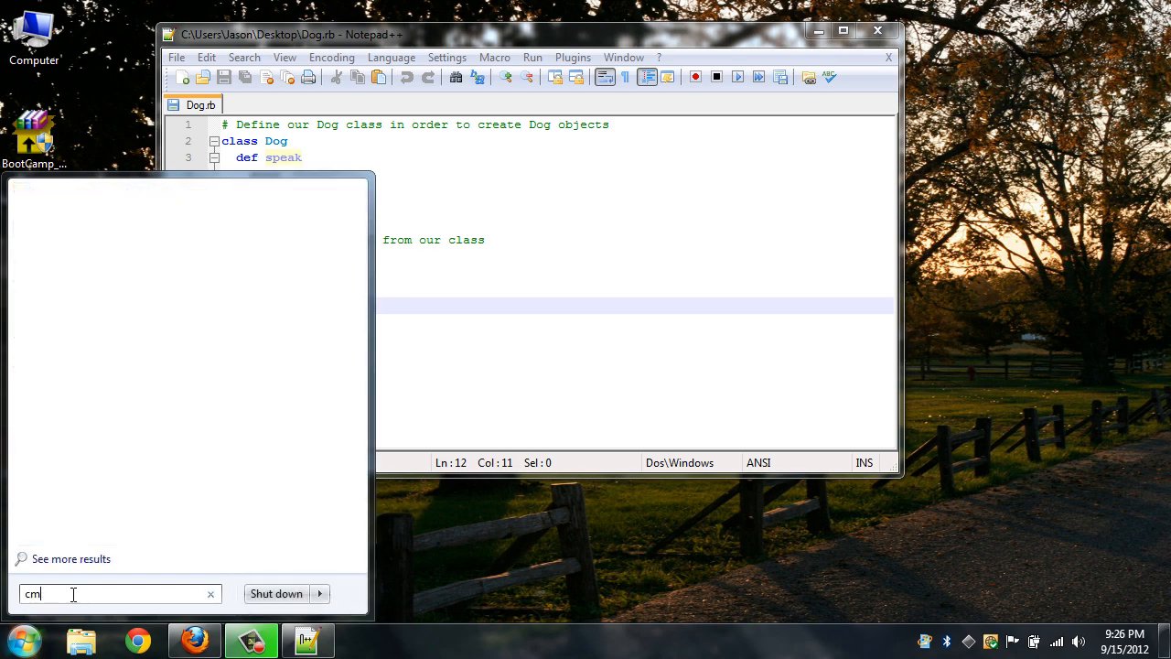
key("Return")
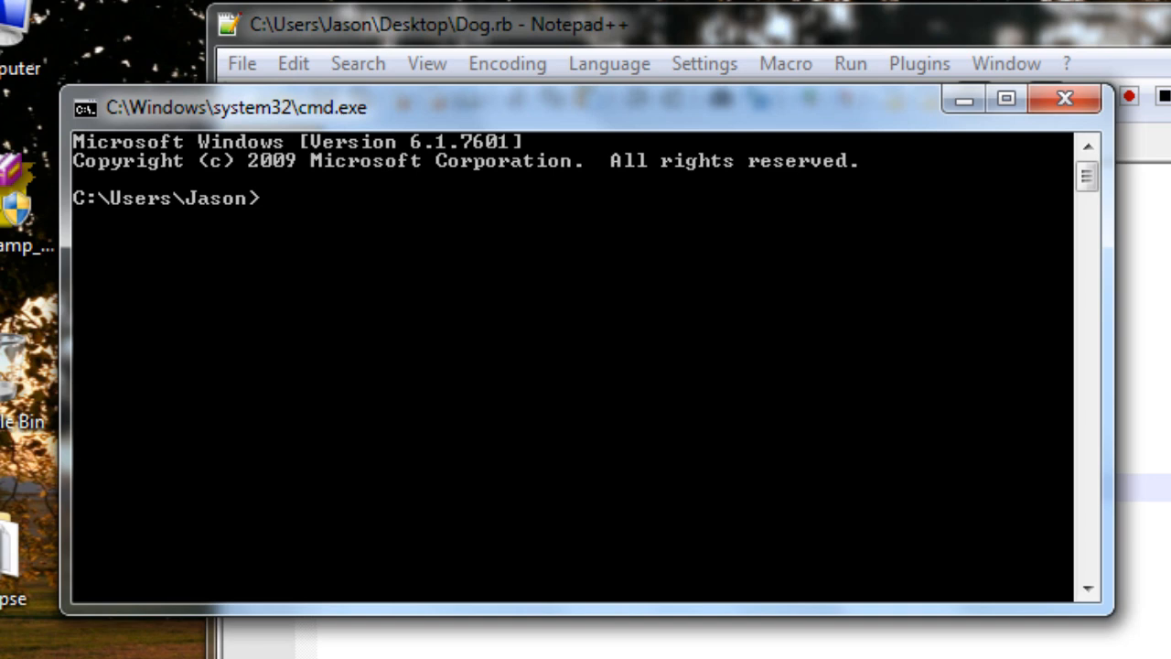
type("cd Desk")
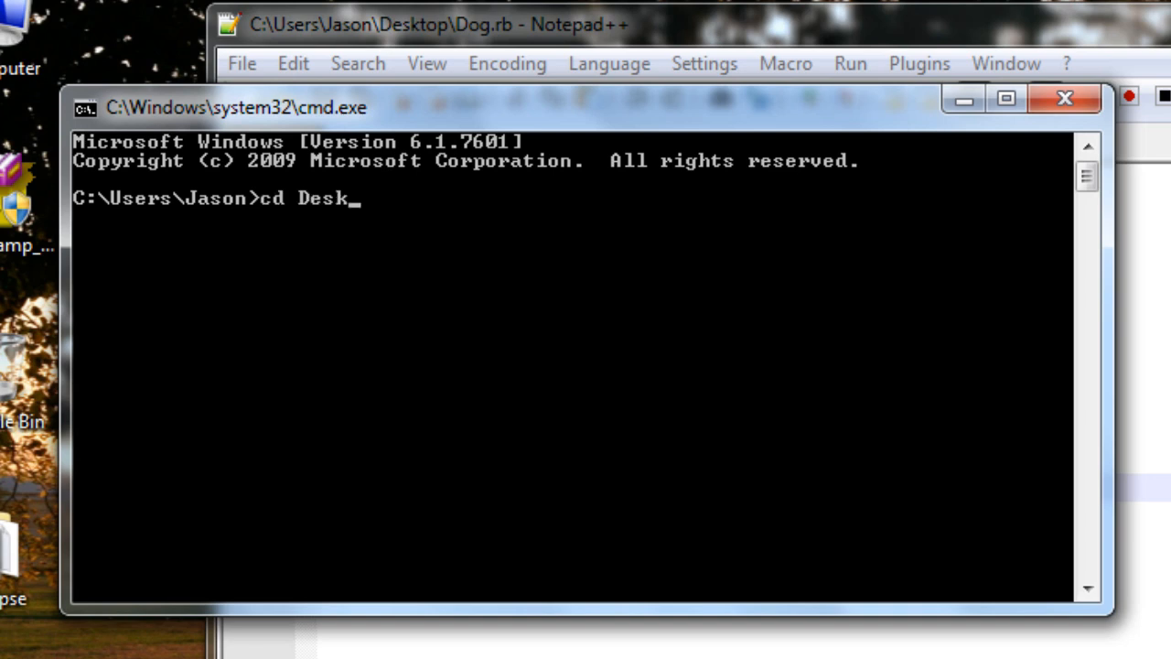
key("Return")
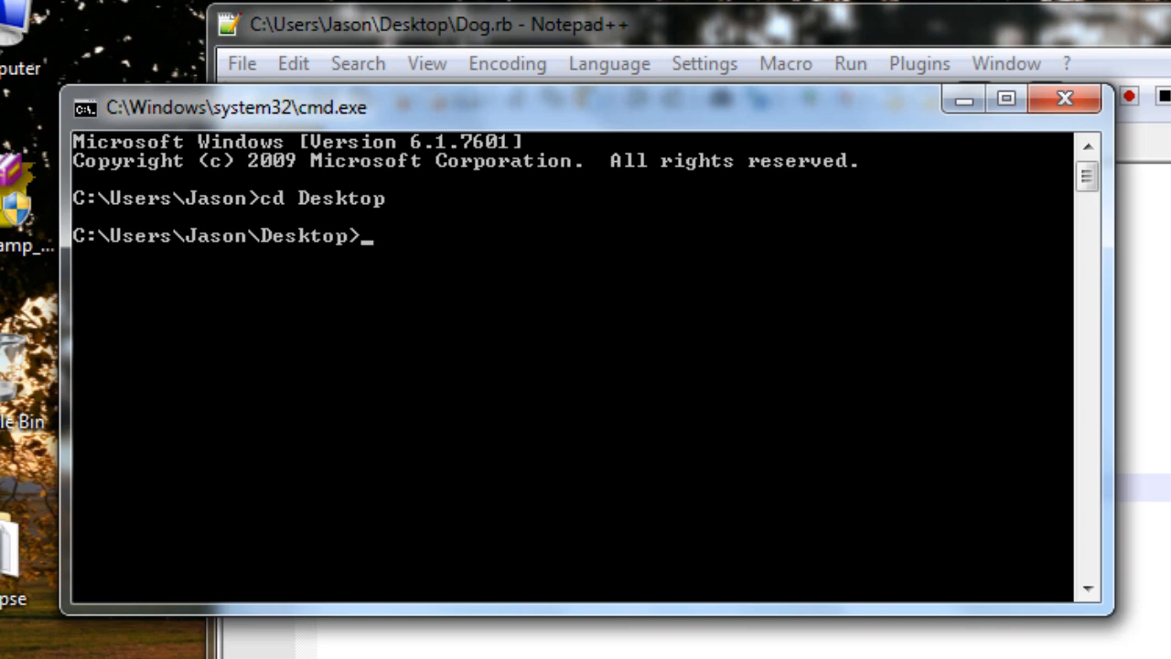
Step: Run ruby Dog.rb so the script prints Woof!
type("ruby")
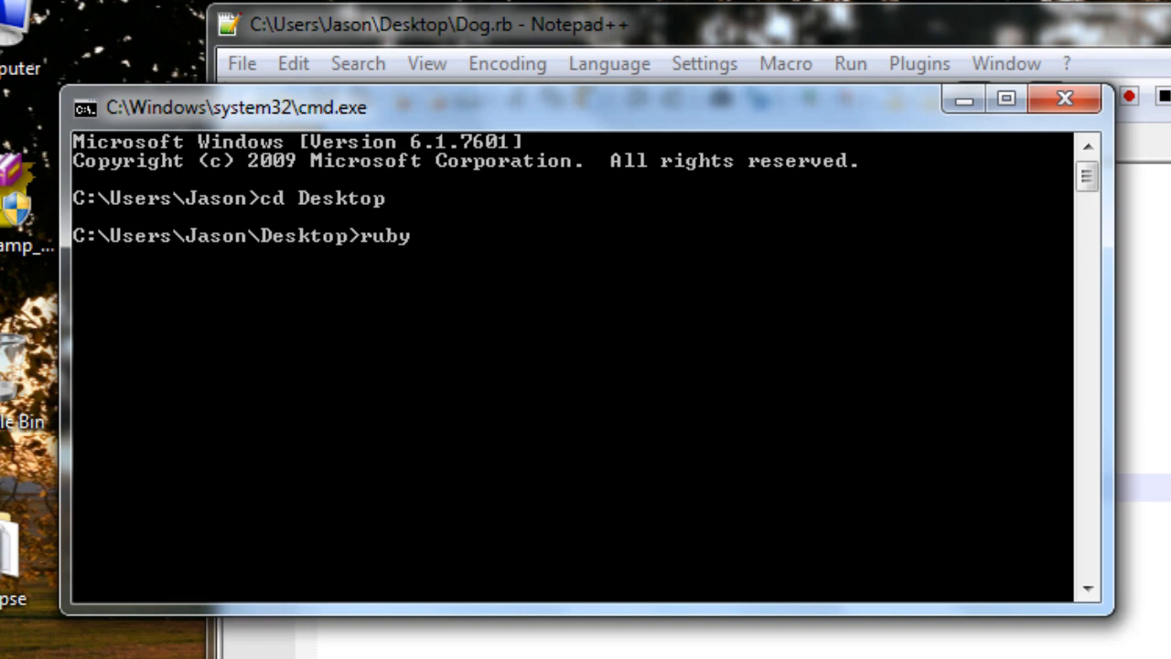
type("Dog.")
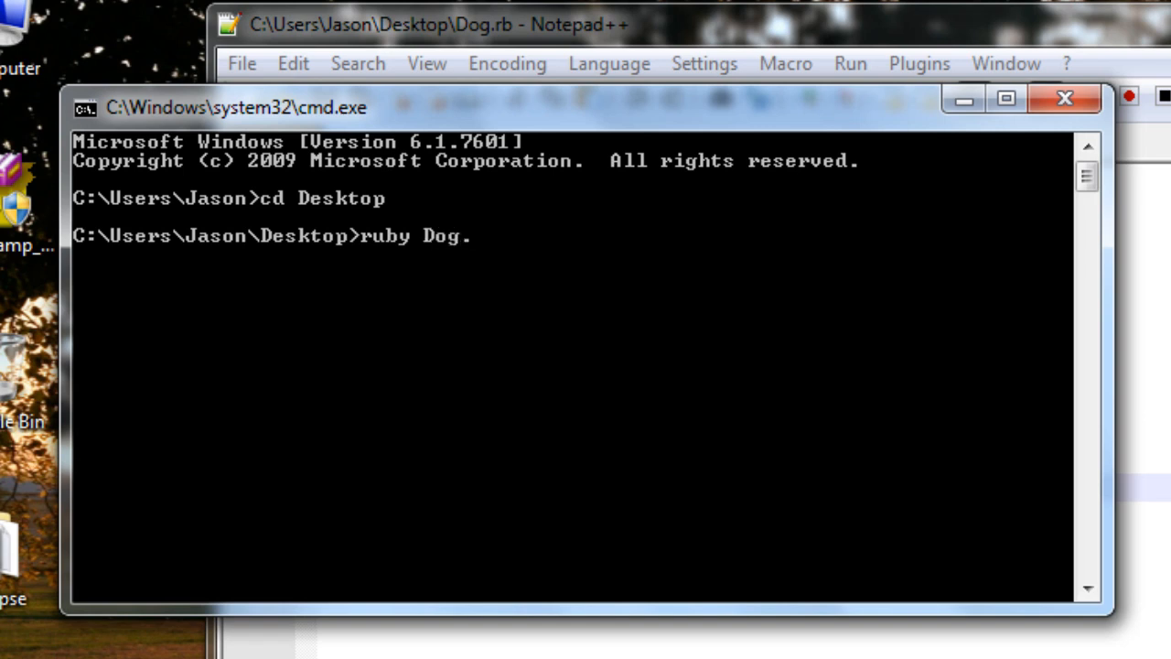
type("rb")
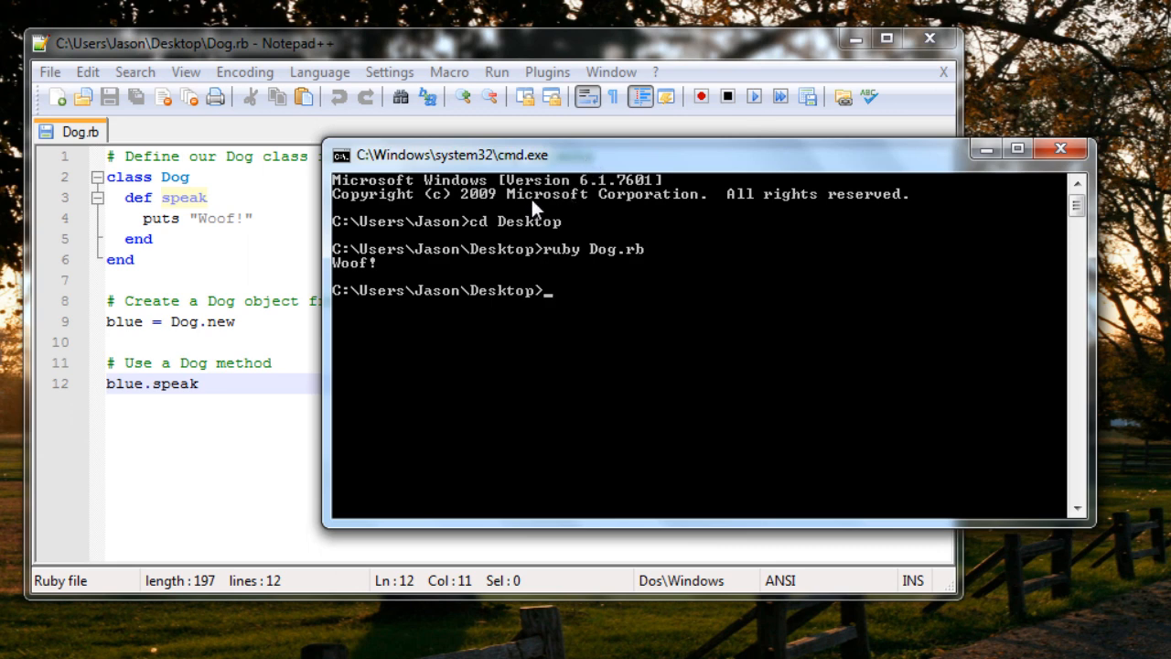
mouse_move(137, 259)
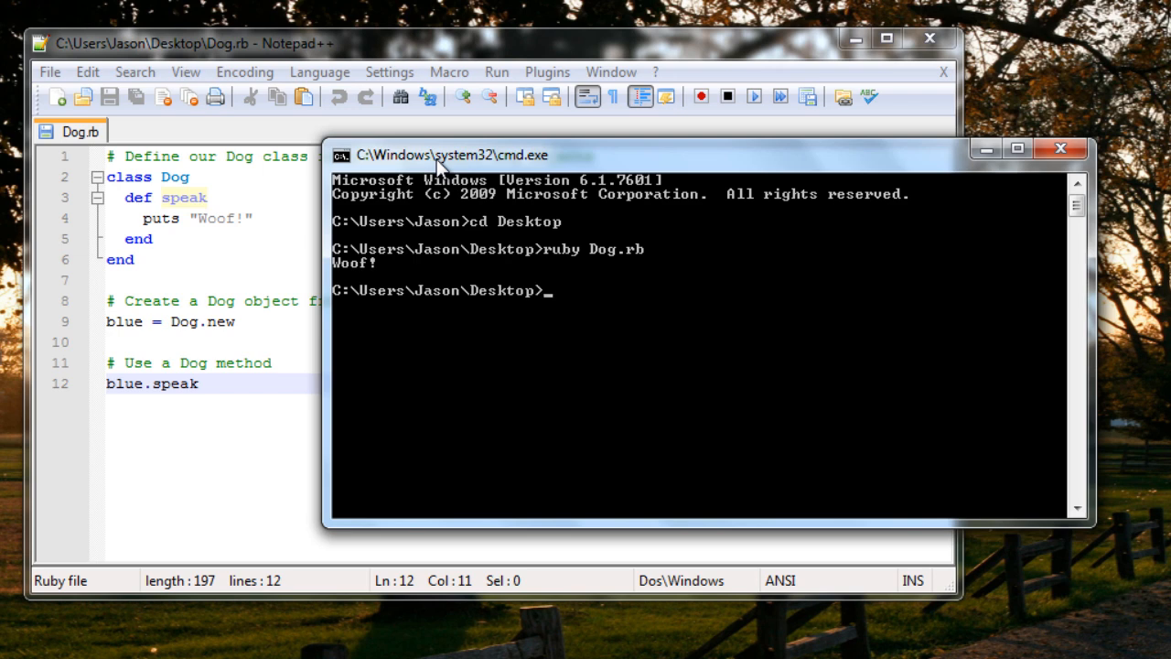
mouse_move(644, 183)
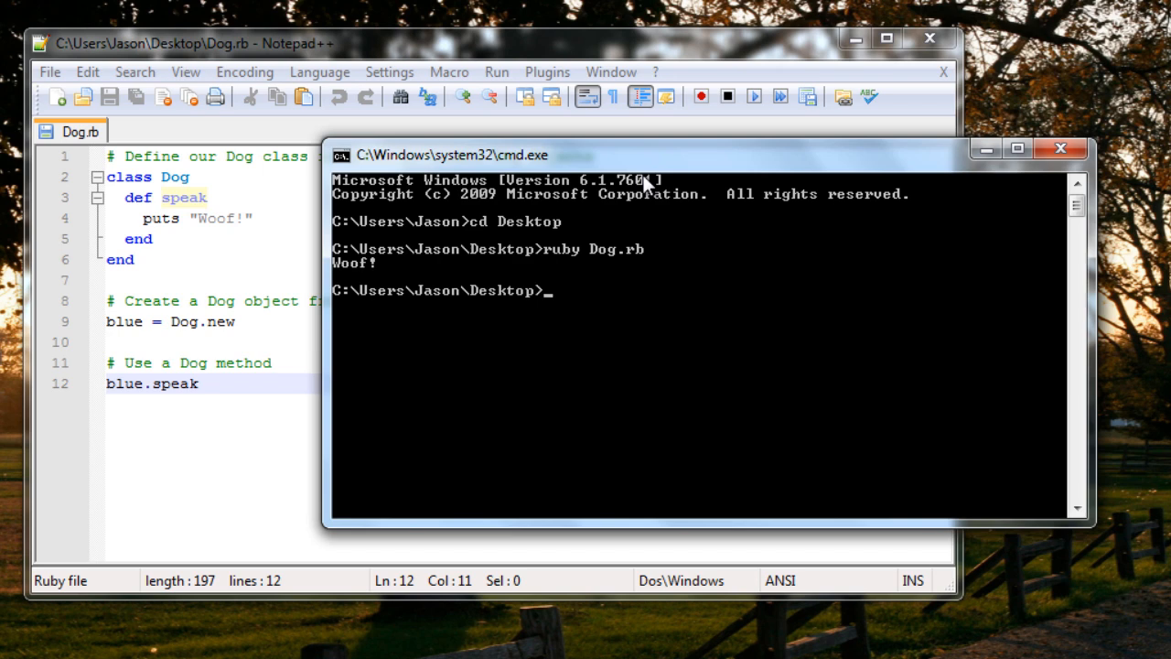
mouse_move(1007, 169)
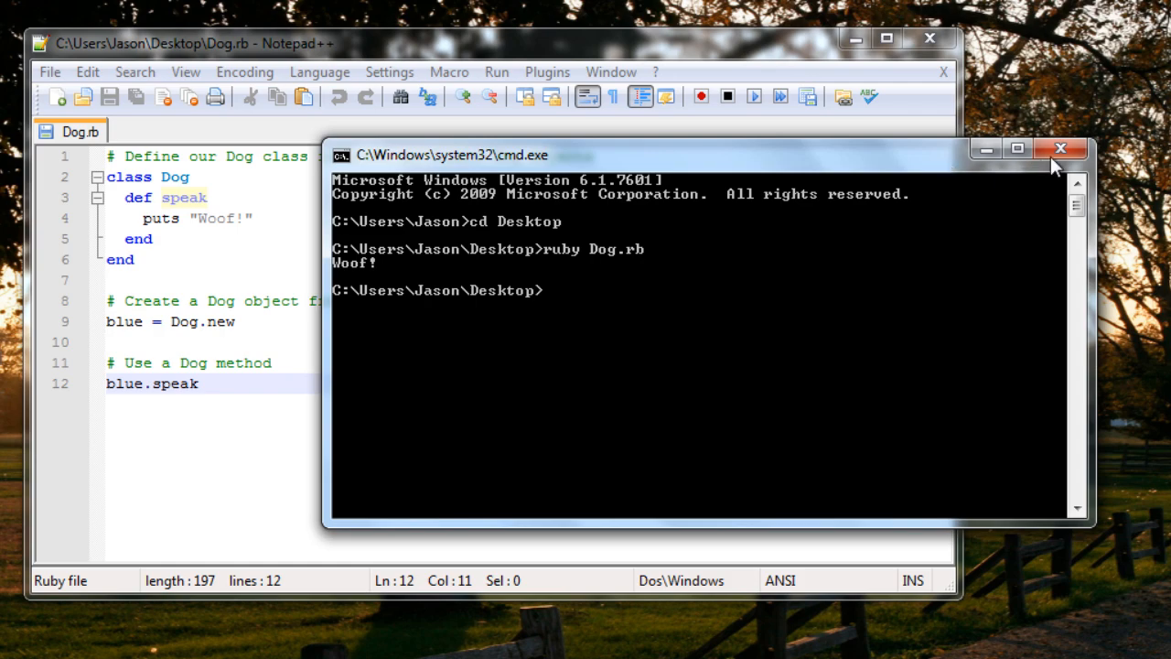
Step: Close cmd, run eclipse.exe from its folder past the warning, and accept ruby_workspace
left_click(1061, 148)
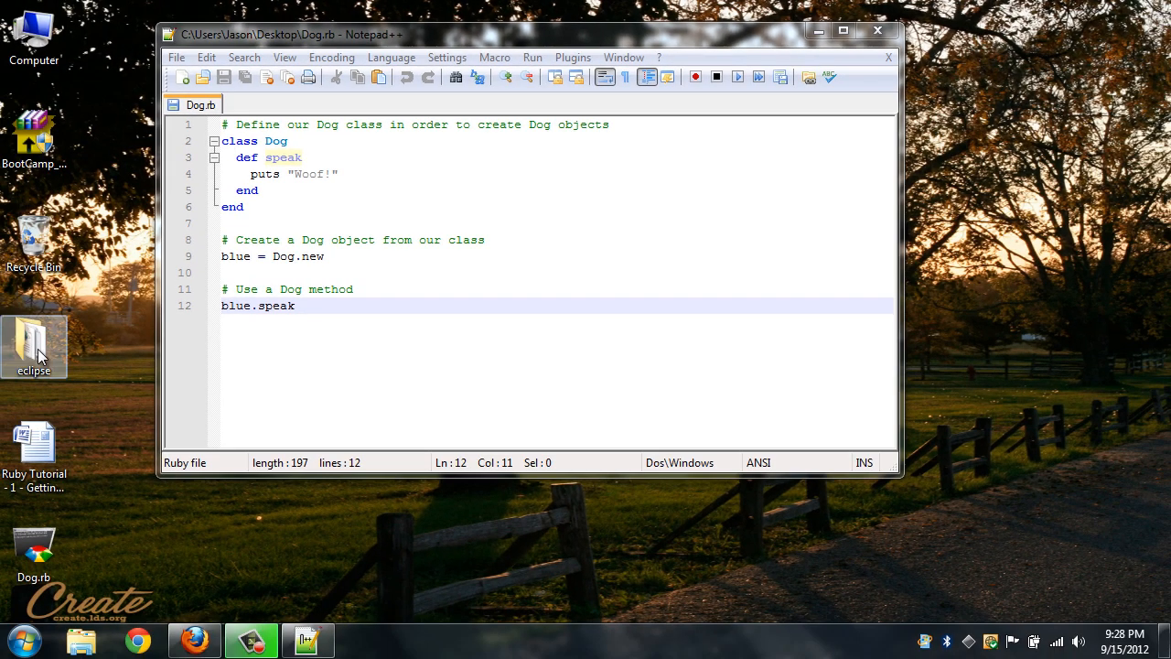
double_click(33, 346)
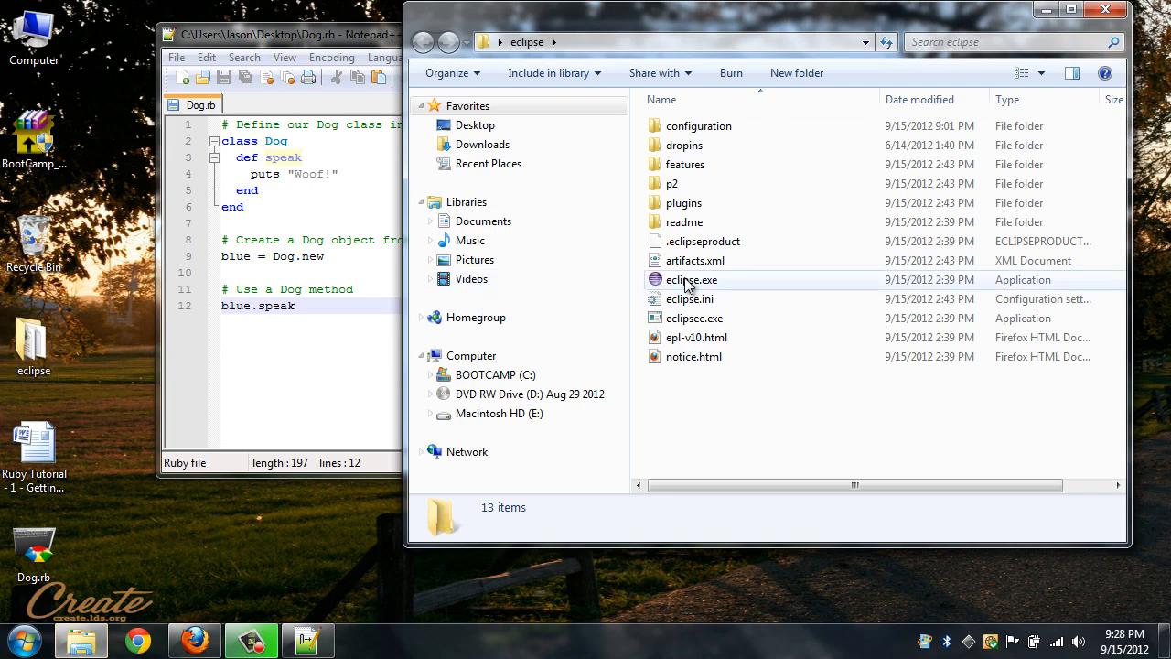
double_click(692, 278)
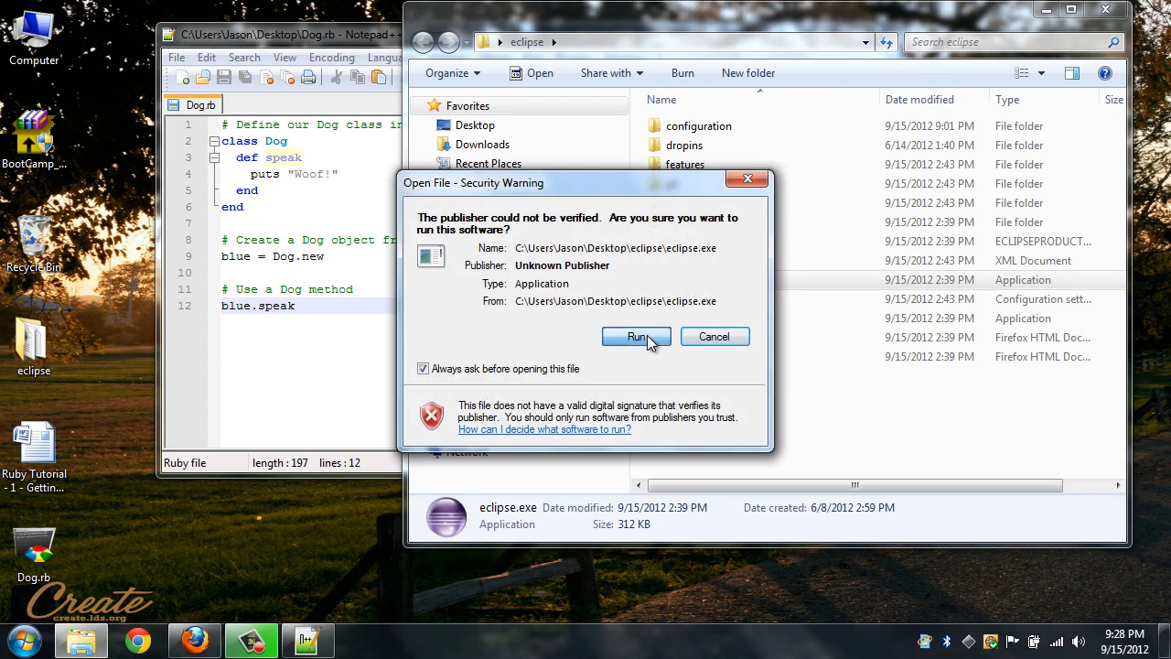
left_click(637, 337)
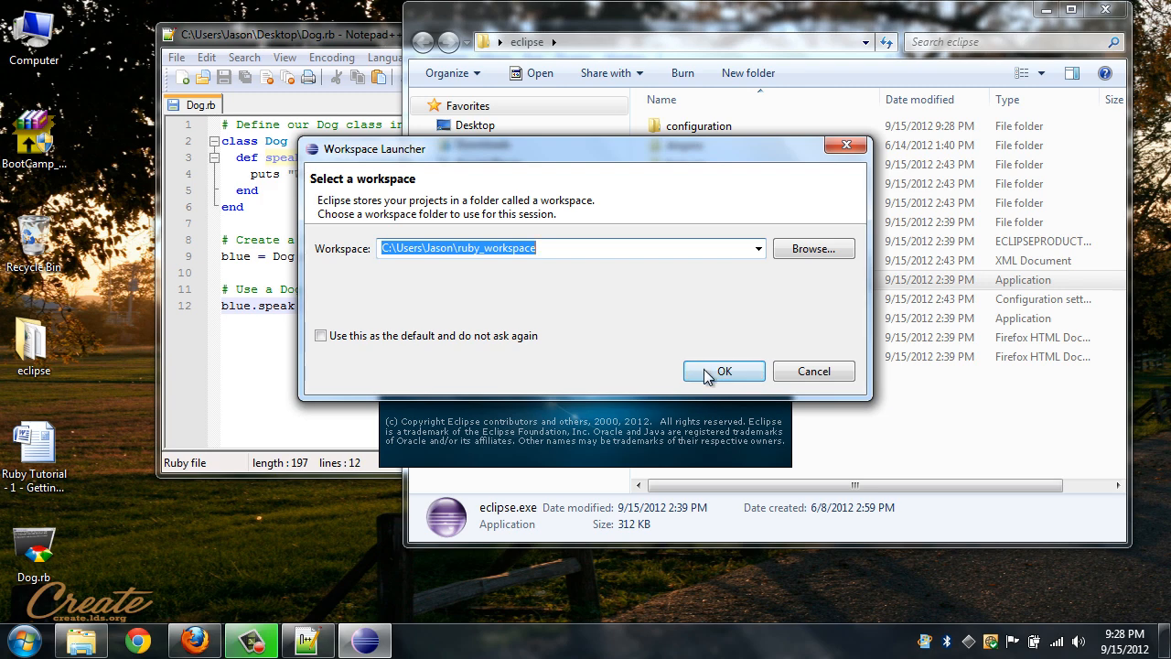
left_click(725, 370)
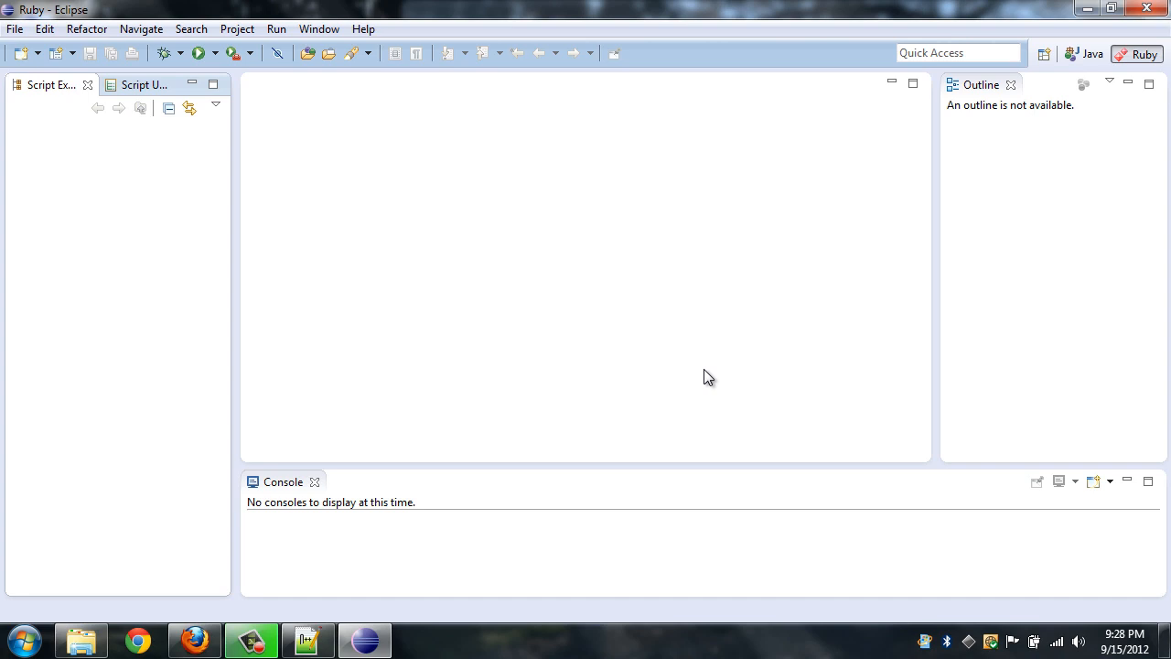
mouse_move(454, 265)
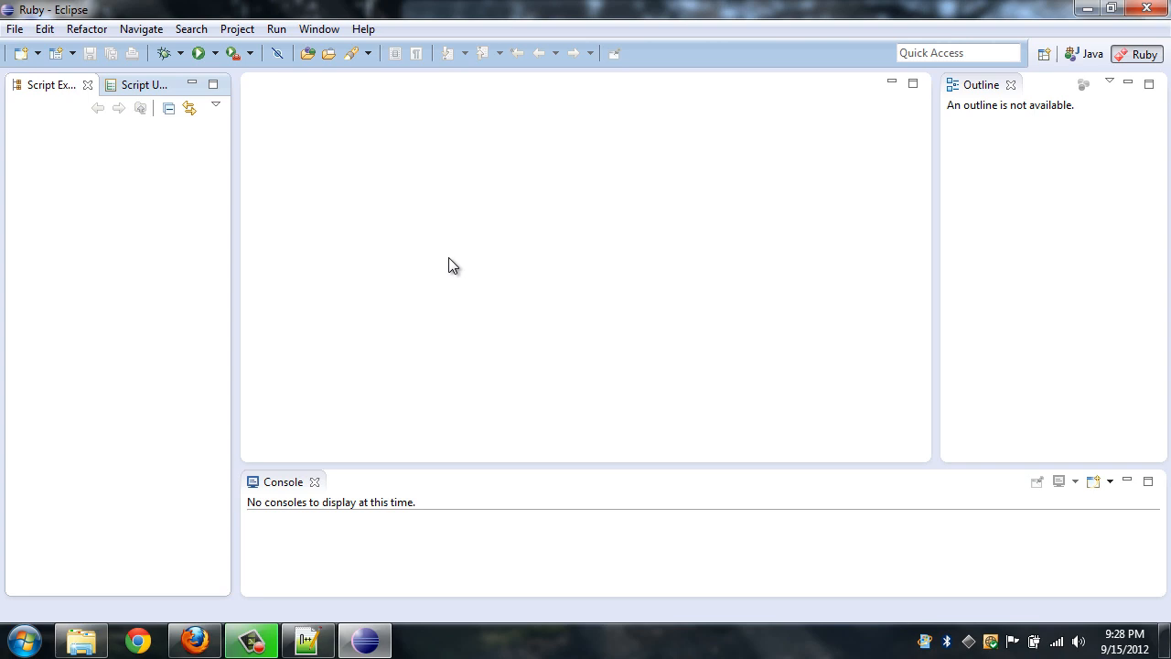
mouse_move(384, 241)
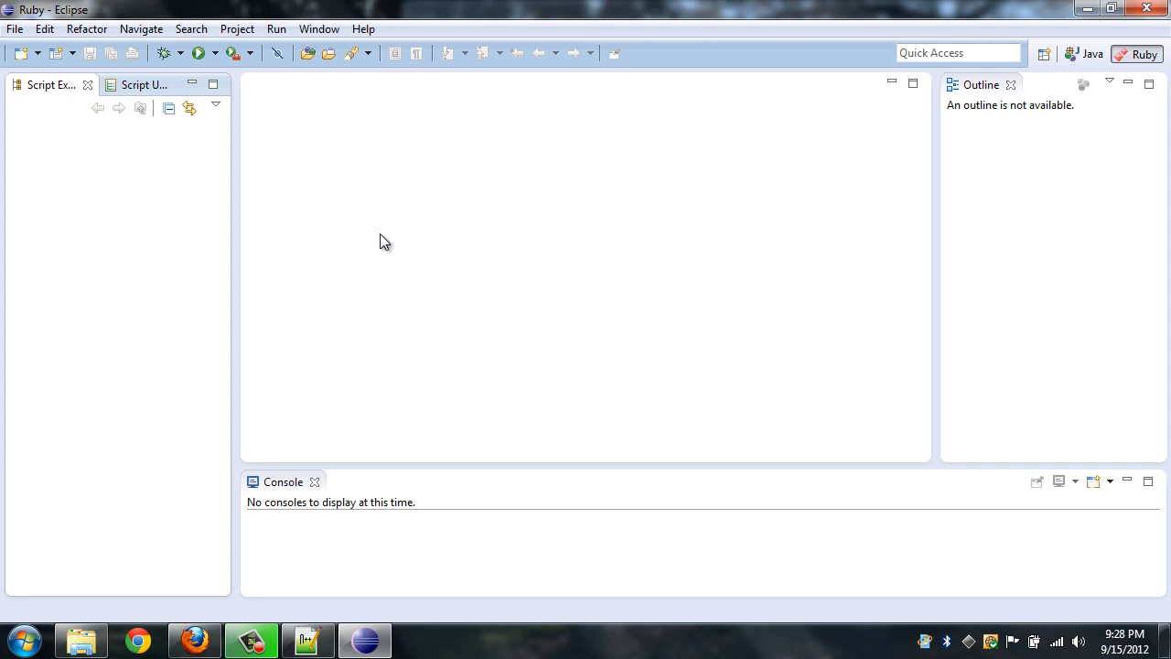
mouse_move(411, 121)
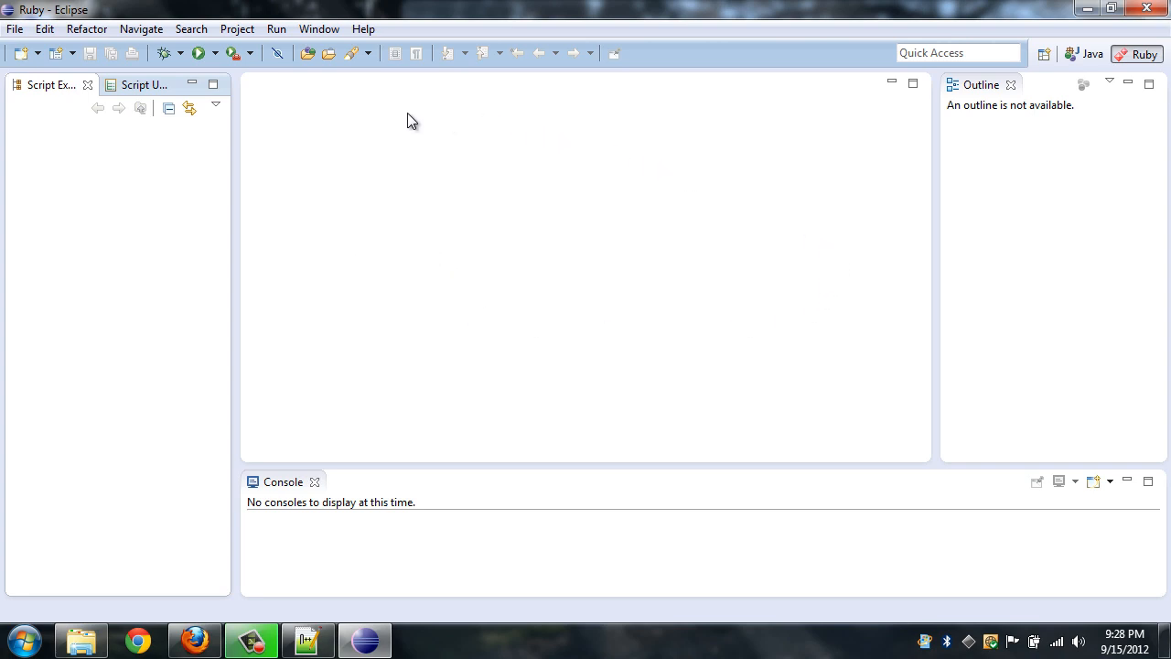
mouse_move(234, 183)
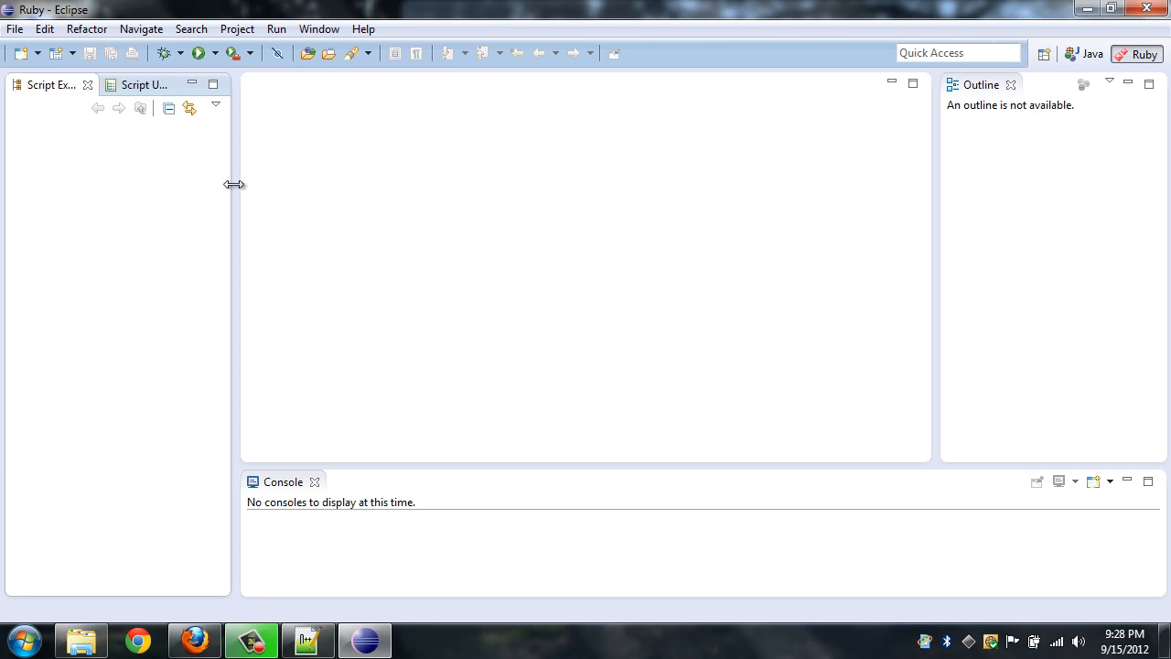
mouse_move(284, 329)
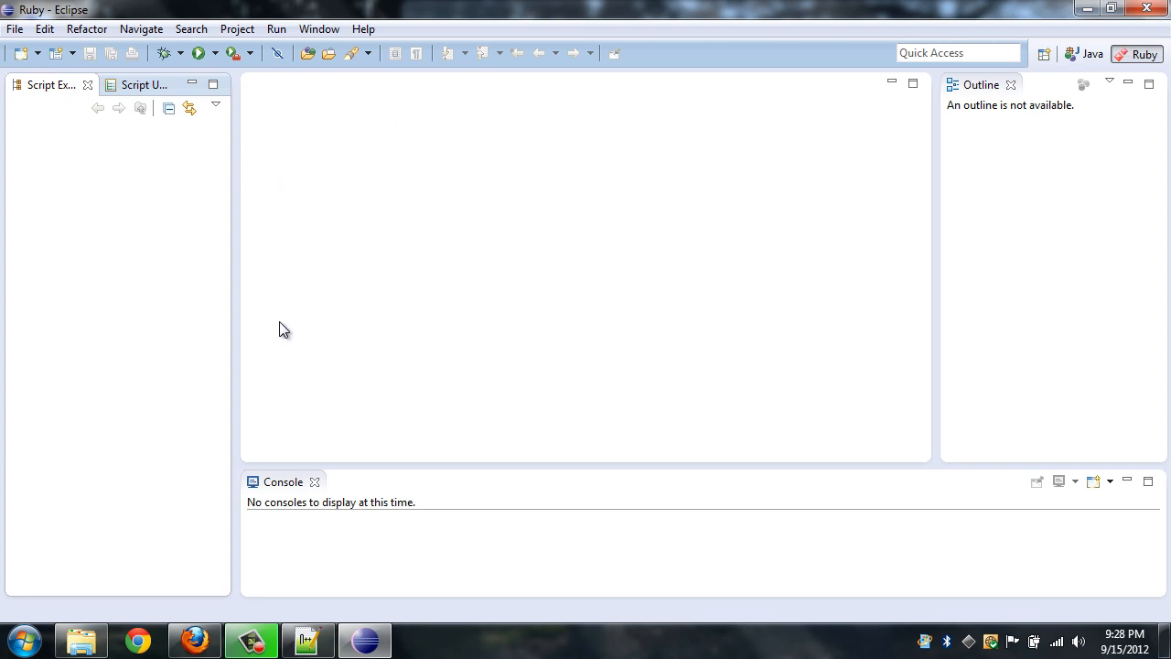
mouse_move(135, 215)
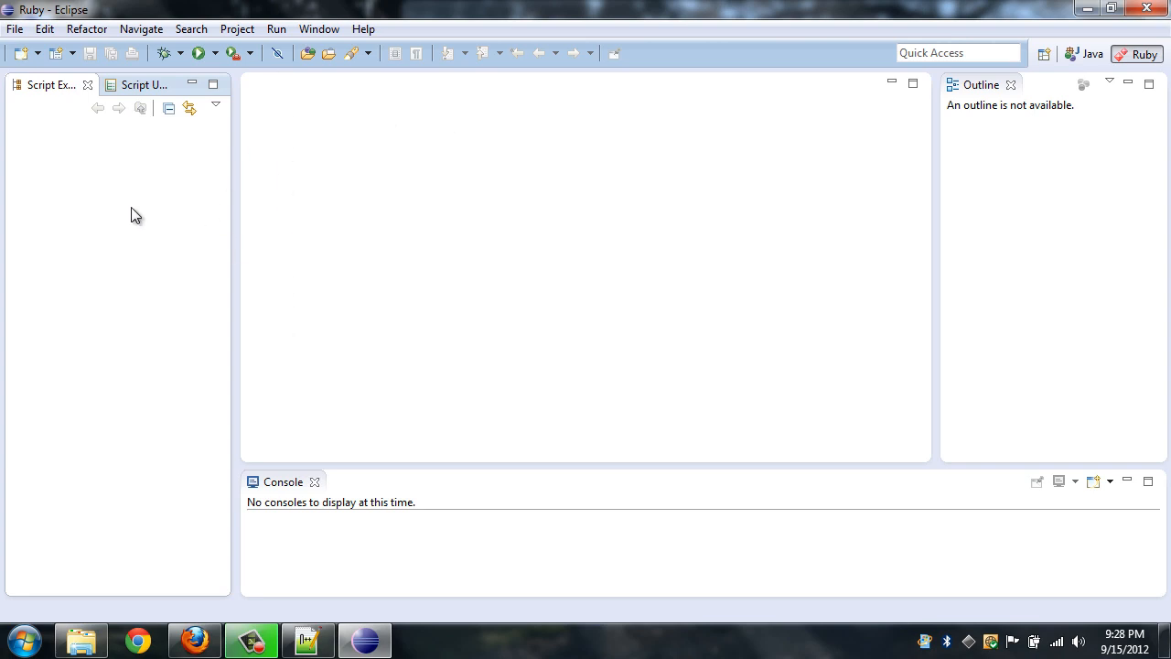
mouse_move(51, 176)
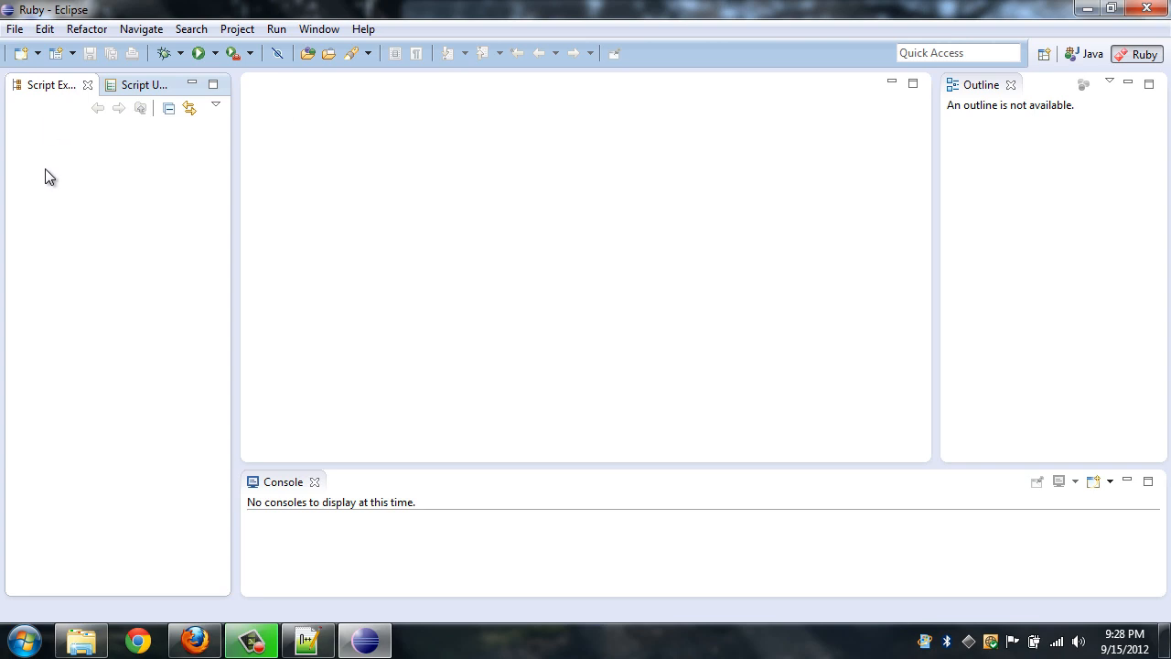
mouse_move(308, 516)
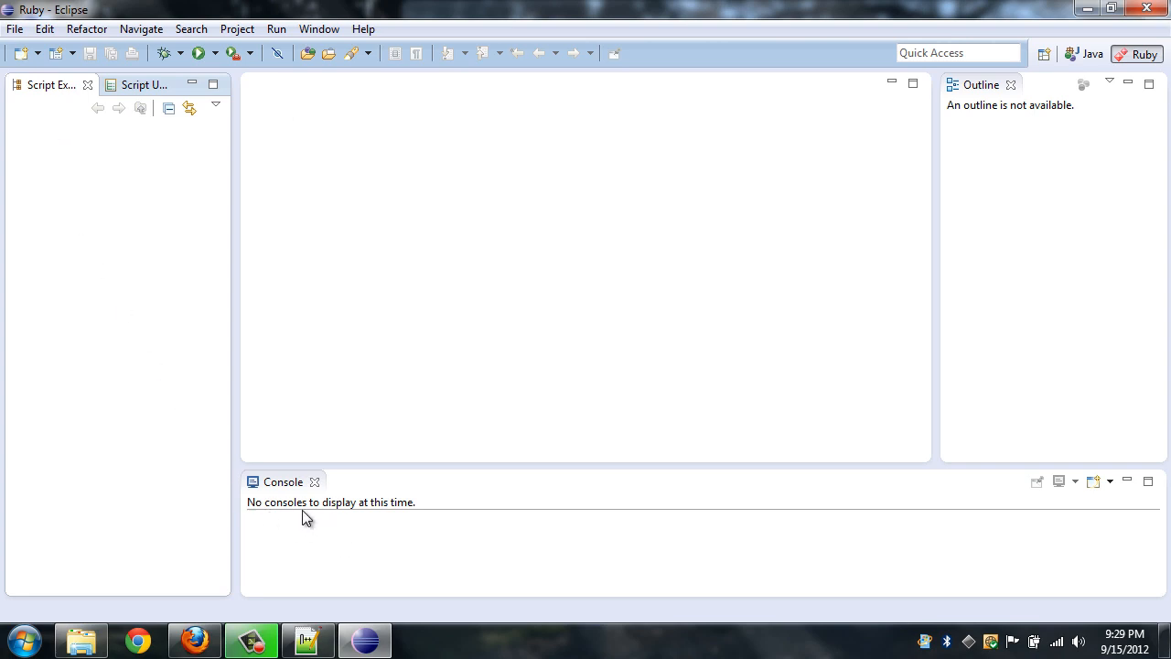
mouse_move(421, 319)
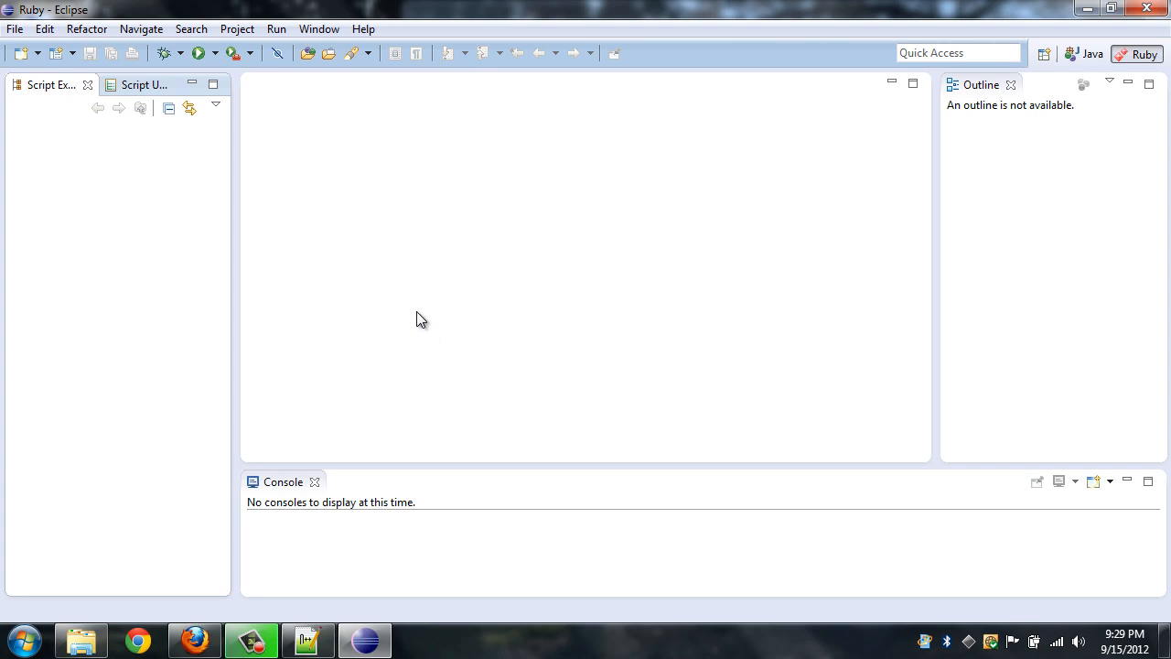
mouse_move(44, 84)
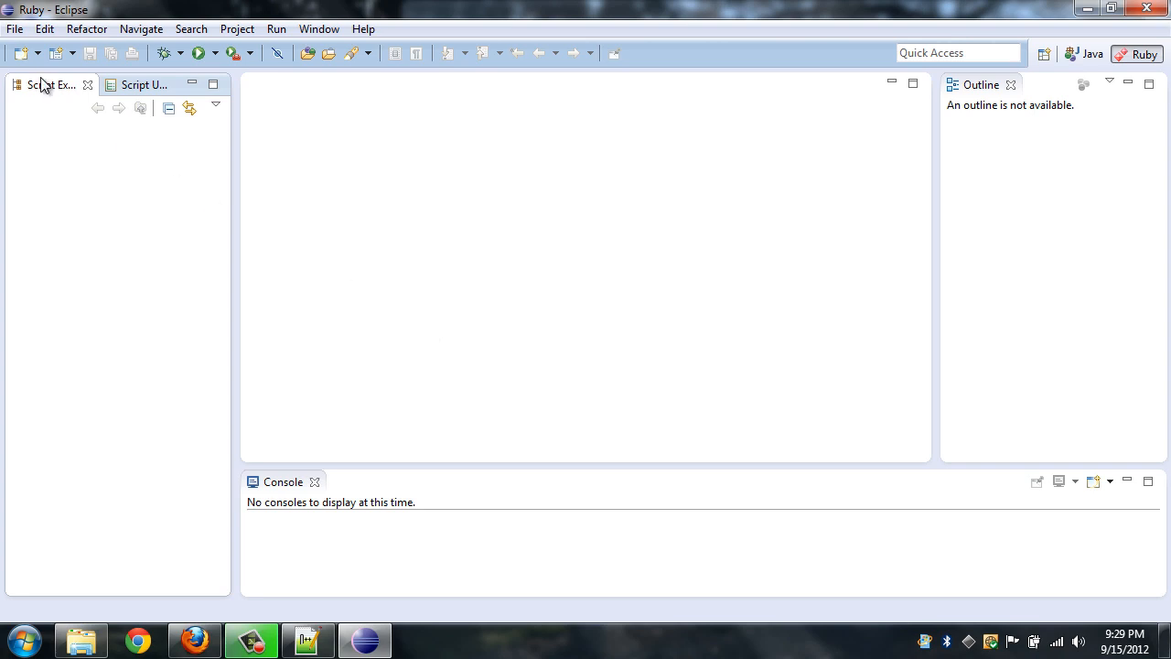
Step: Start the Ruby Project wizard via File > New > Other
left_click(14, 29)
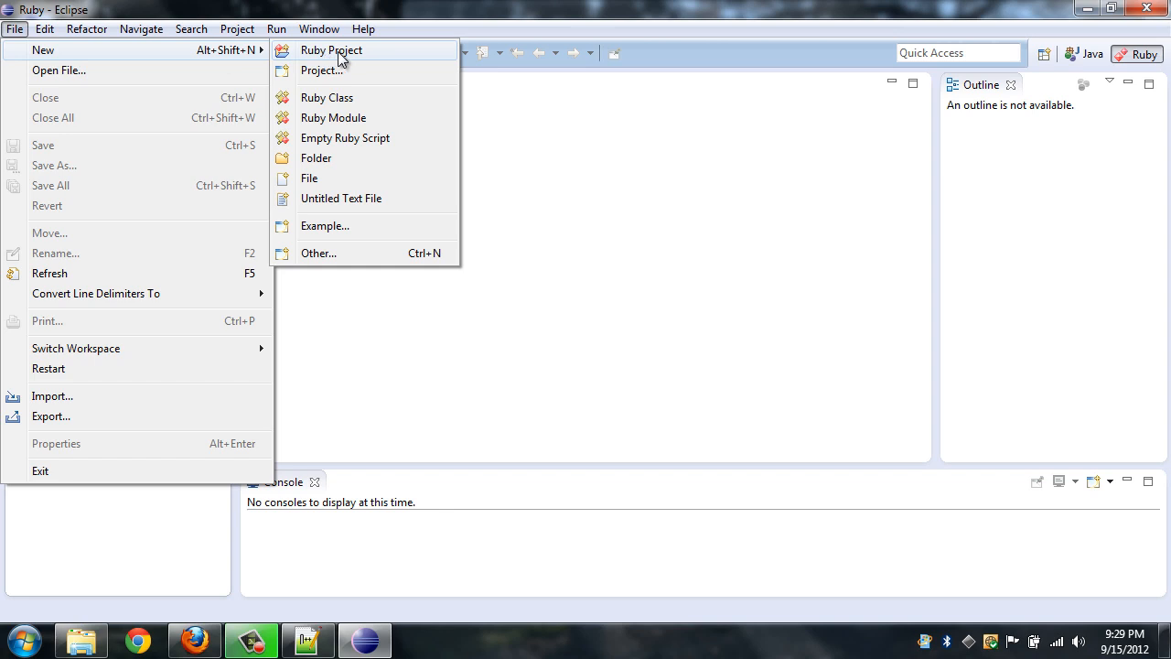
mouse_move(325, 53)
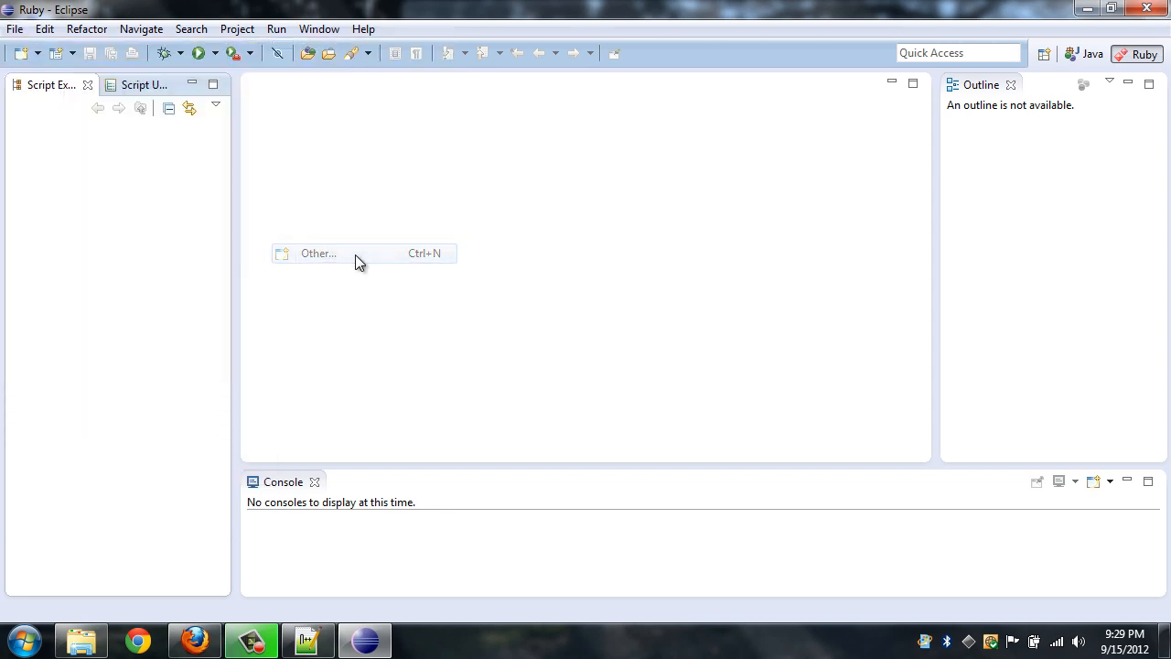
left_click(319, 253)
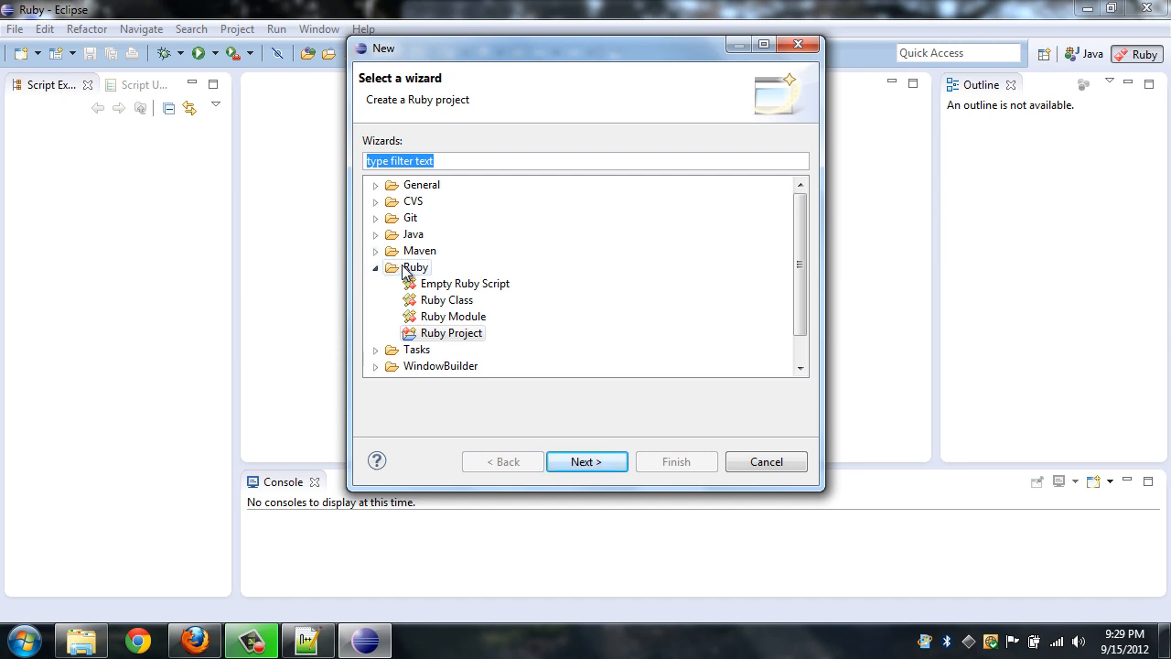
mouse_move(424, 300)
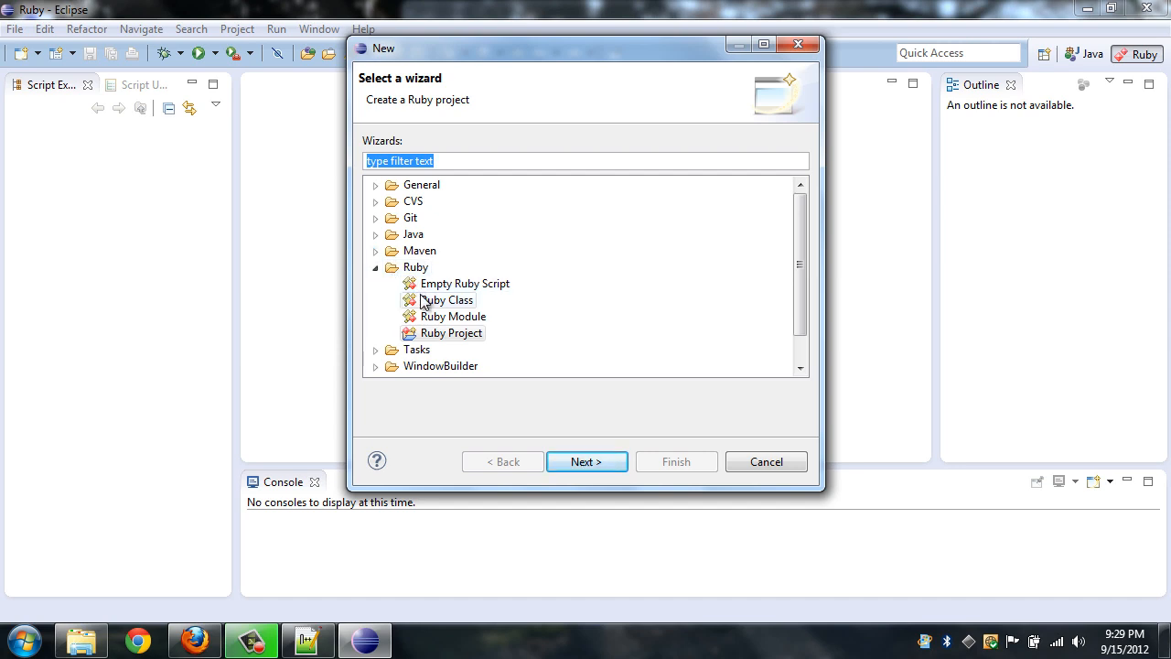
left_click(450, 333)
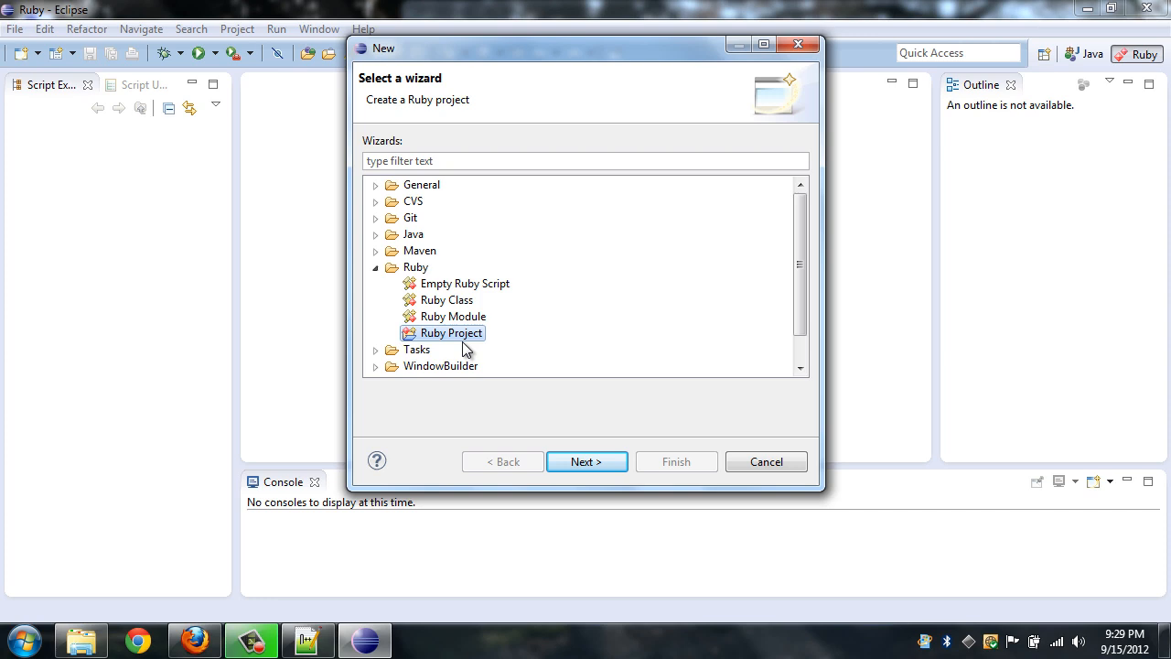
left_click(585, 462)
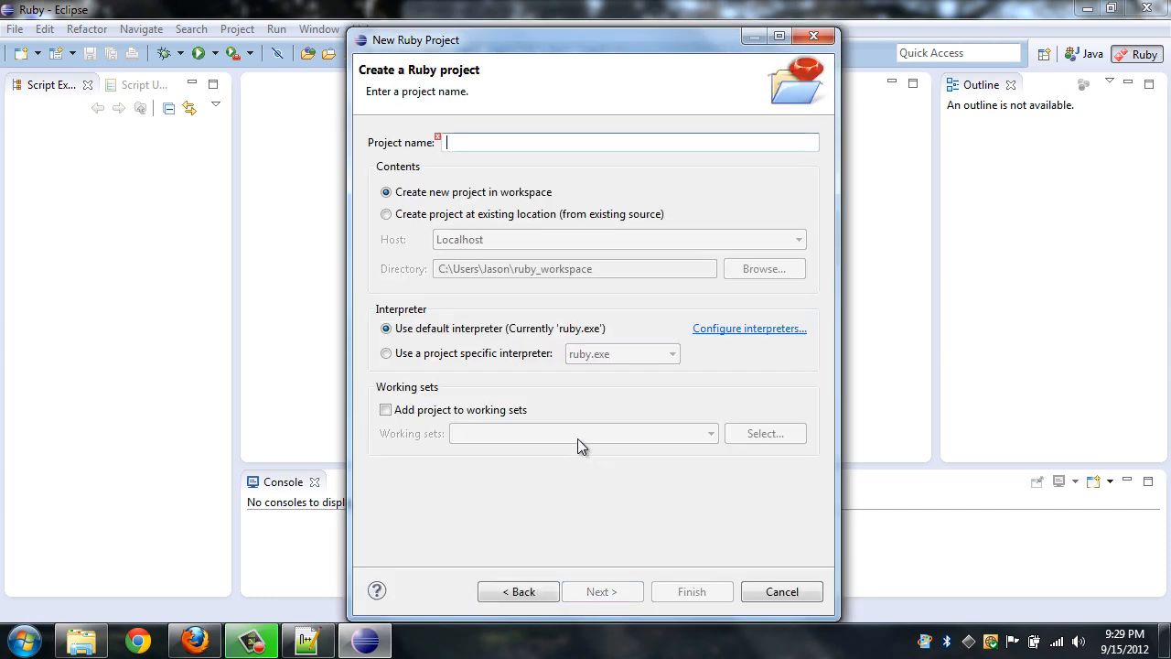
mouse_move(516, 276)
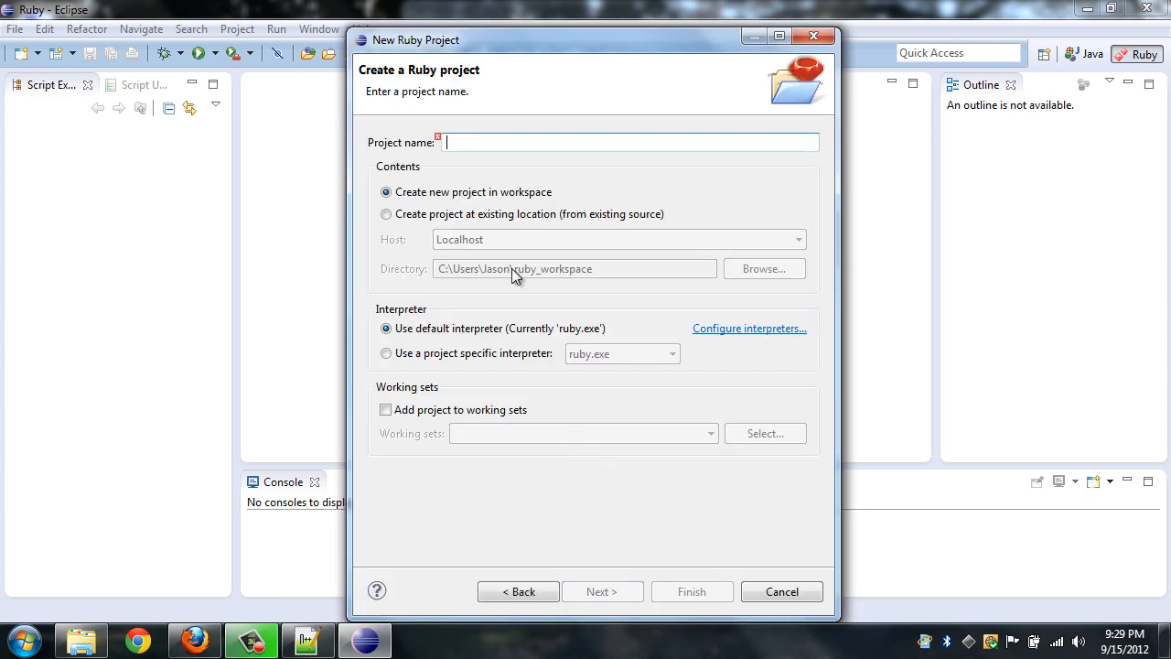
Step: Name the project Dog, finish it, and expand it in Script Explorer to show interpreter libraries
type("Dog")
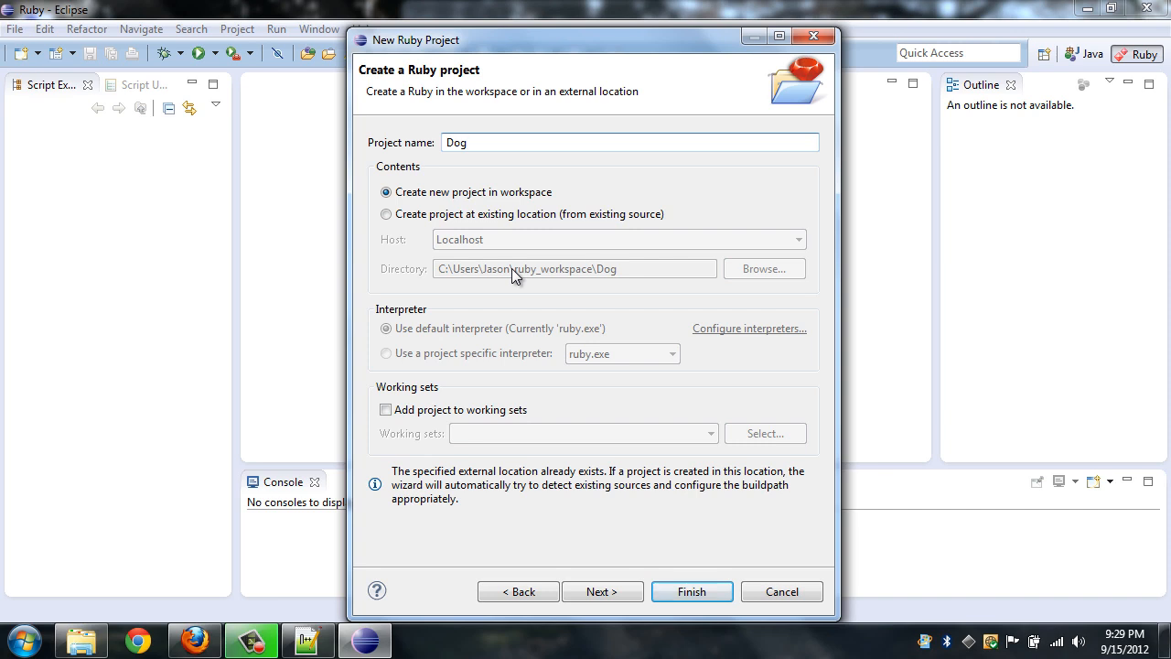
left_click(692, 591)
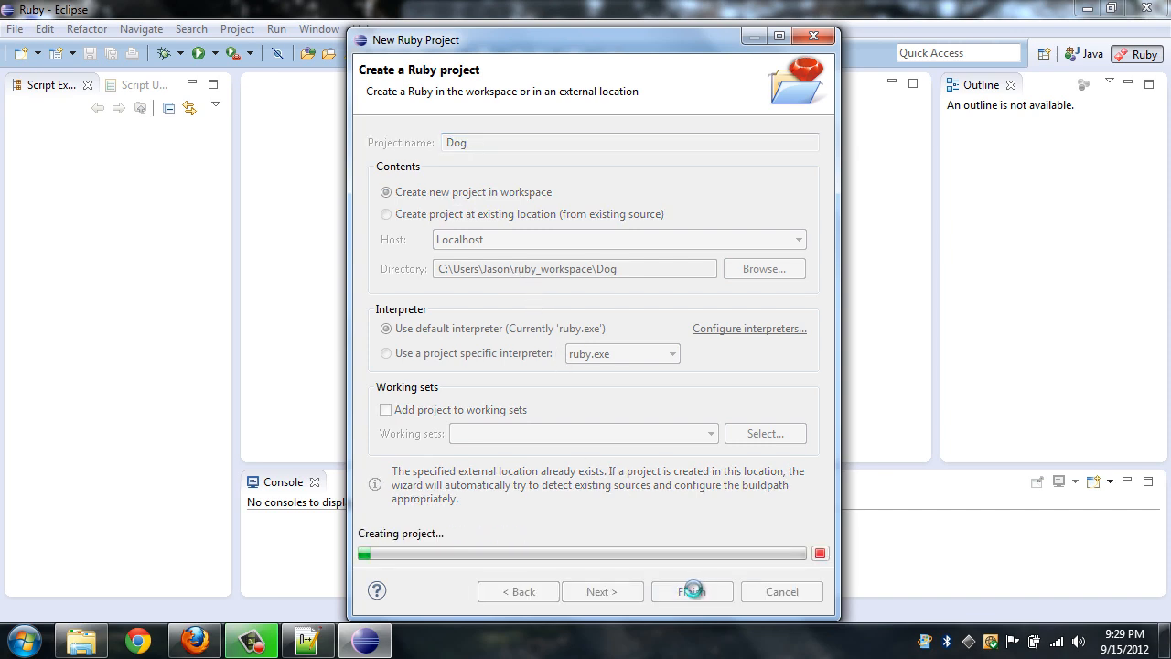
left_click(692, 591)
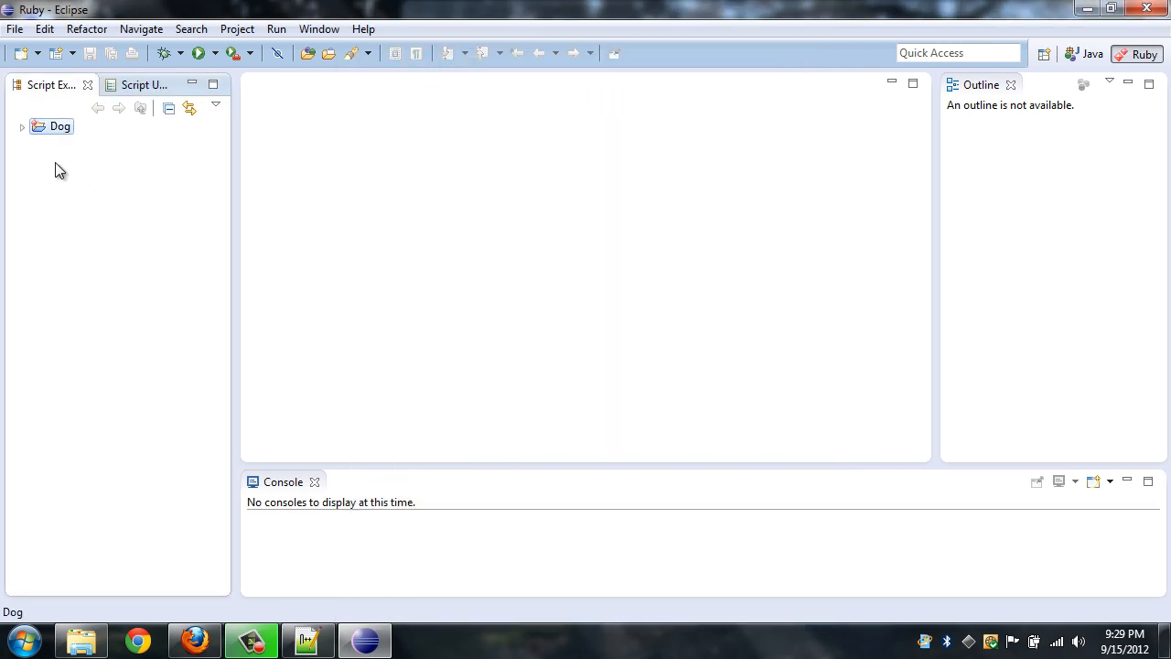
left_click(22, 126)
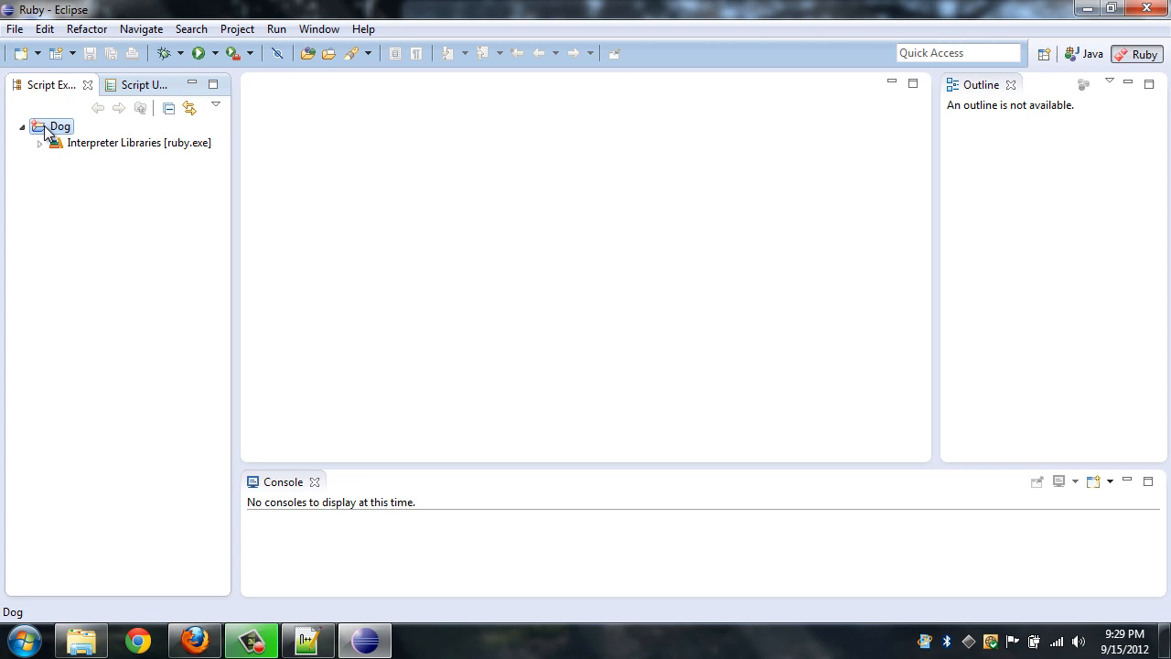
Step: Add a Ruby class named Dog to the Dog project, creating Dog.rb
right_click(59, 127)
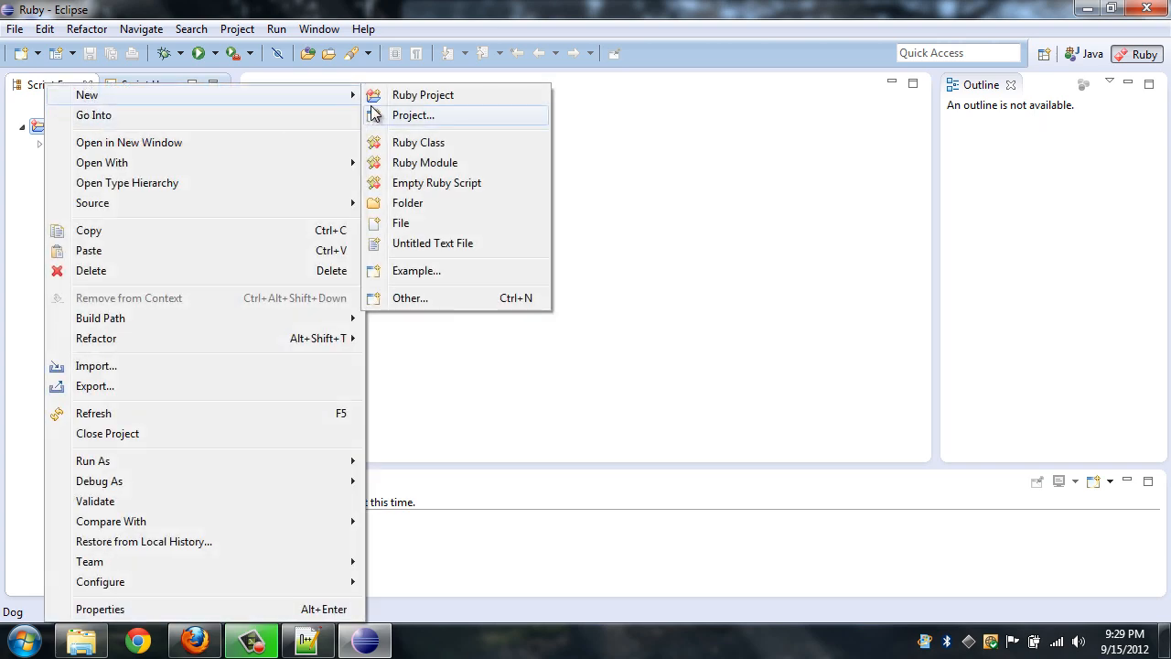
left_click(417, 143)
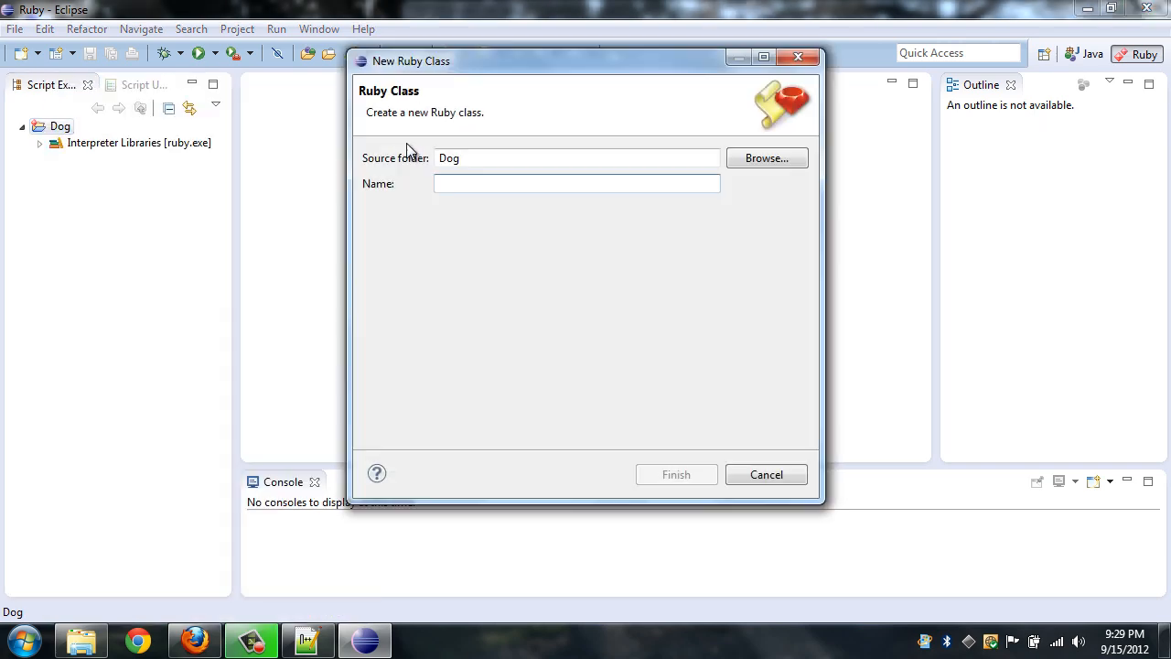
left_click(577, 183)
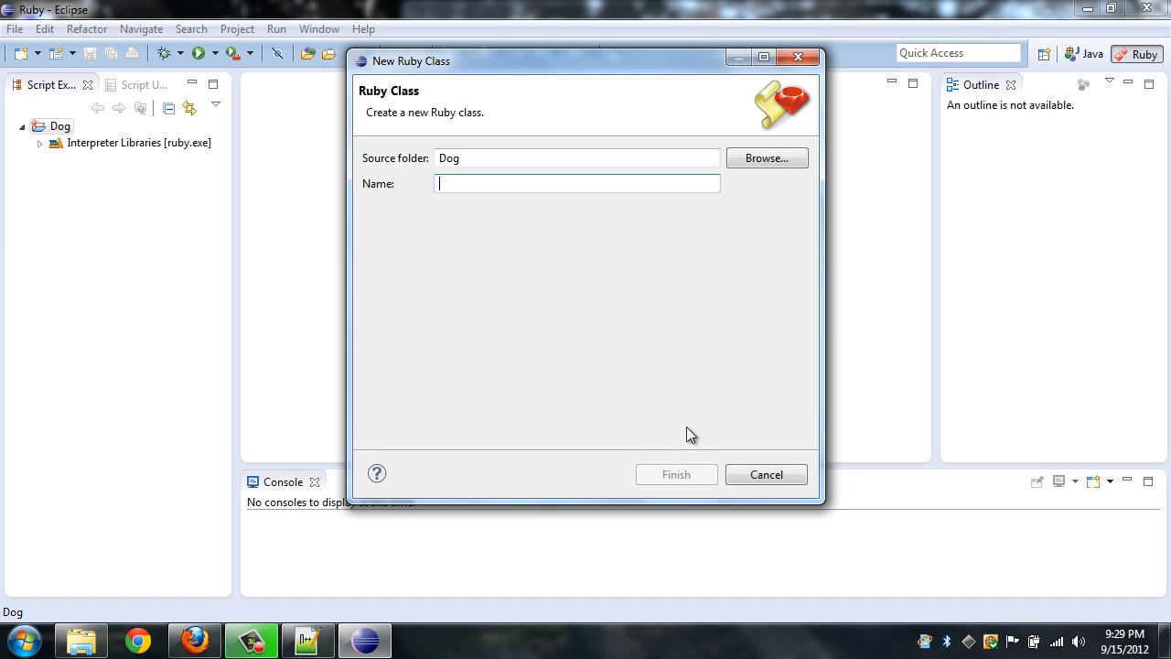
type("Do")
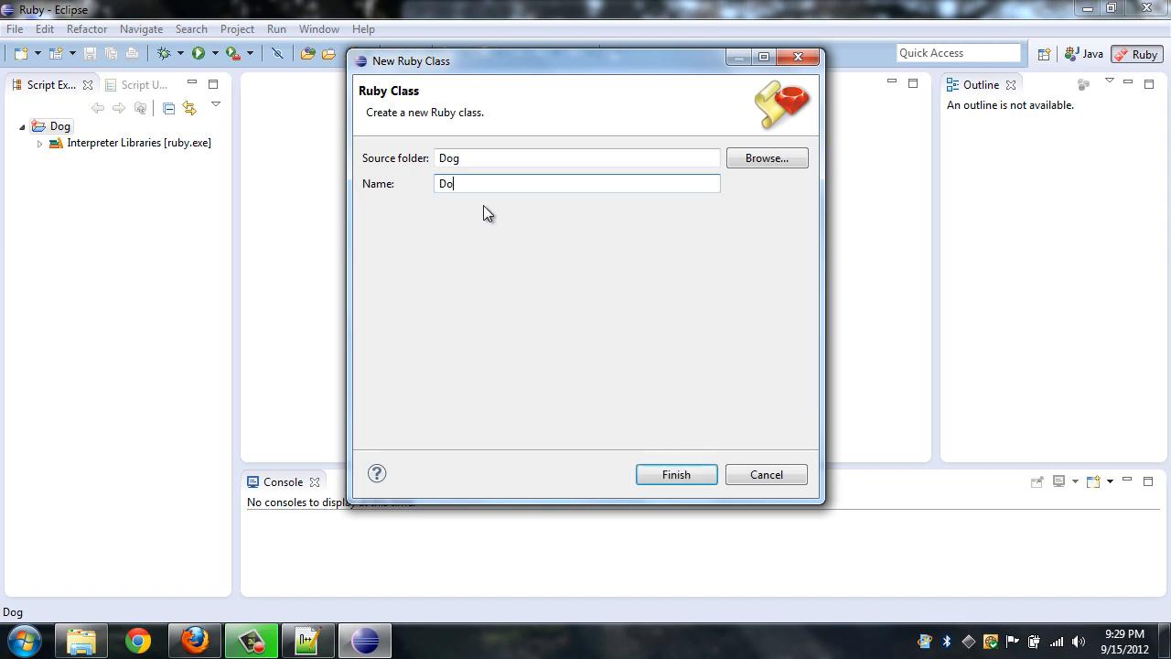
type("g")
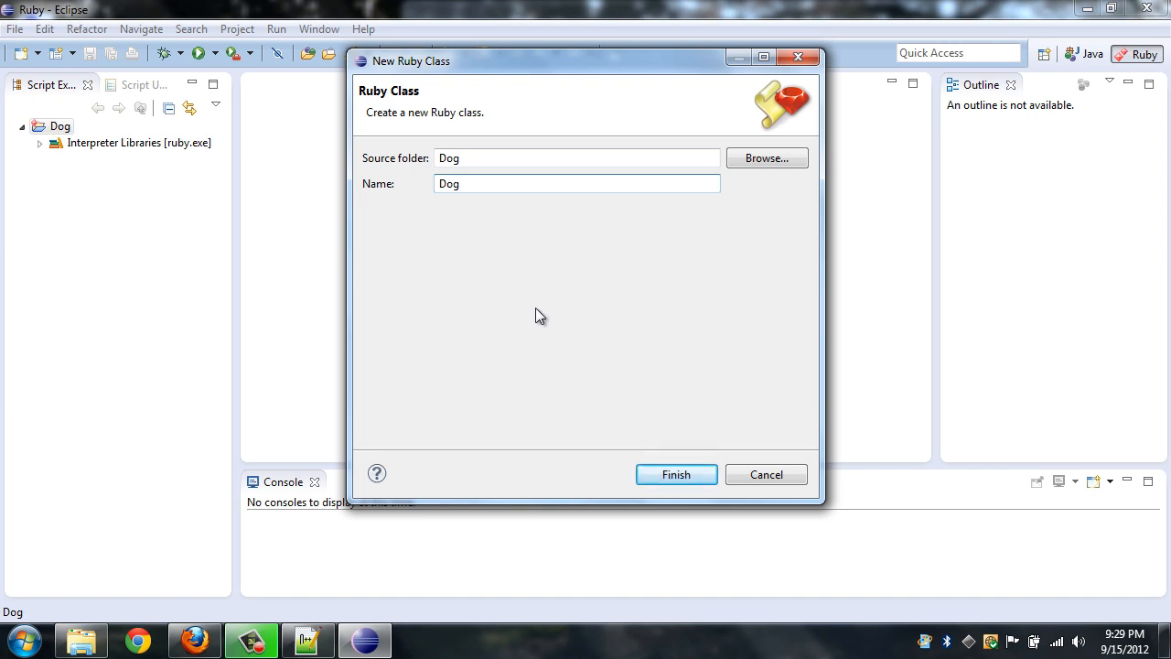
left_click(677, 474)
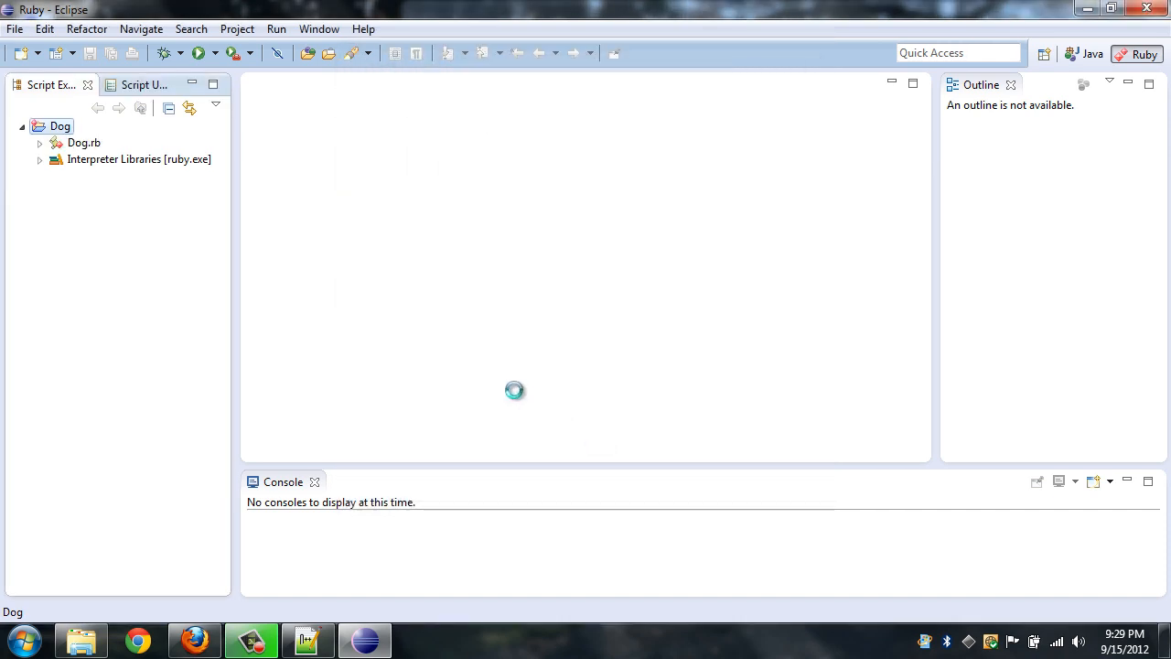
Step: In Dog.rb, define the speak method with body puts "Woof!"
double_click(84, 142)
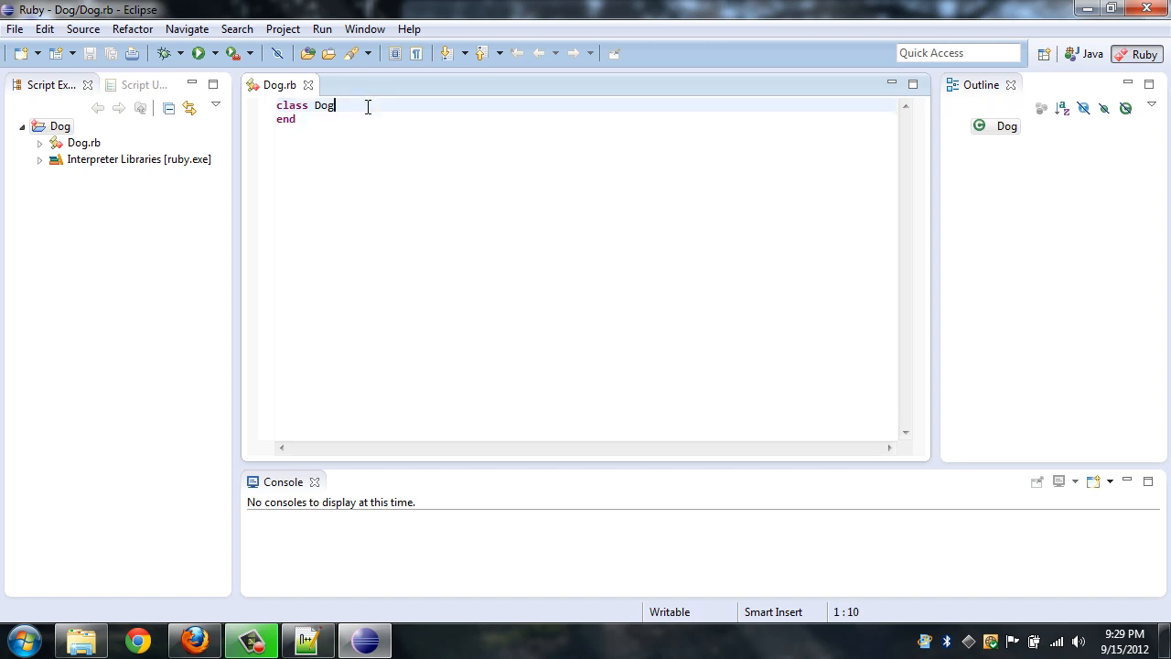
key("Return")
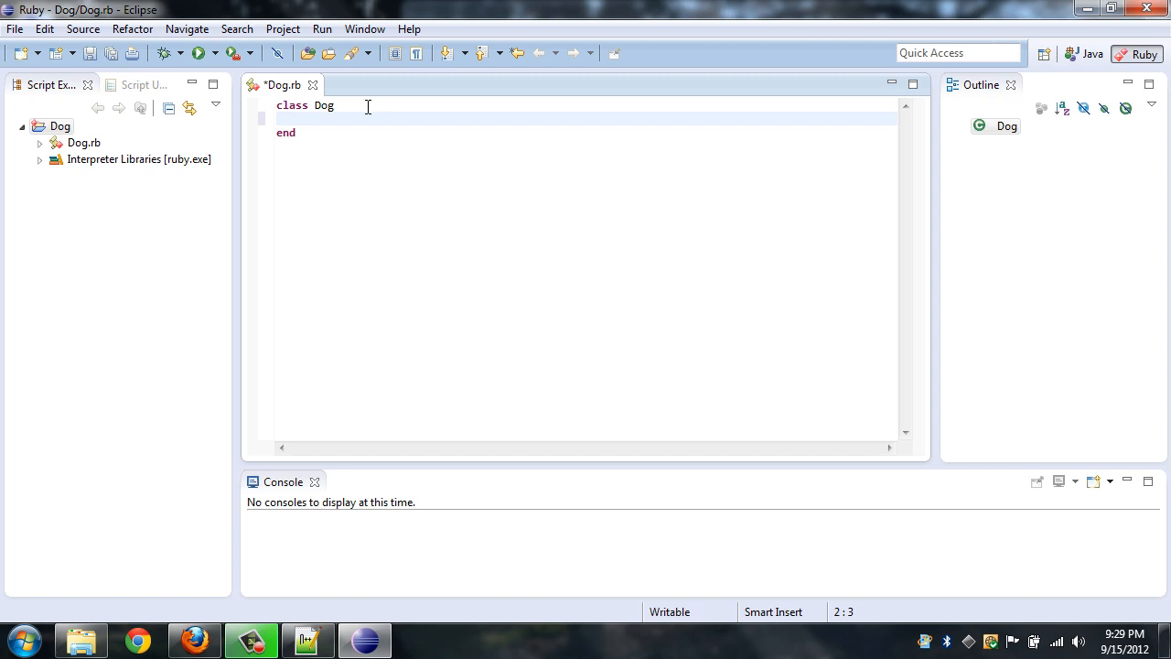
type("def spe")
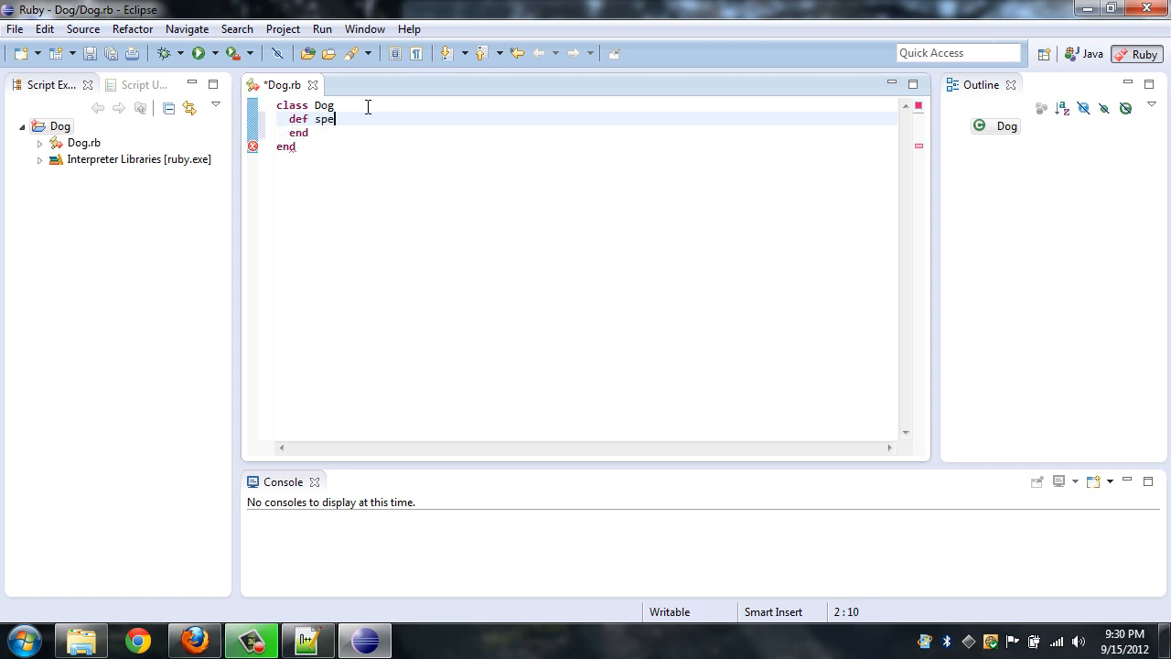
type("ak")
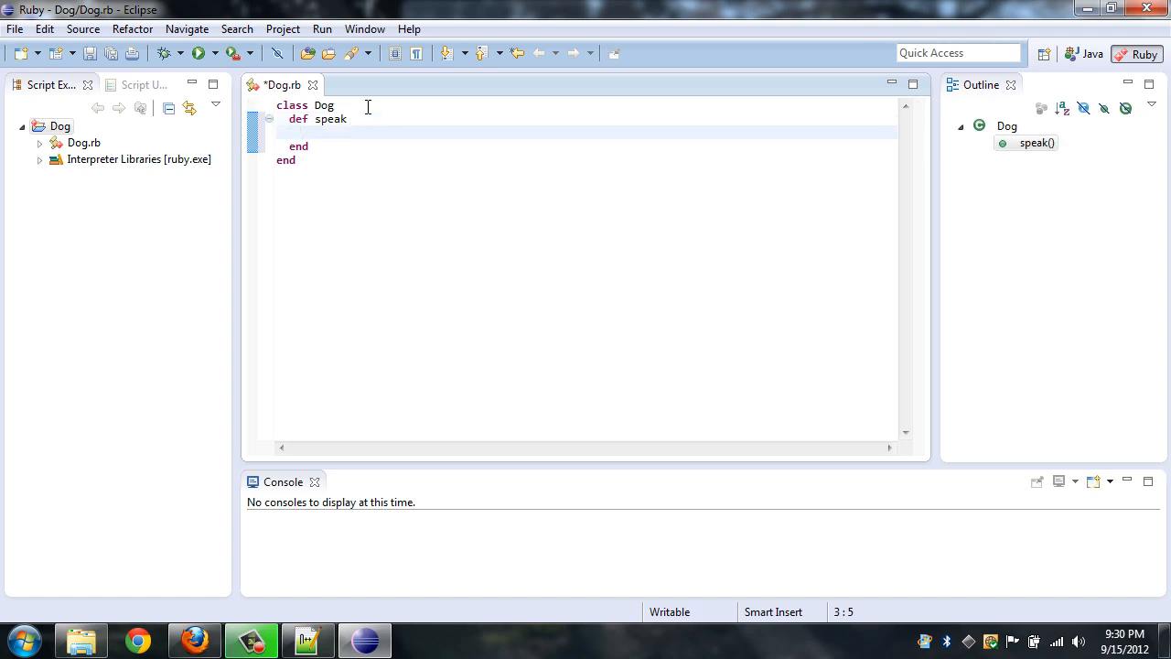
type("puts")
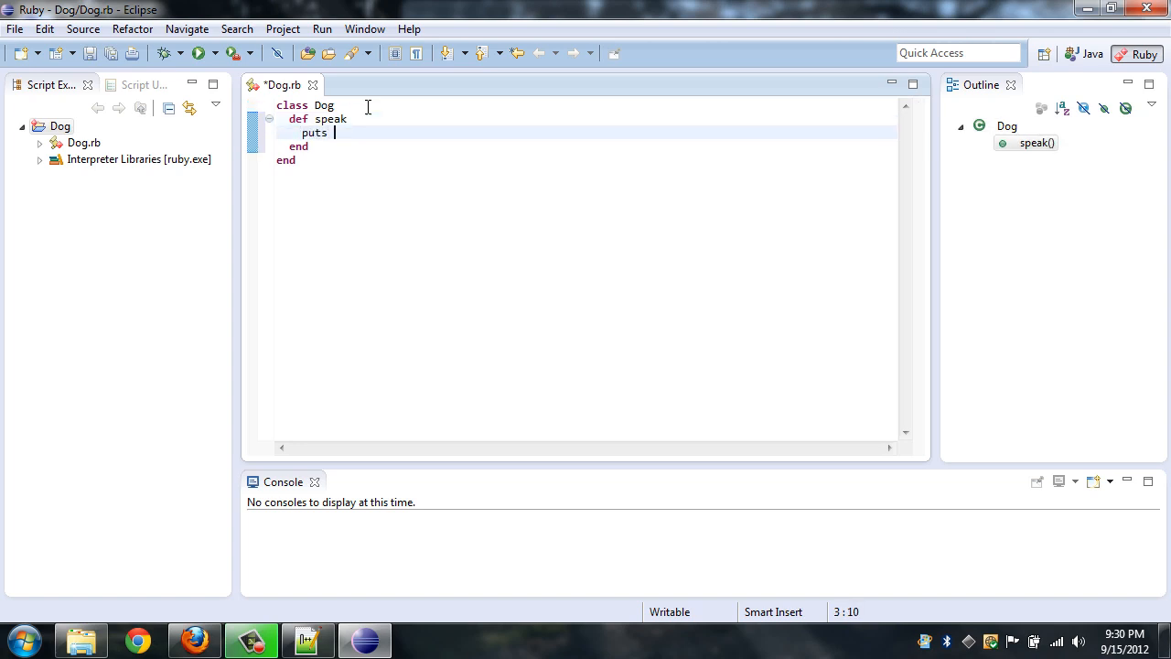
type("\"Woof\"")
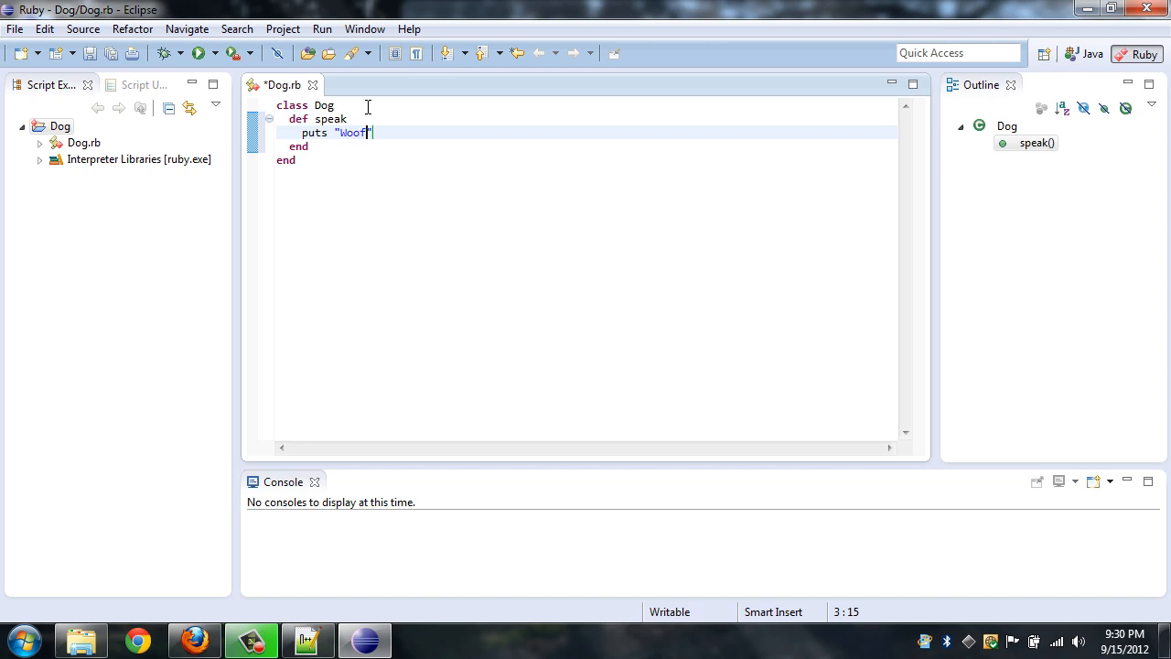
type("!")
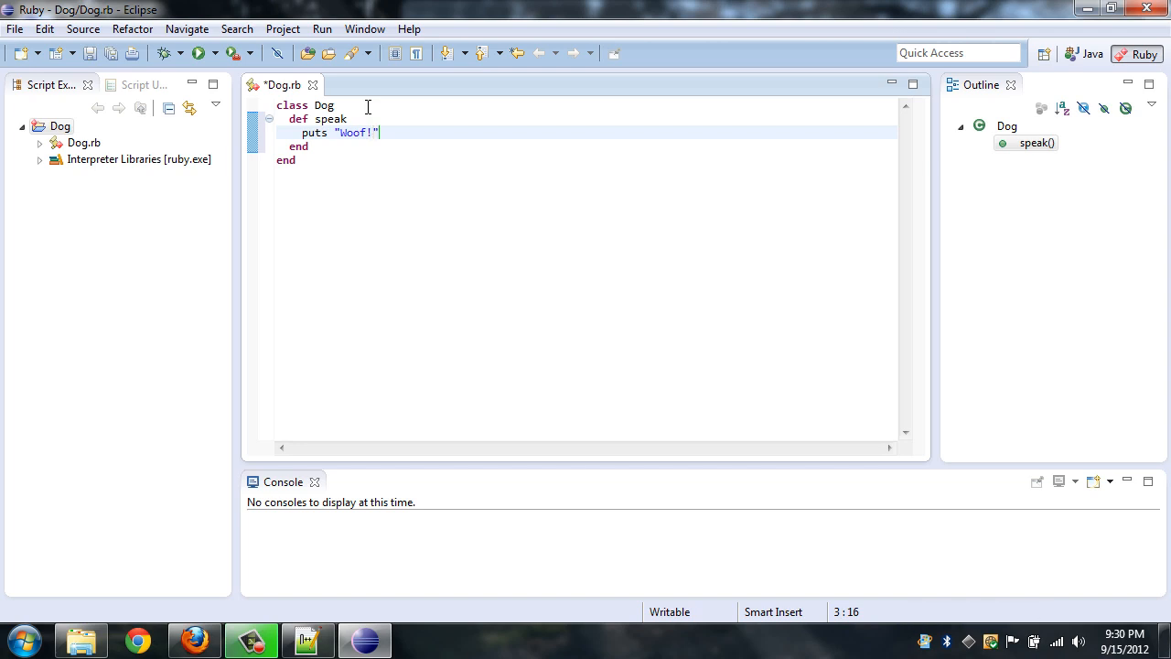
Step: Below the class, add blue = Dog.new followed by blue.speak
key("enter")
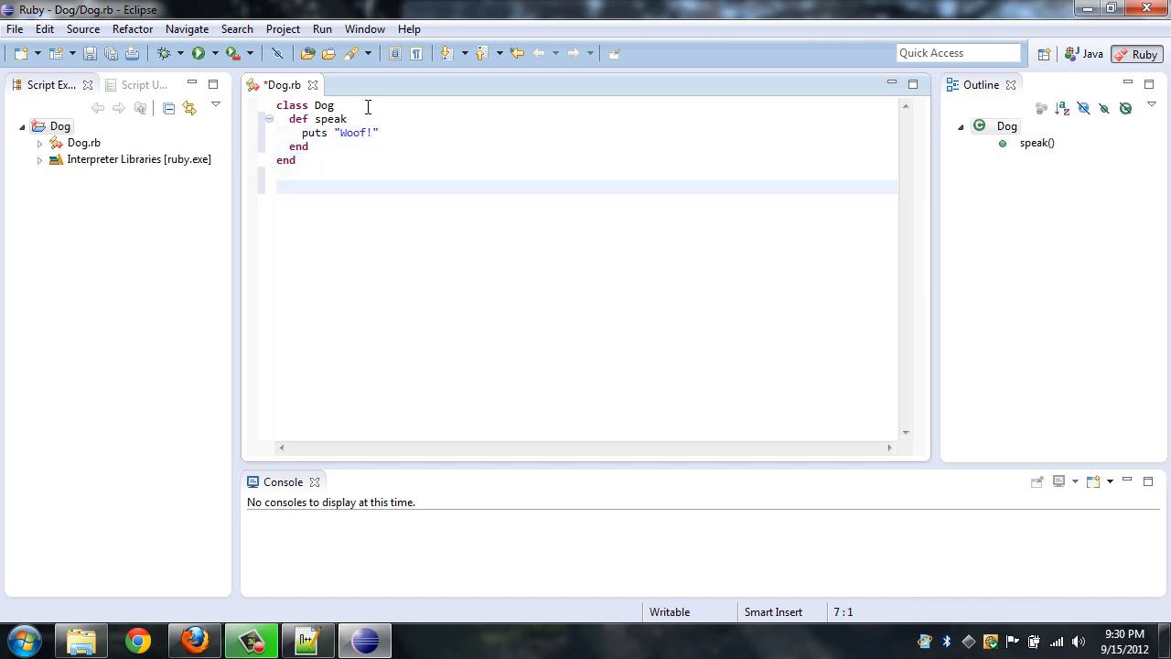
type("blue")
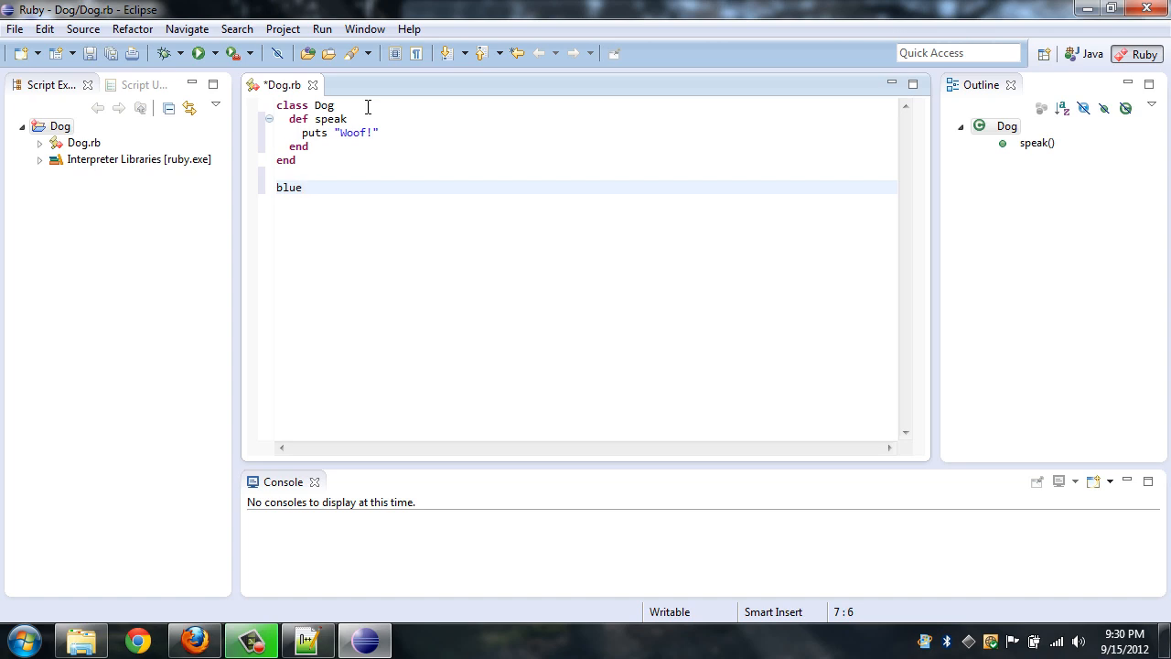
type("=")
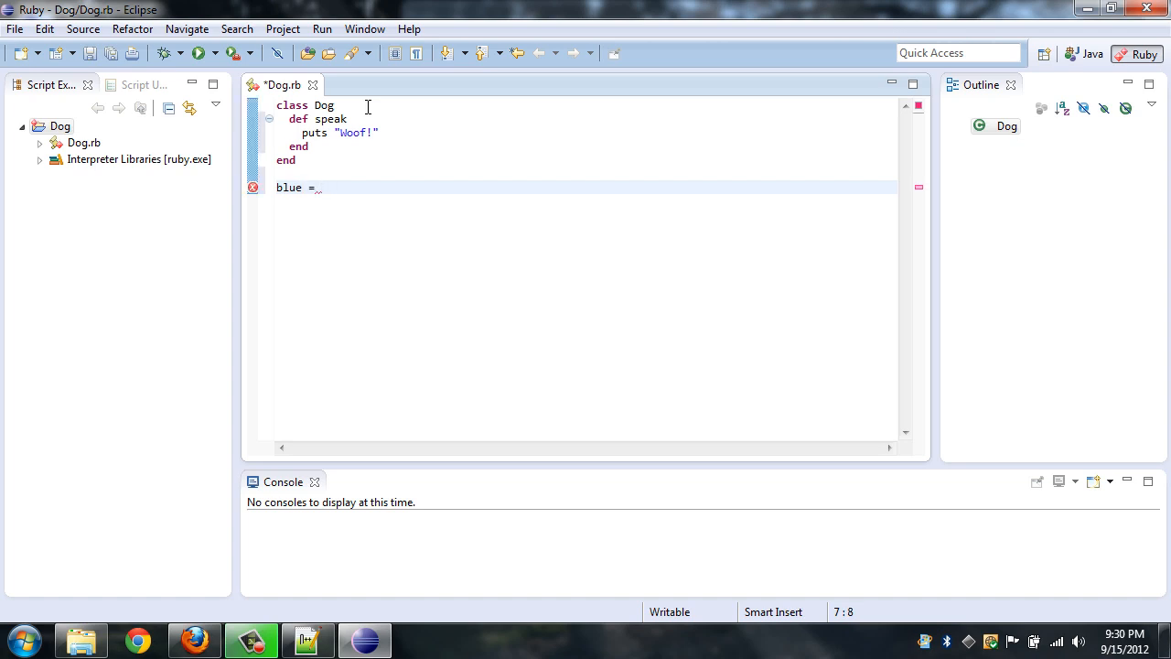
type("Dog.new")
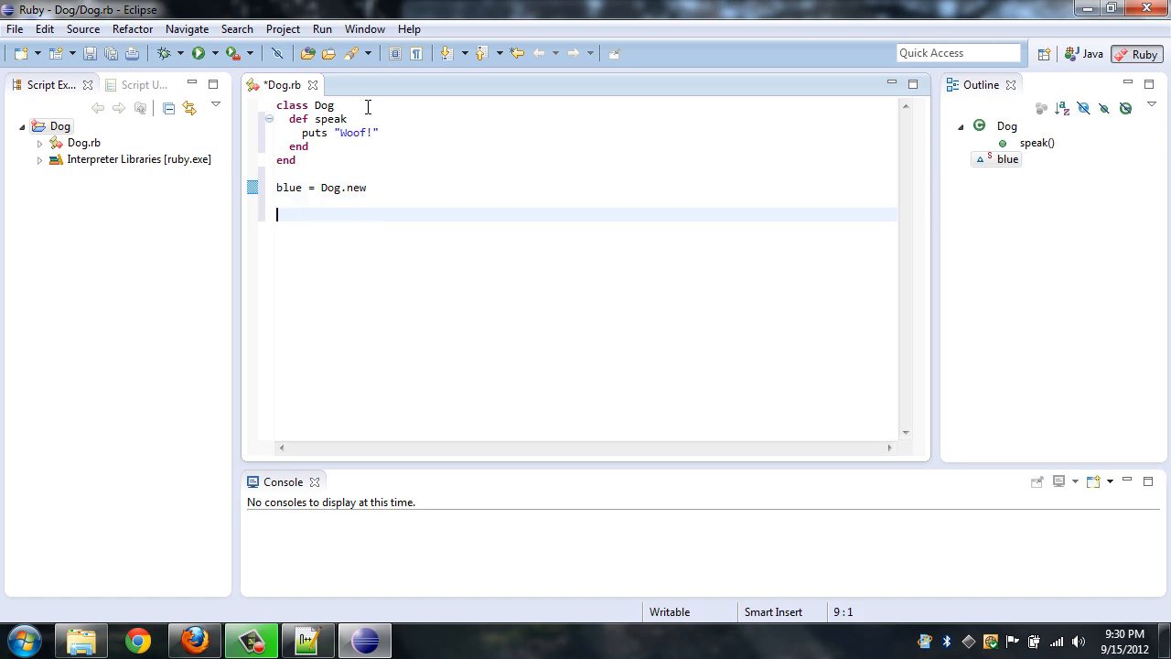
type("blue")
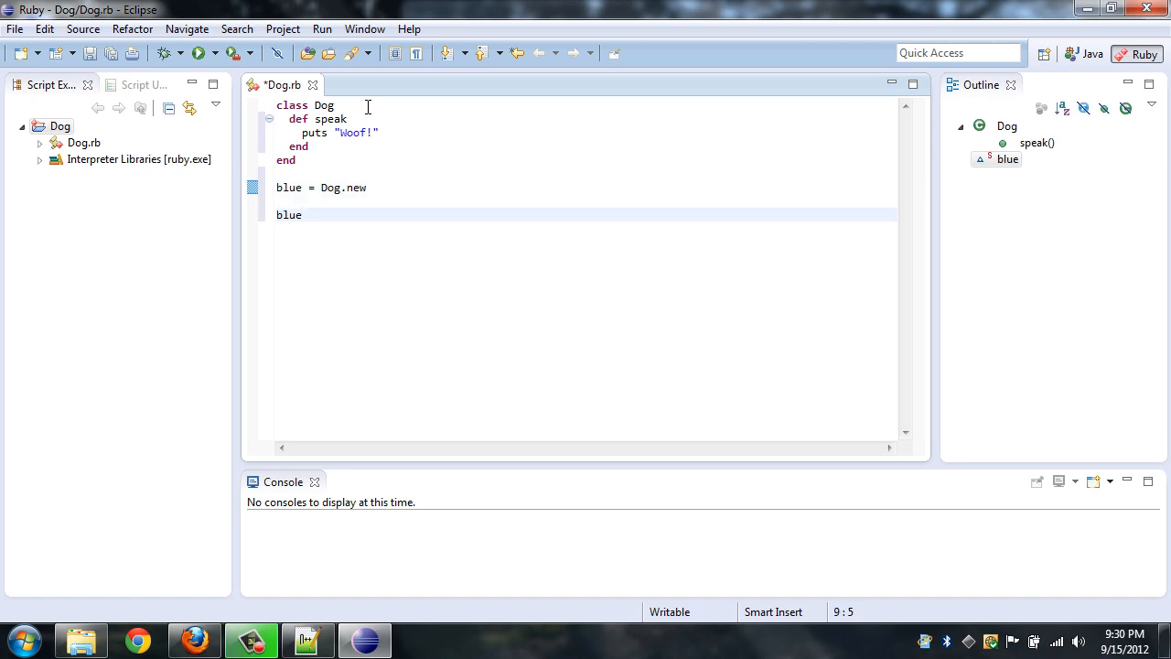
type(".sp")
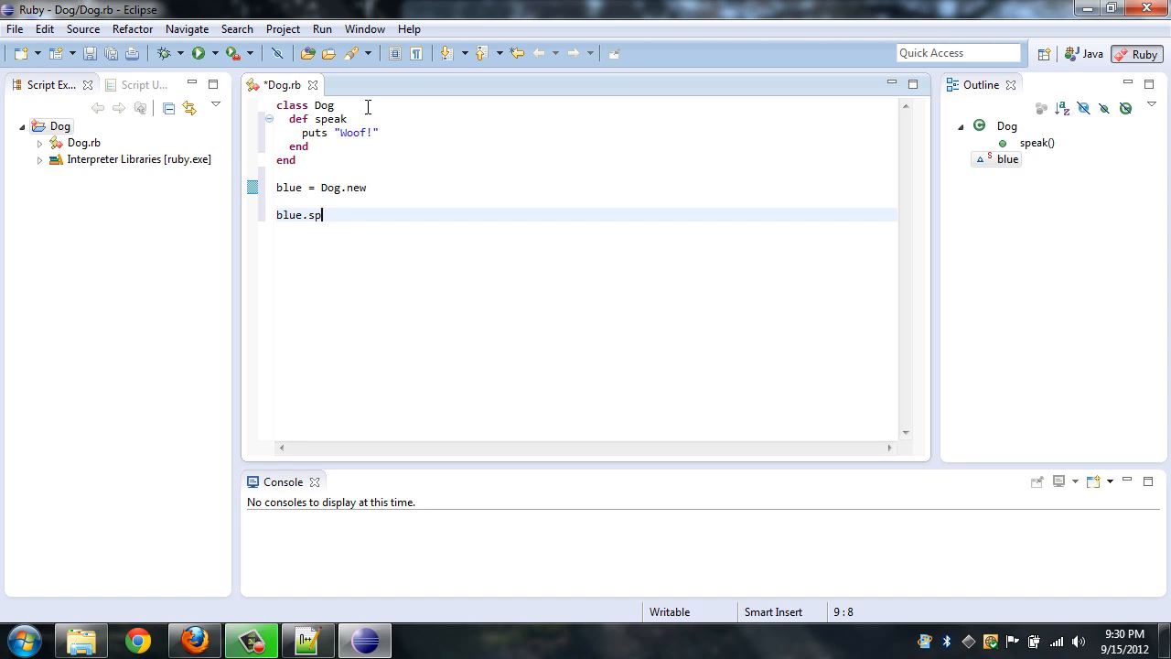
type("eak")
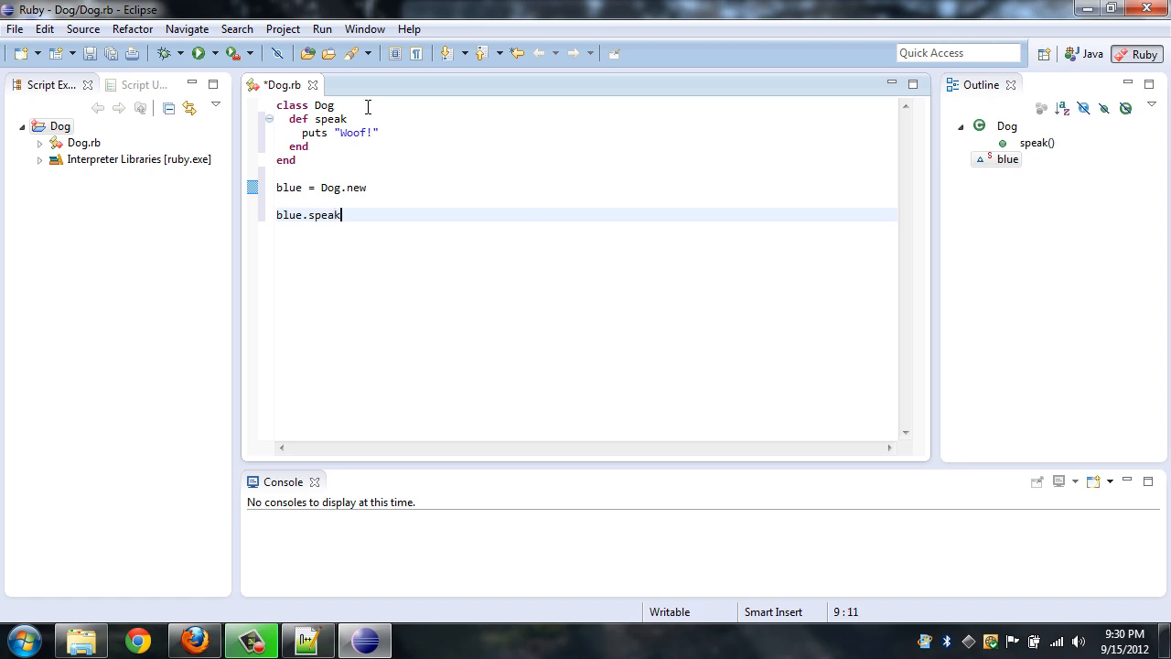
mouse_move(377, 150)
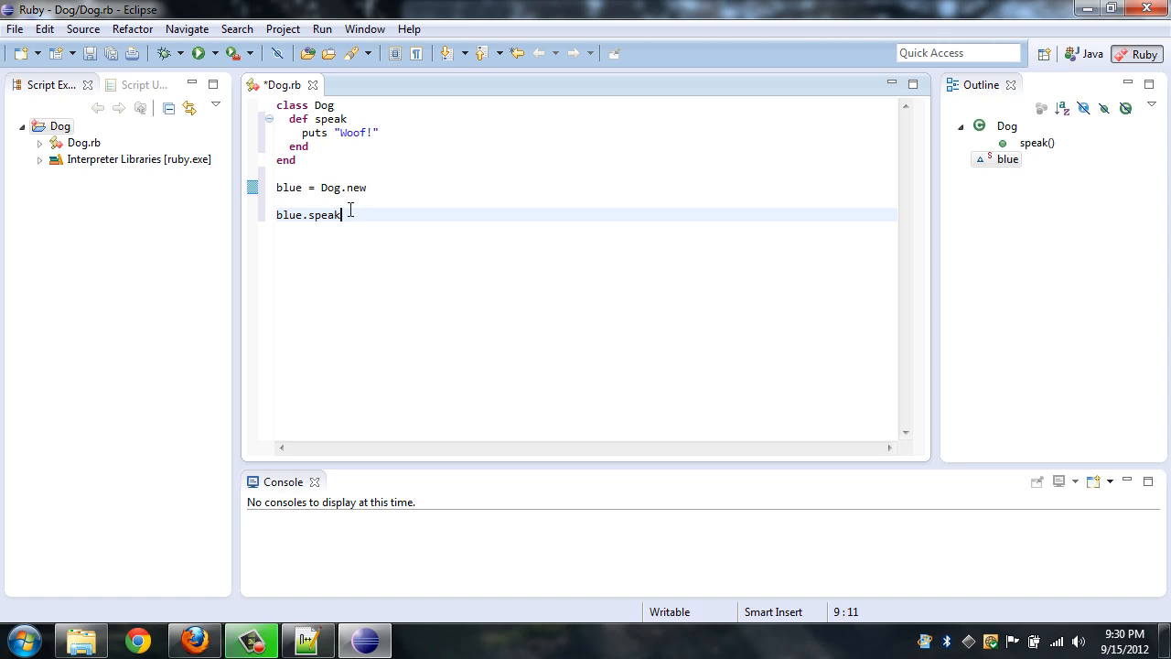
mouse_move(278, 103)
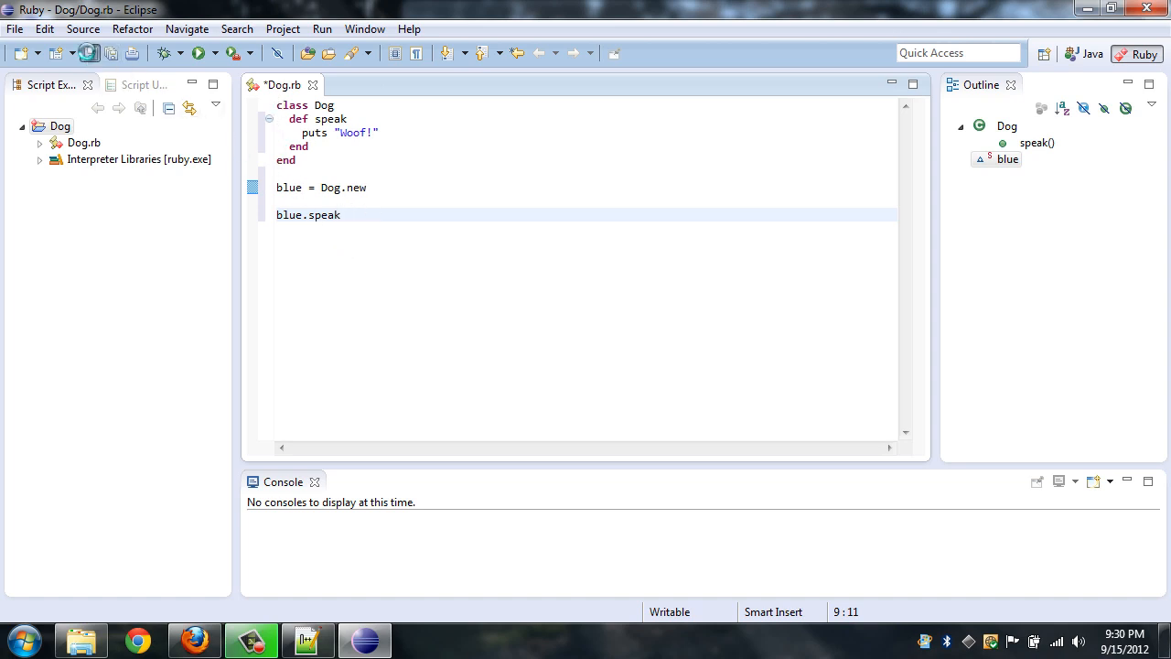
Step: Run Dog.rb as a Ruby Script so the console prints Woof!
left_click(198, 51)
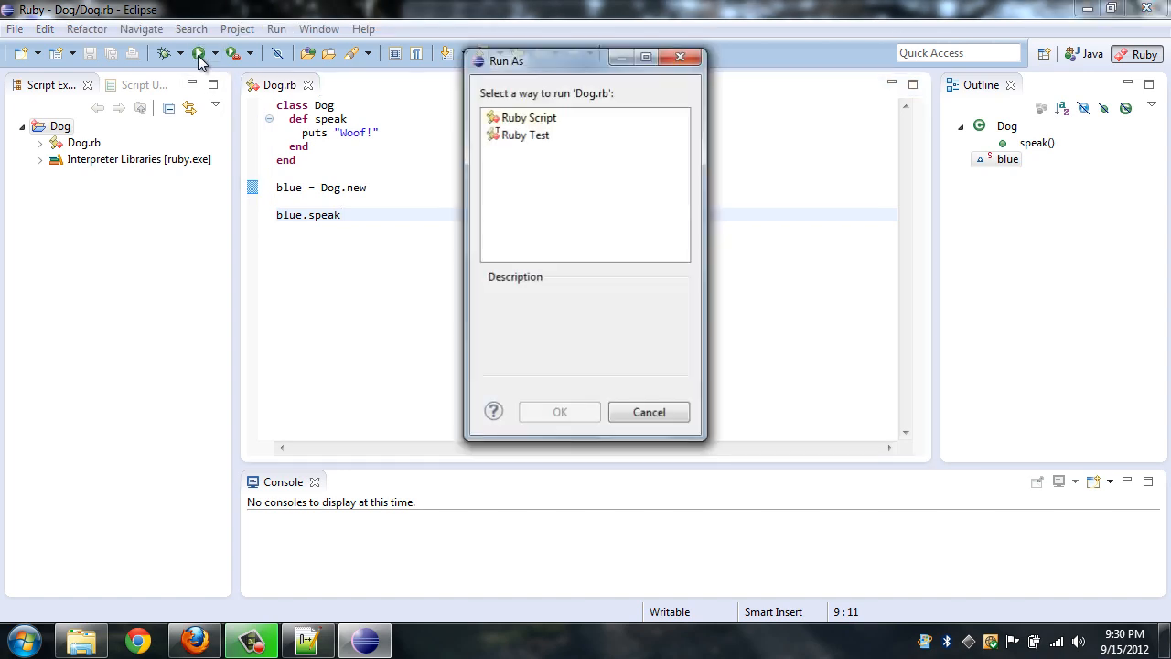
left_click(530, 117)
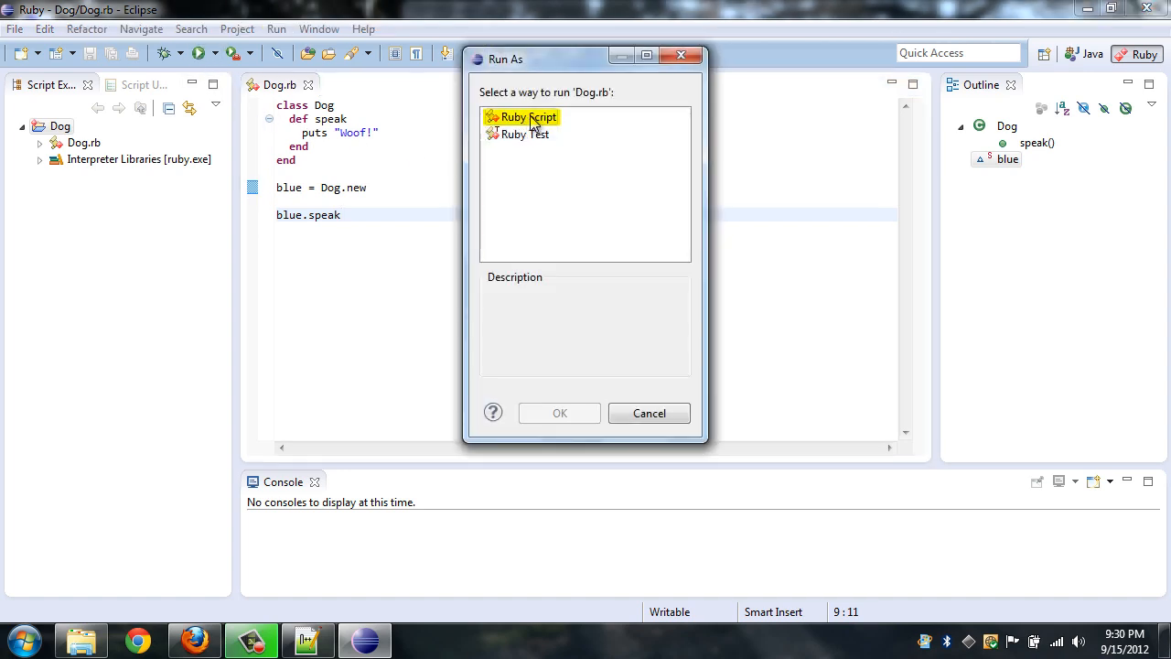
left_click(527, 118)
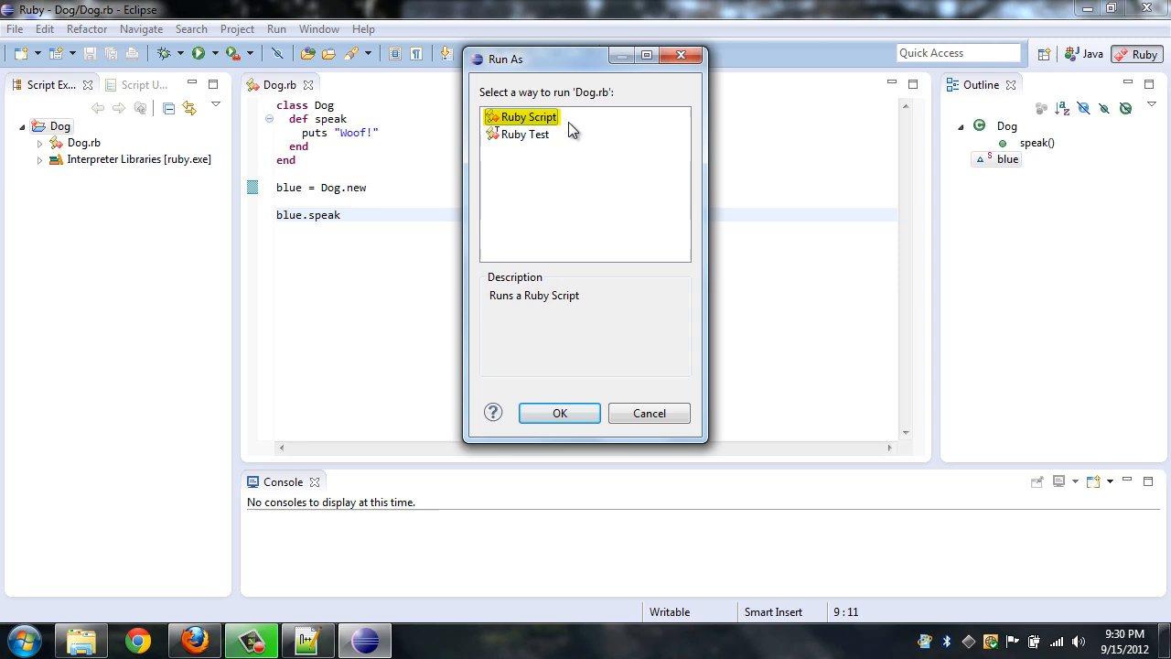
mouse_move(560, 414)
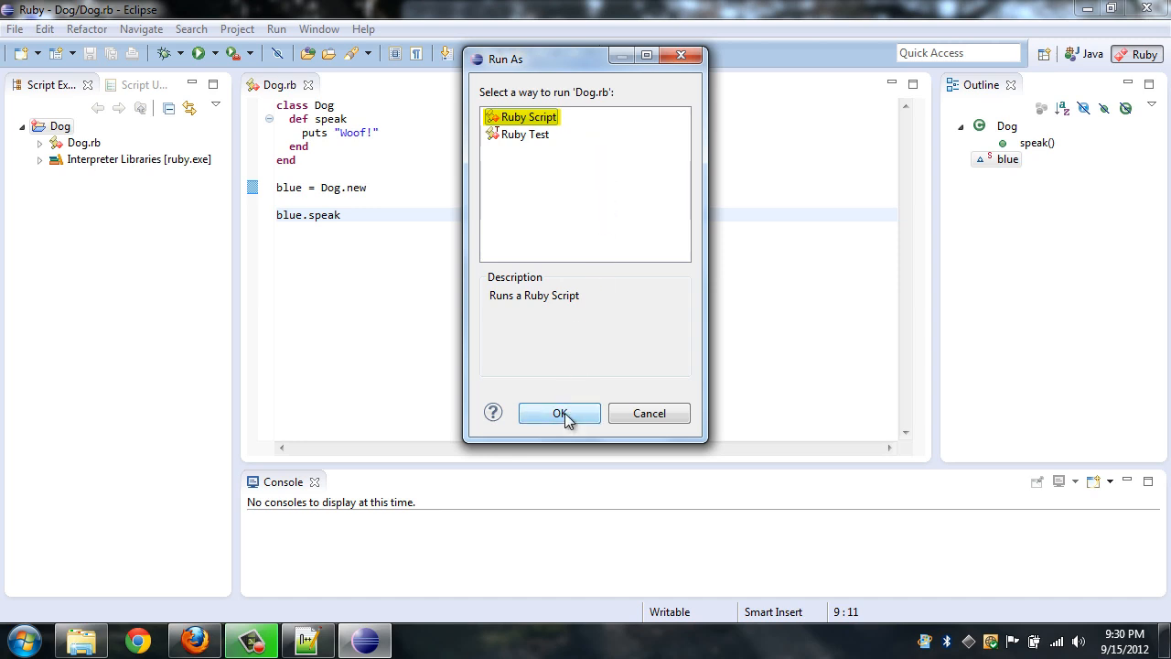
left_click(560, 413)
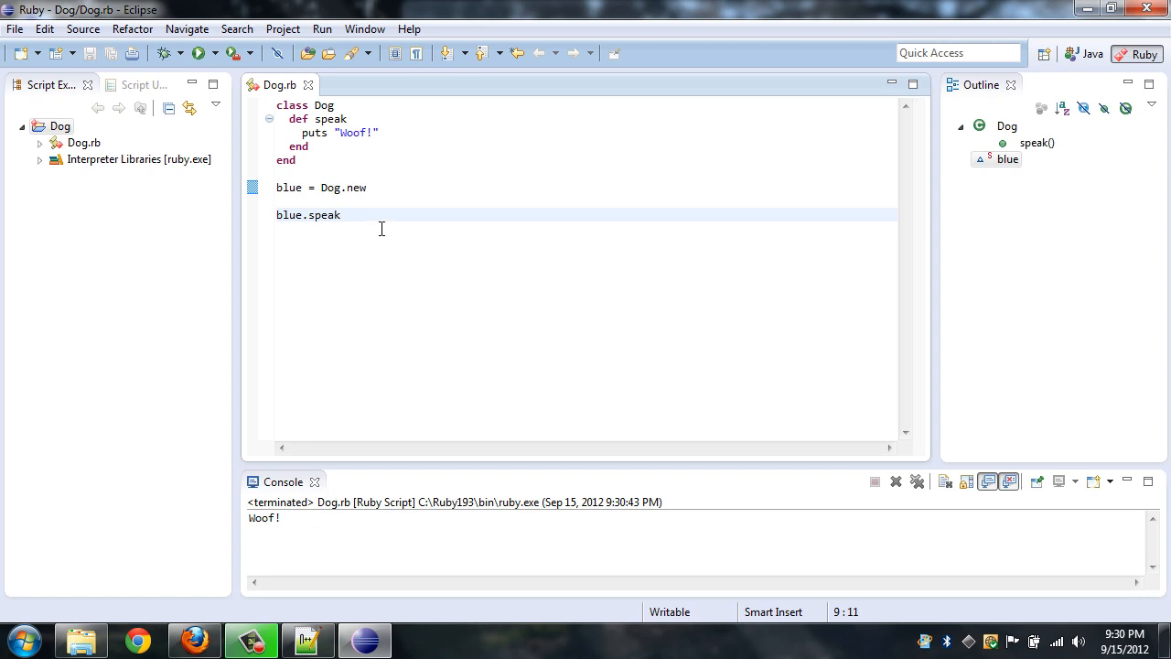
key("ctrl+a")
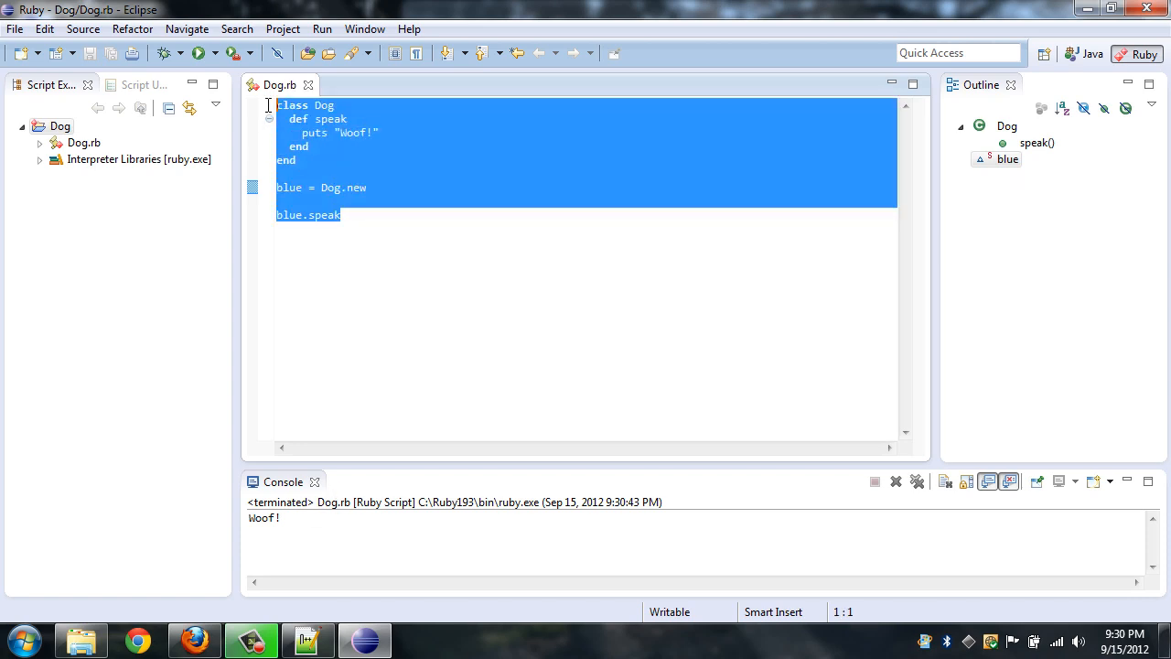
left_click(322, 158)
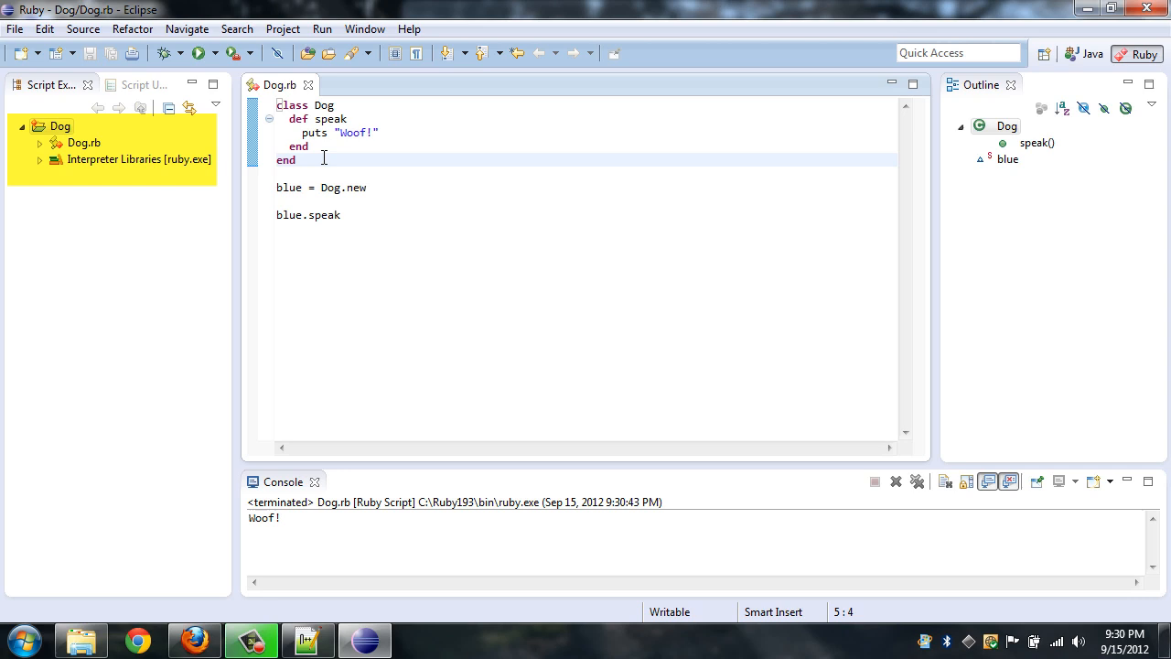
left_click(58, 126)
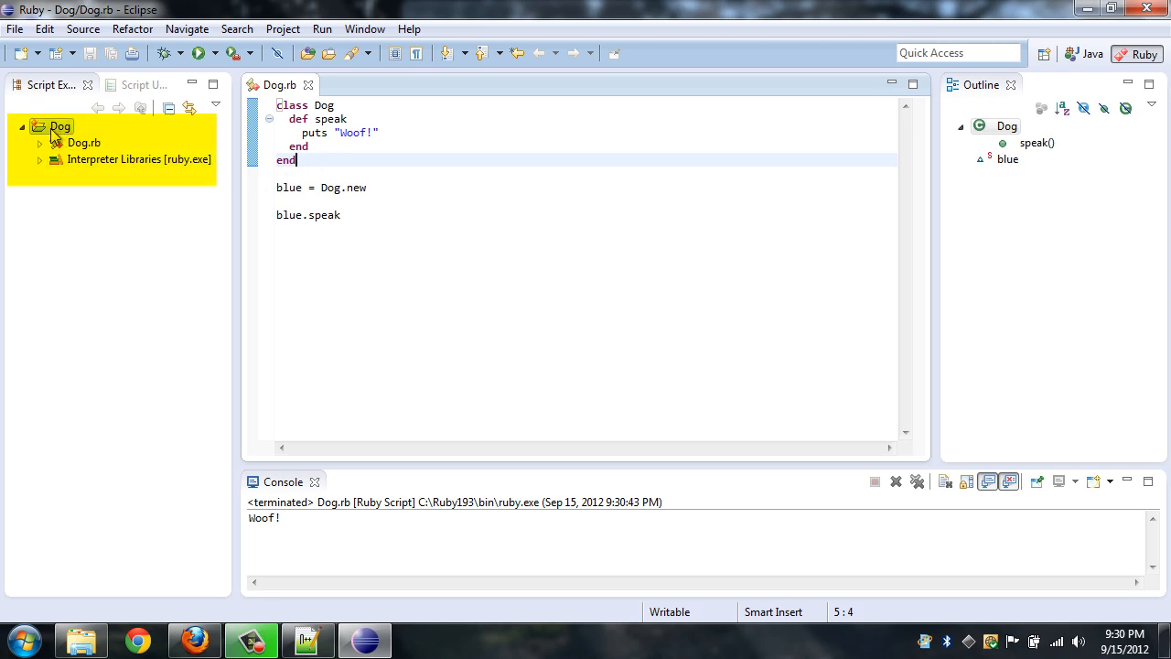
mouse_move(70, 144)
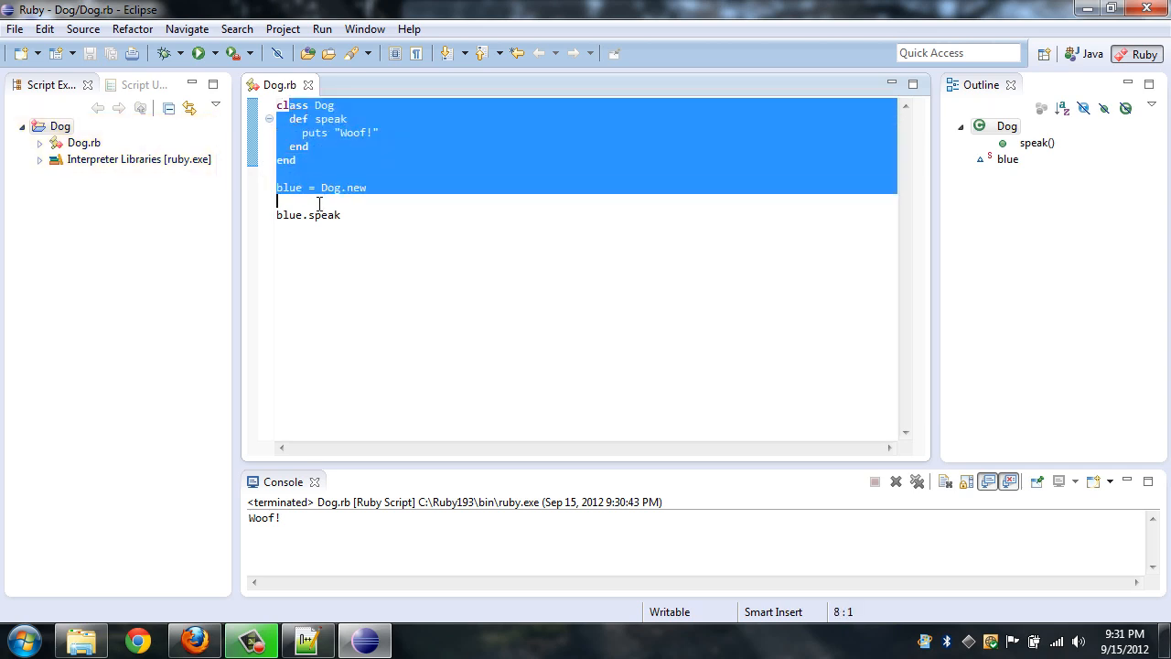
left_click(340, 214)
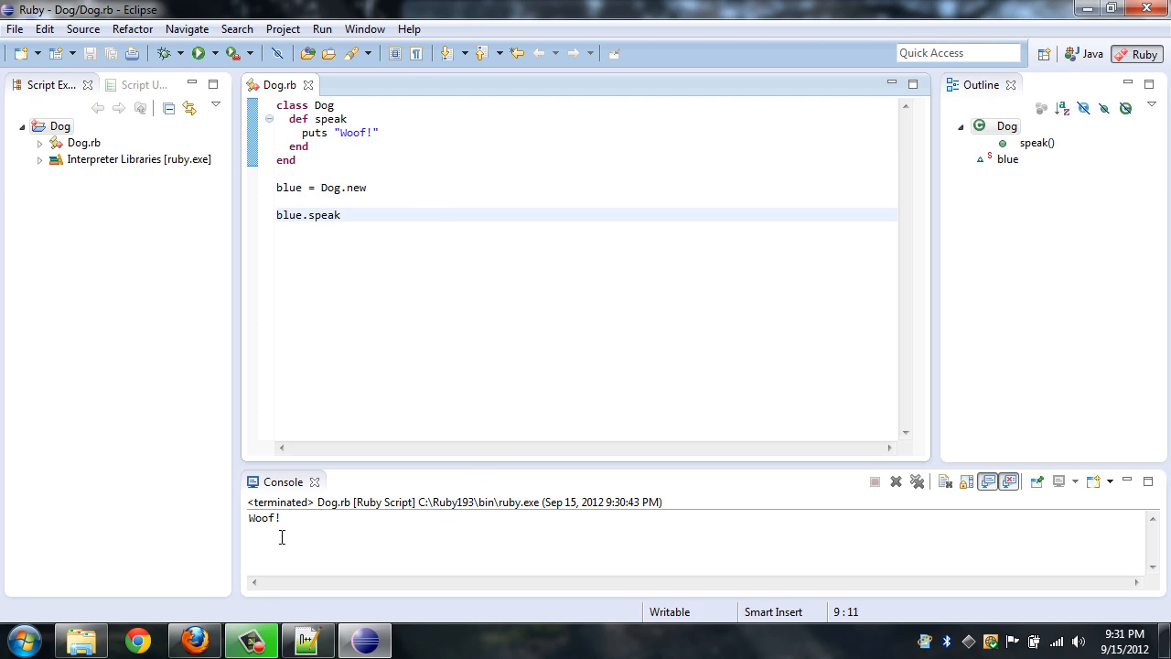
mouse_move(452, 289)
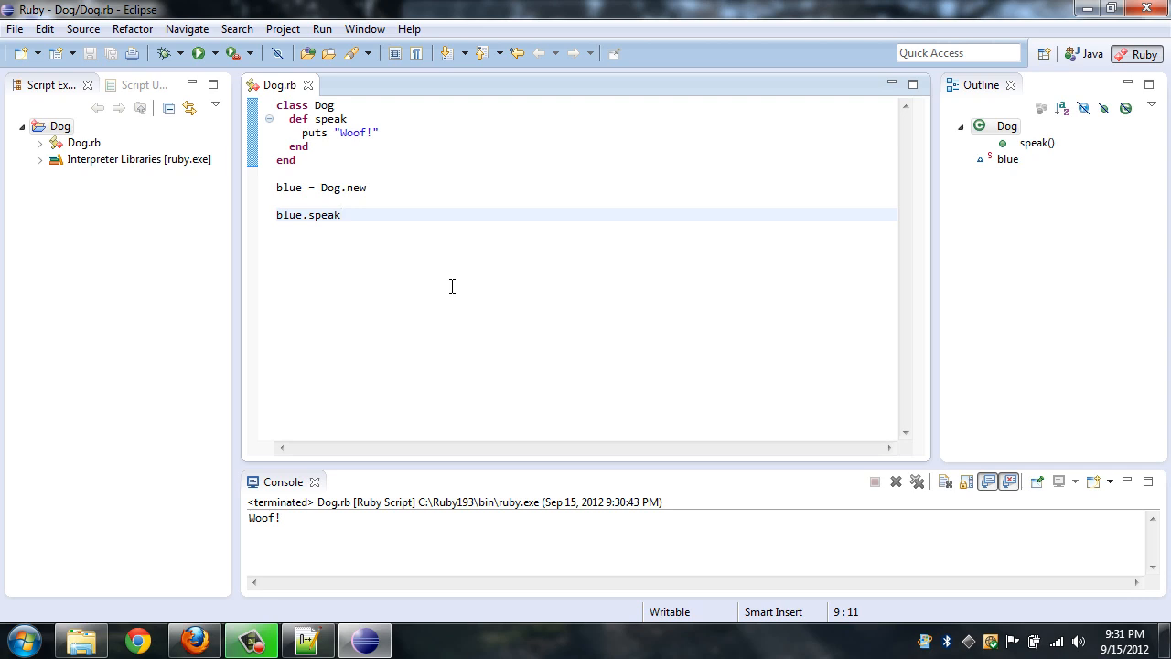
left_click(340, 214)
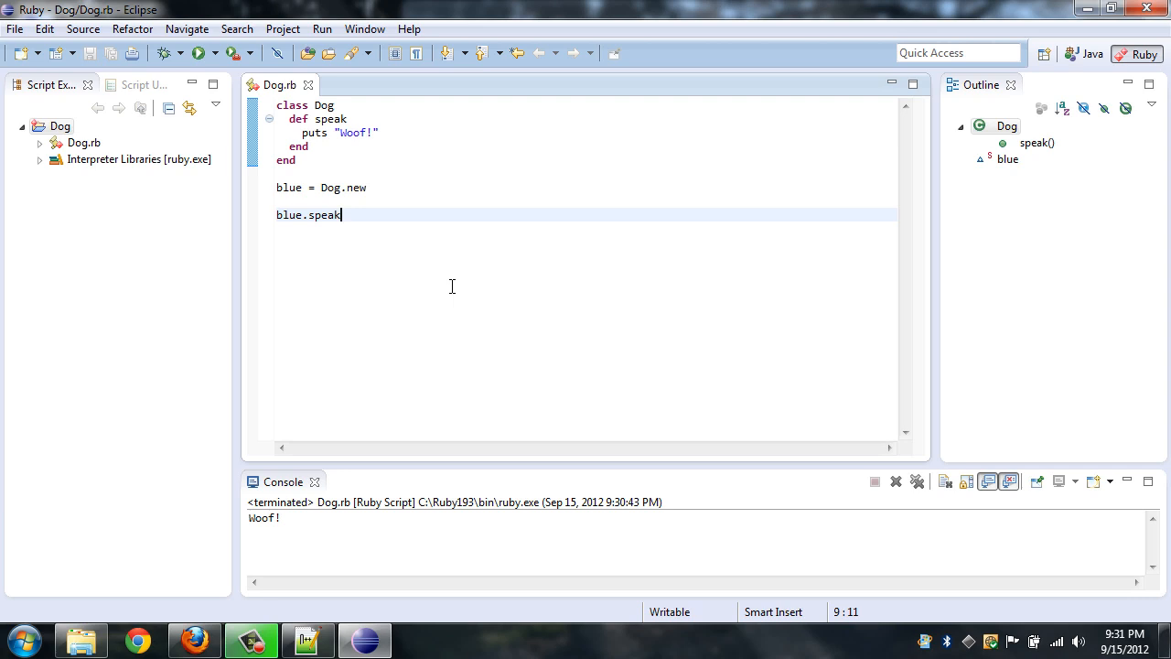
mouse_move(384, 264)
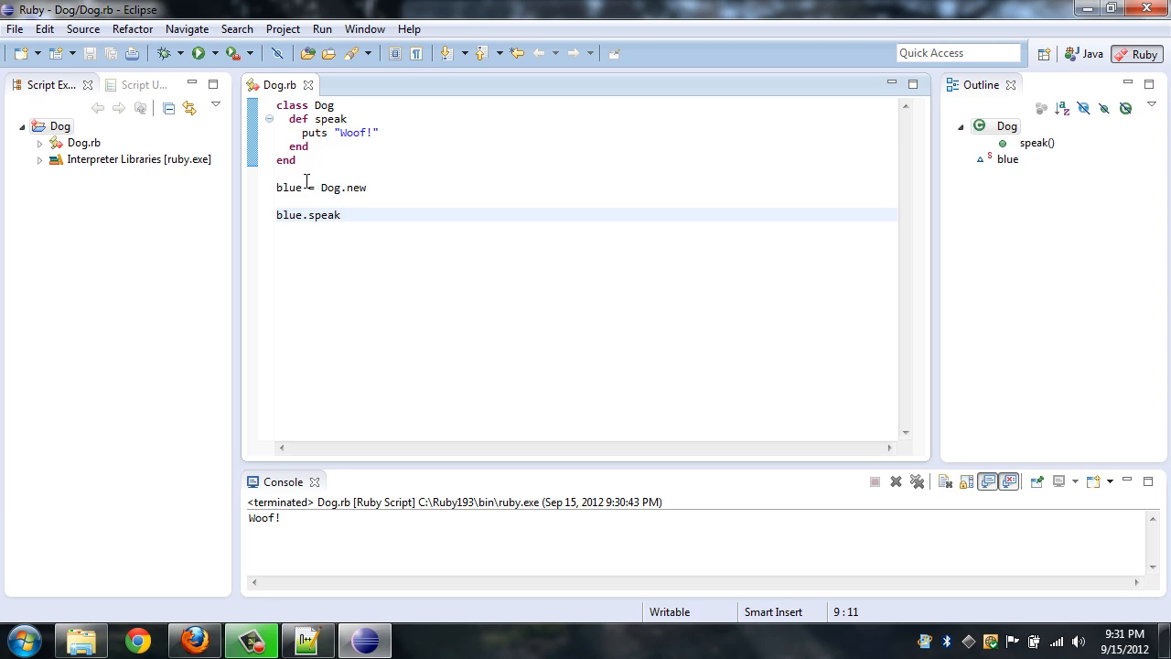
mouse_move(382, 256)
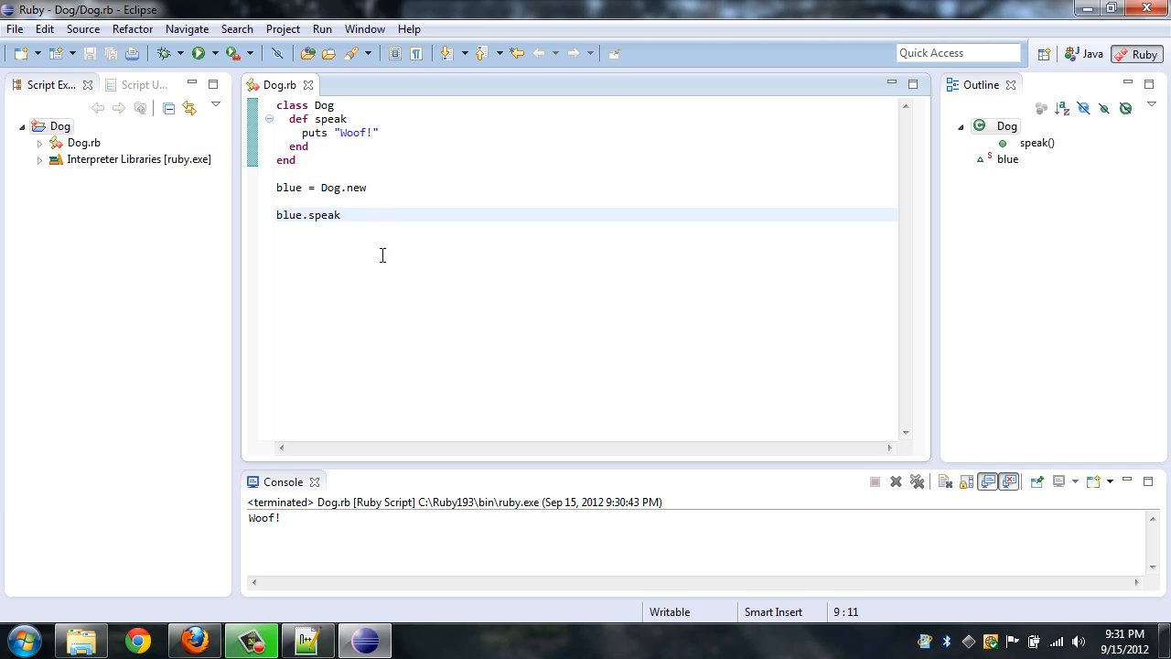
mouse_move(379, 296)
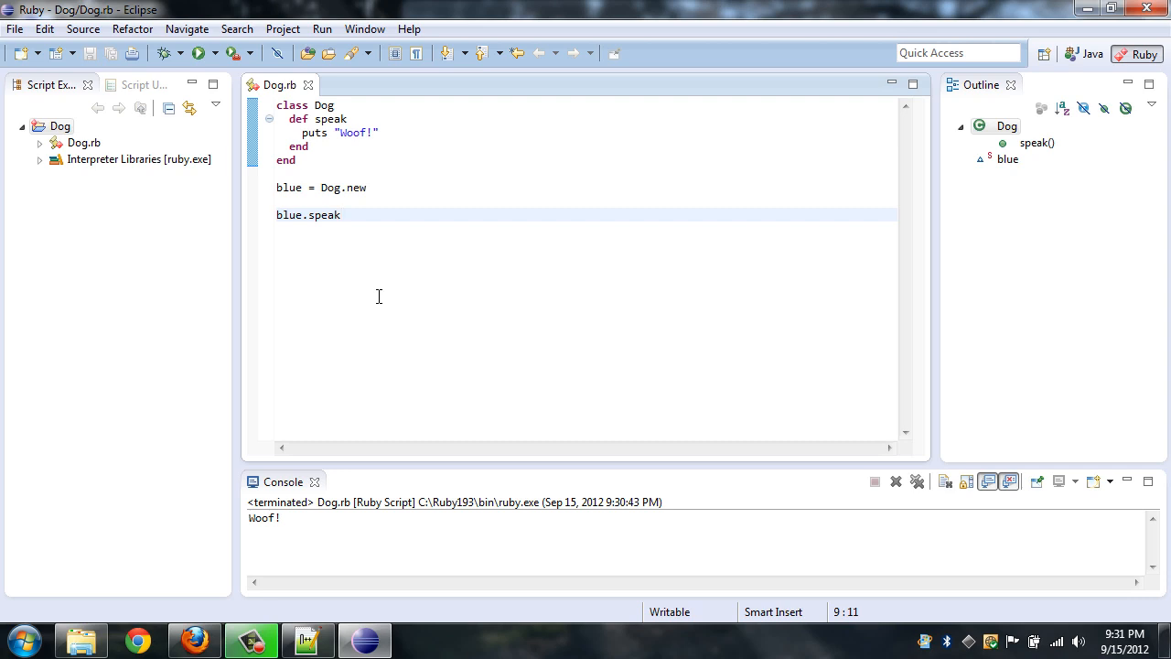
left_click(340, 214)
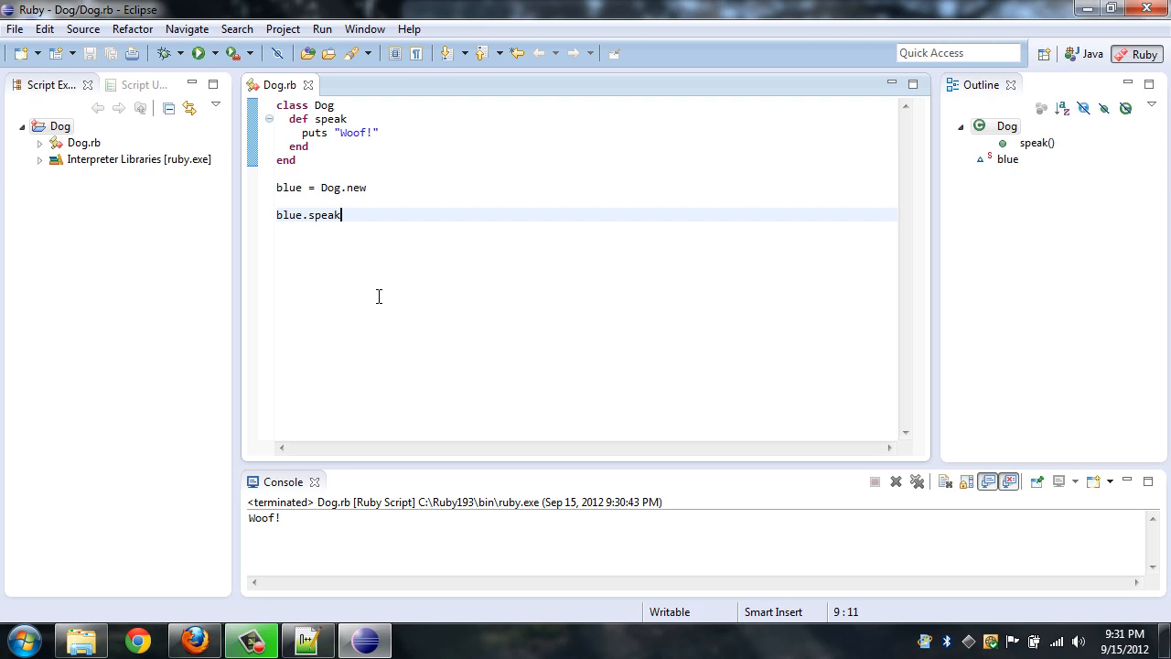